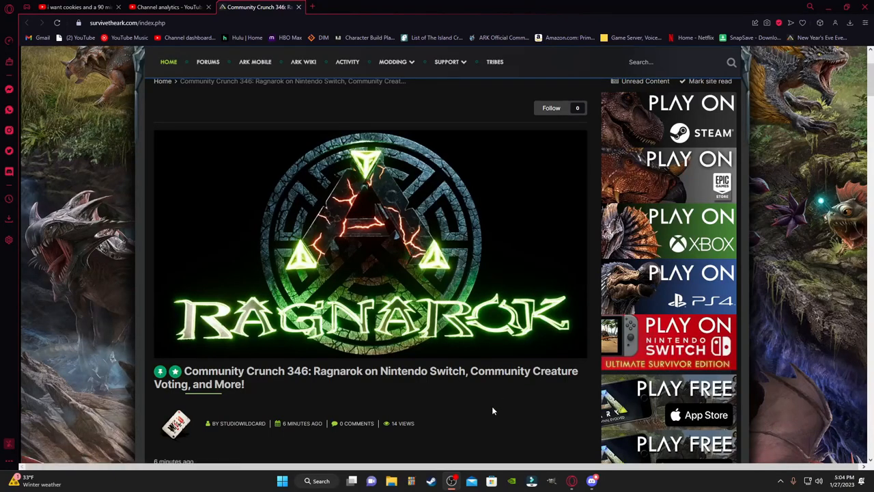
mouse_move(499, 333)
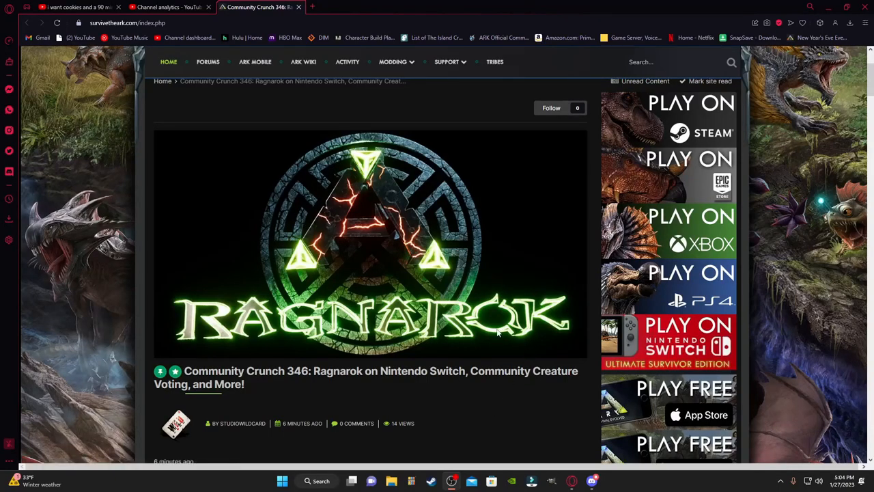
mouse_move(508, 341)
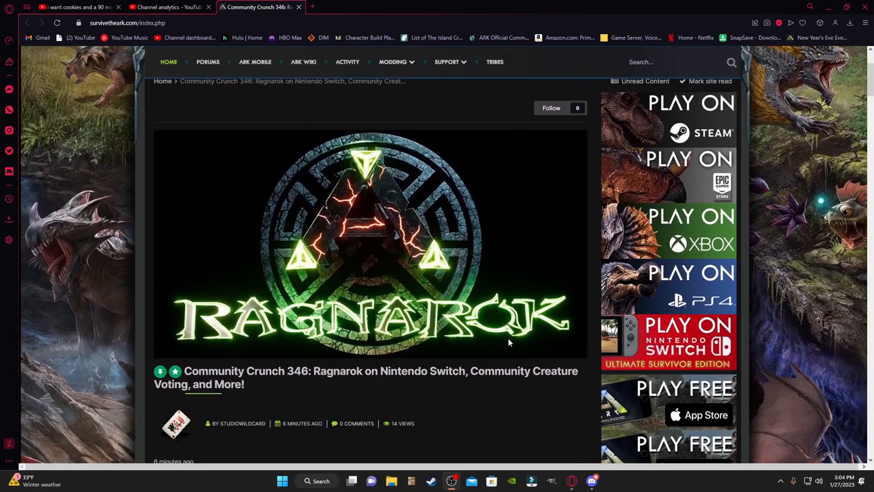
mouse_move(510, 356)
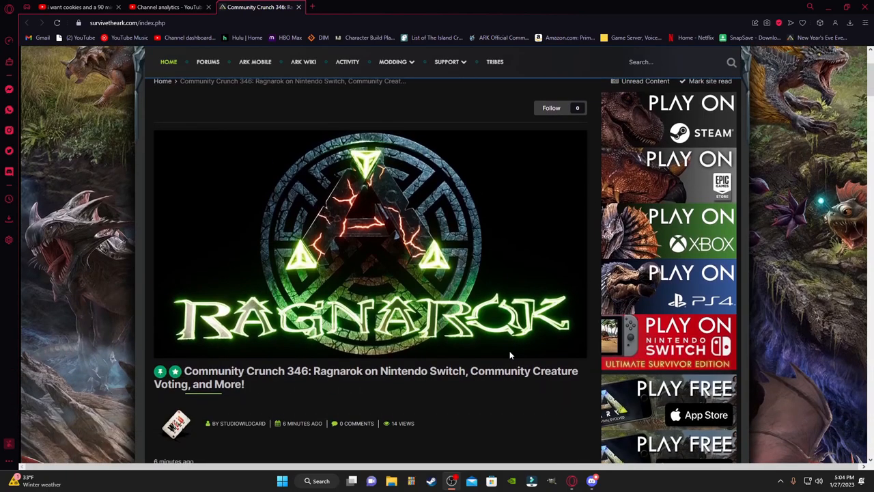
mouse_move(317, 350)
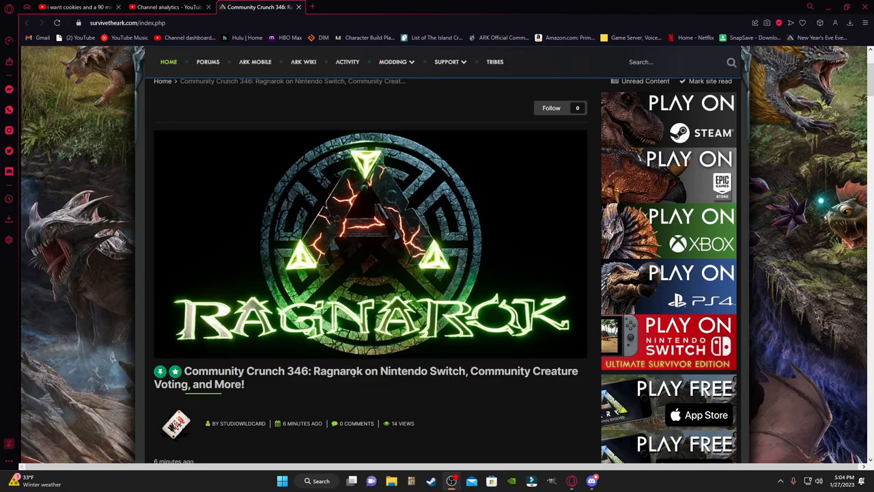
mouse_move(429, 364)
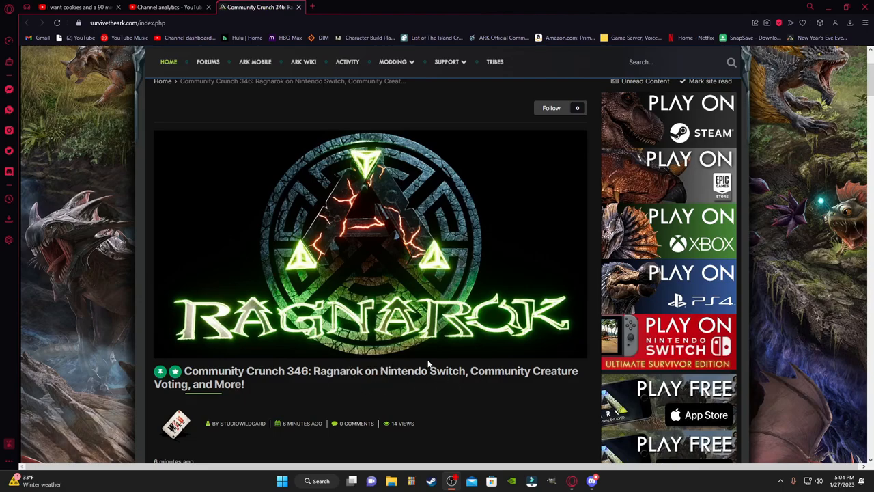
Step: Scroll past the header art and intro to the Creature Submission Finalists list and Cast Your Vote link
scroll("down", 3)
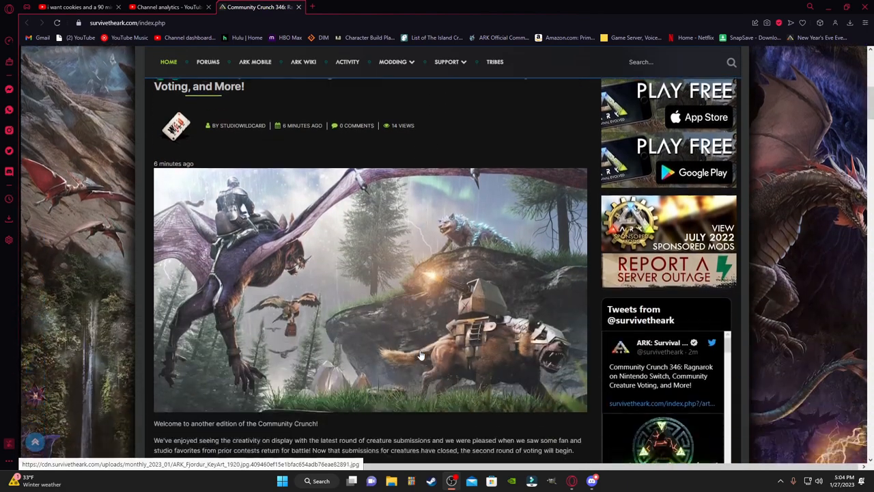
scroll("down", 3)
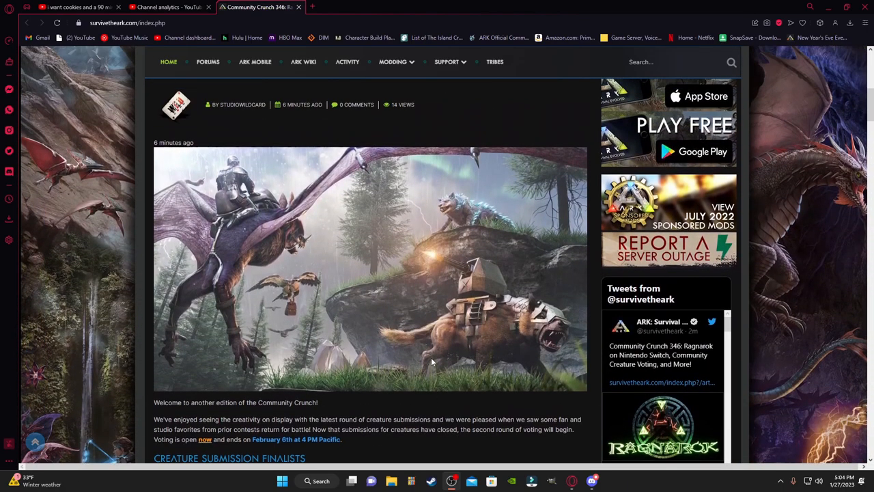
mouse_move(431, 363)
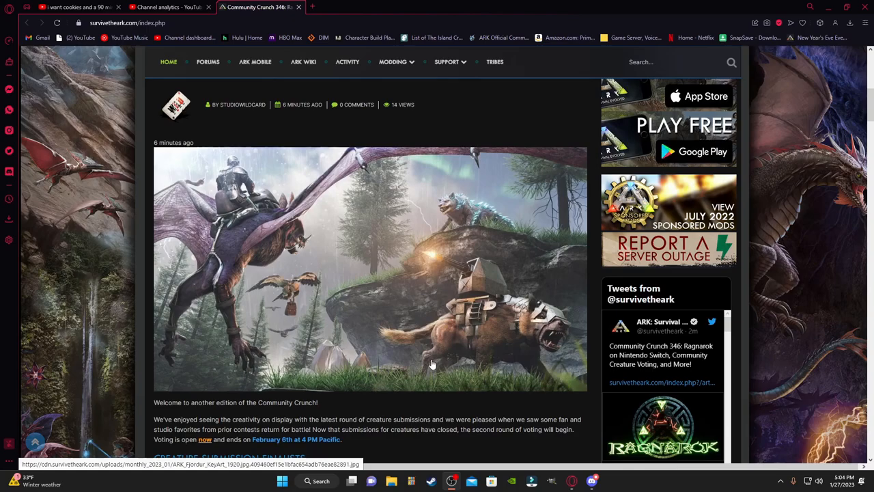
mouse_move(437, 366)
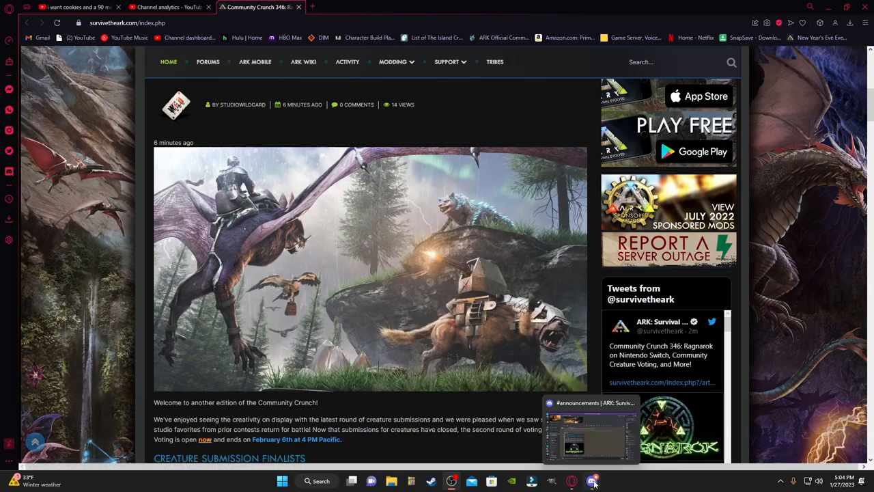
mouse_move(285, 306)
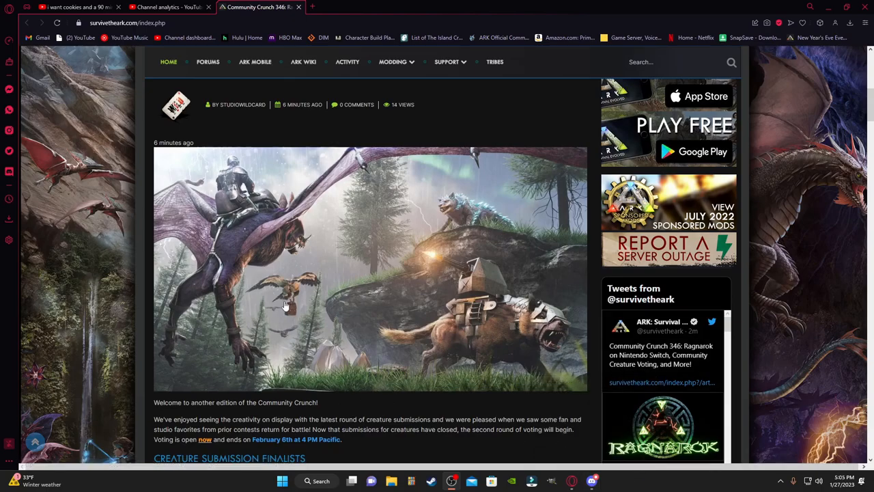
scroll("down", 3)
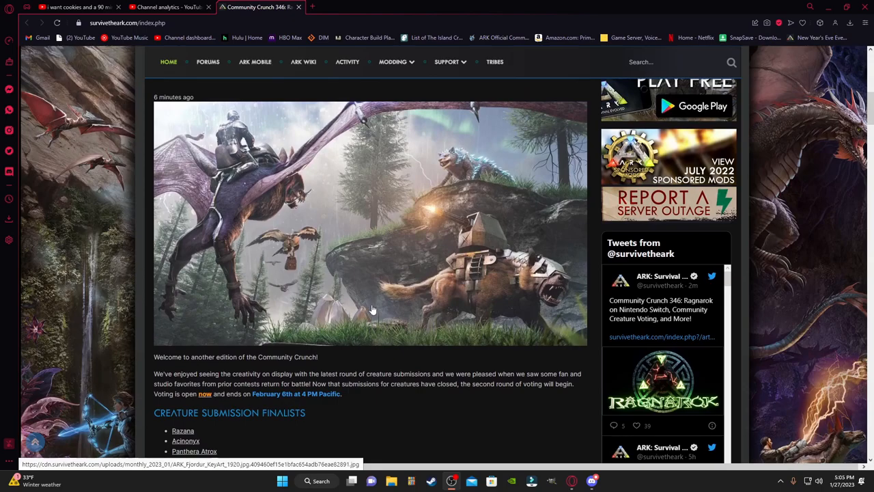
mouse_move(336, 386)
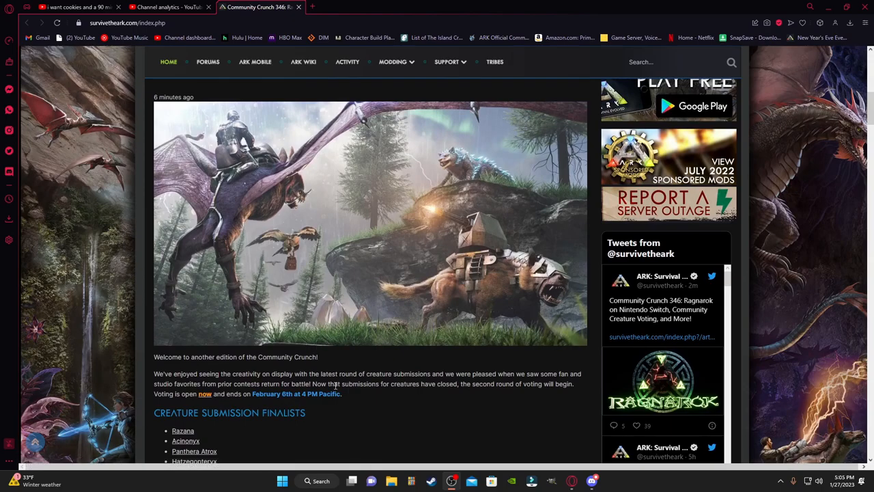
scroll("up", 3)
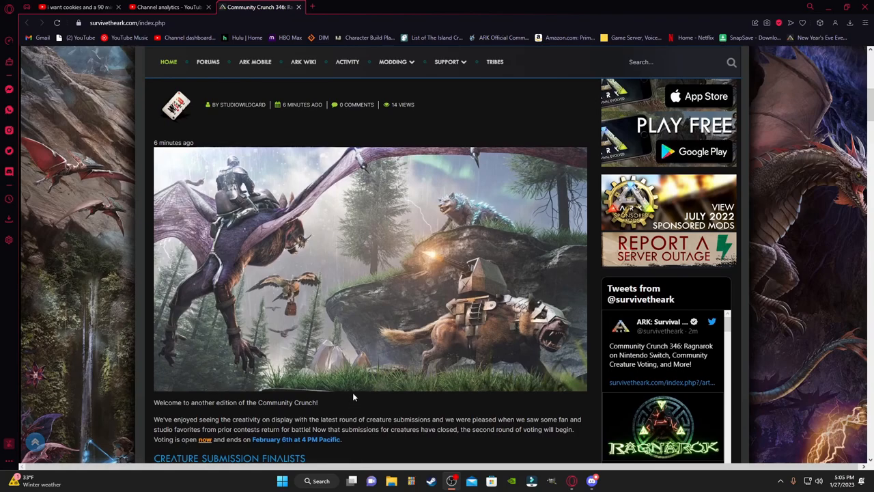
scroll("down", 3)
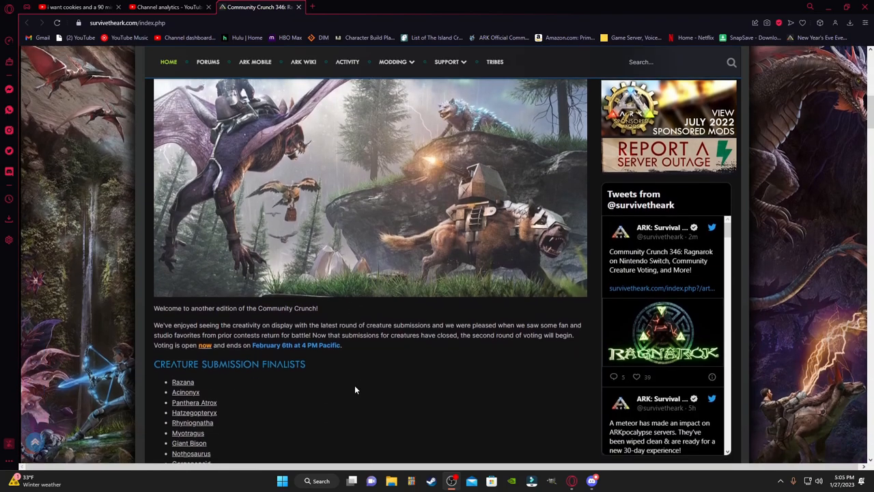
scroll("down", 3)
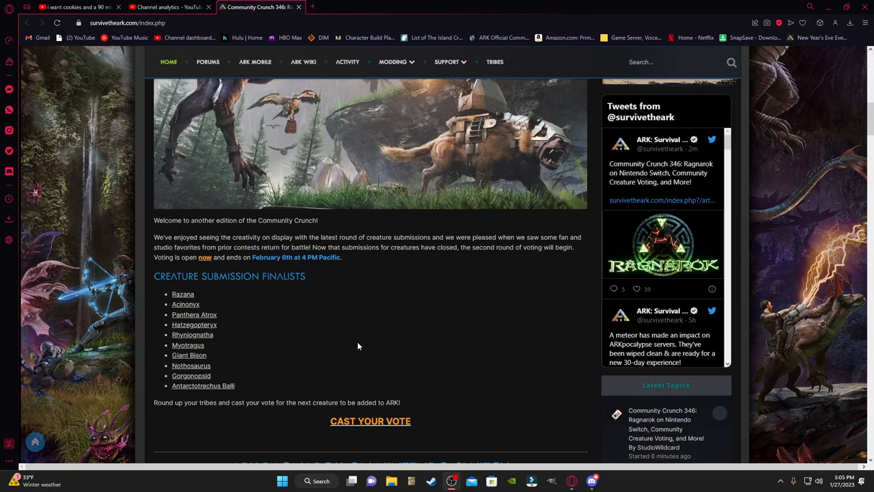
scroll("down", 3)
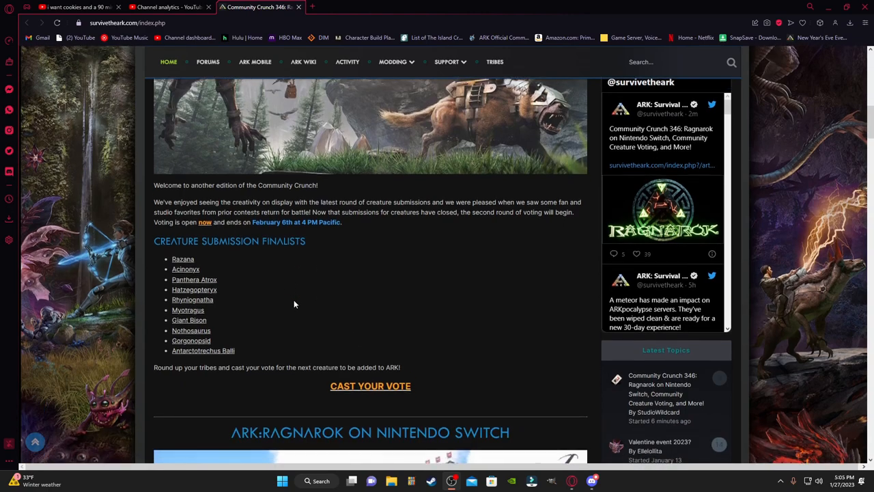
scroll("down", 3)
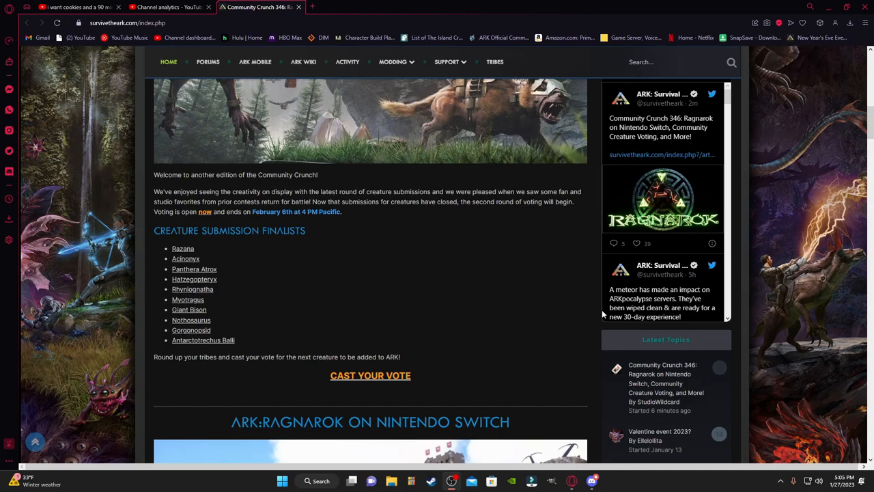
mouse_move(213, 258)
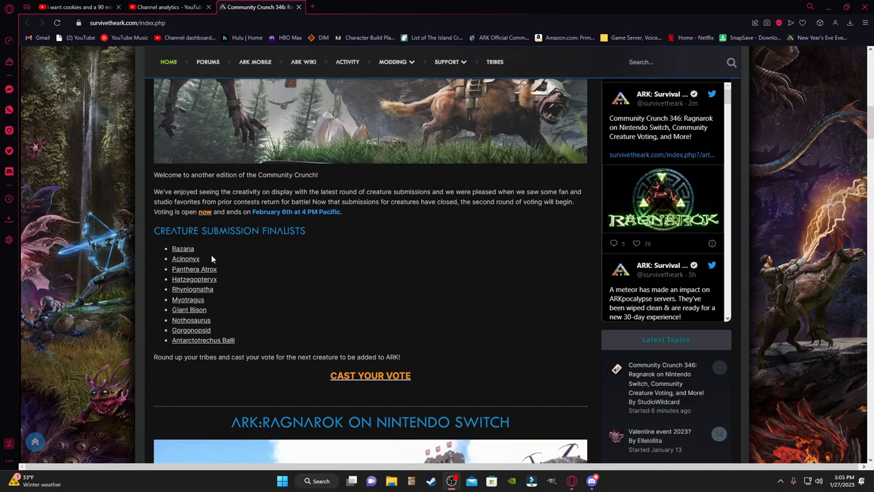
mouse_move(190, 349)
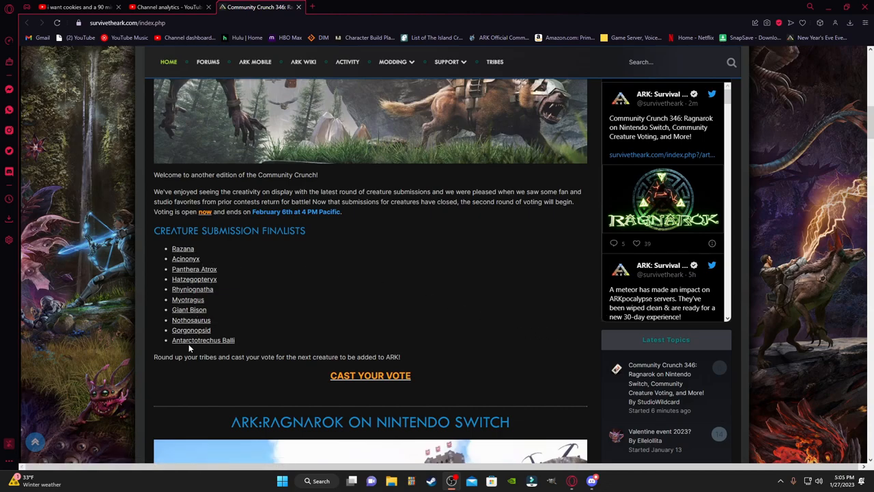
left_click(183, 249)
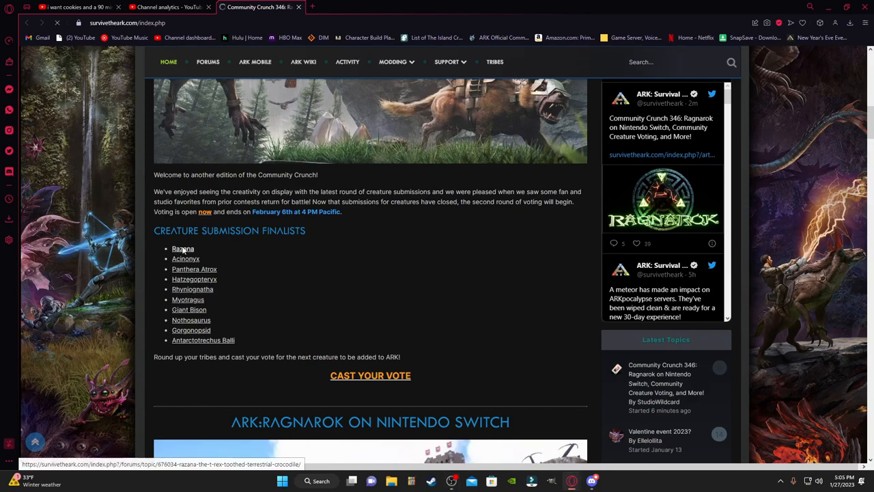
left_click(183, 249)
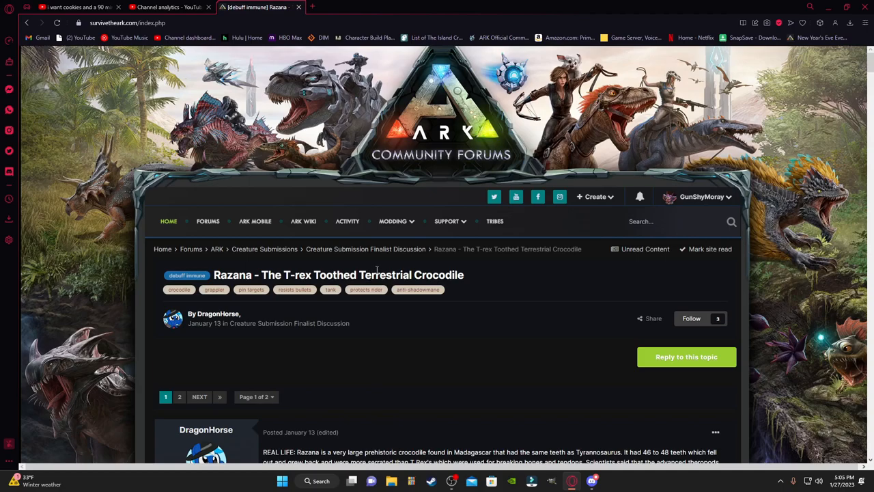
scroll("down", 3)
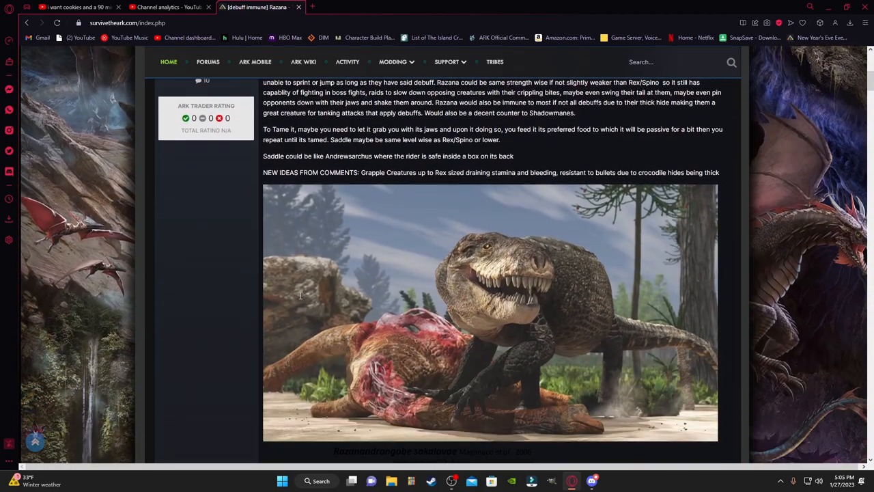
scroll("down", 3)
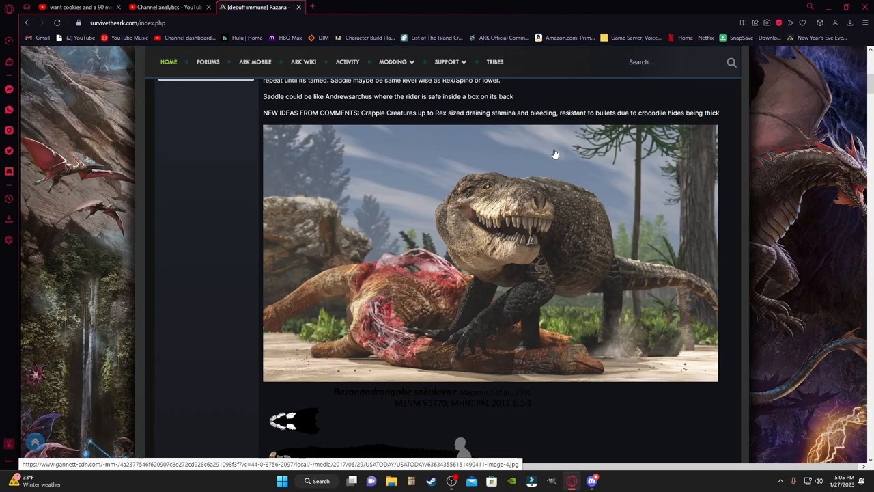
mouse_move(533, 232)
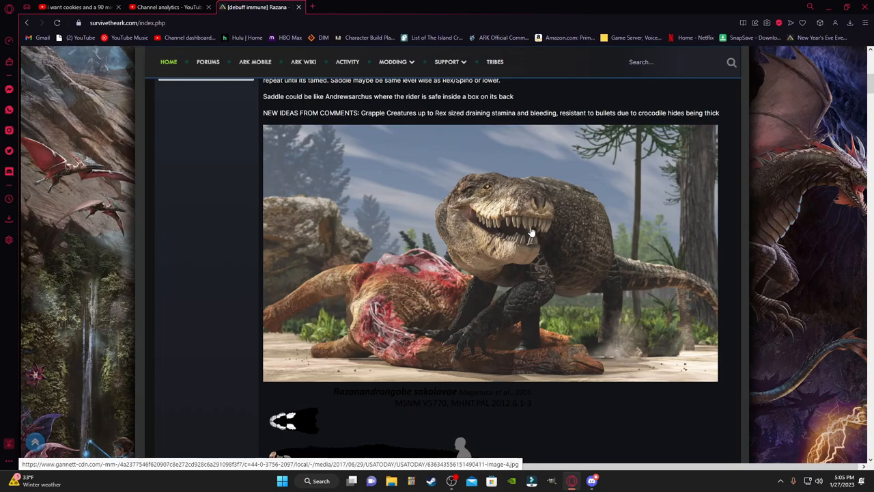
mouse_move(385, 253)
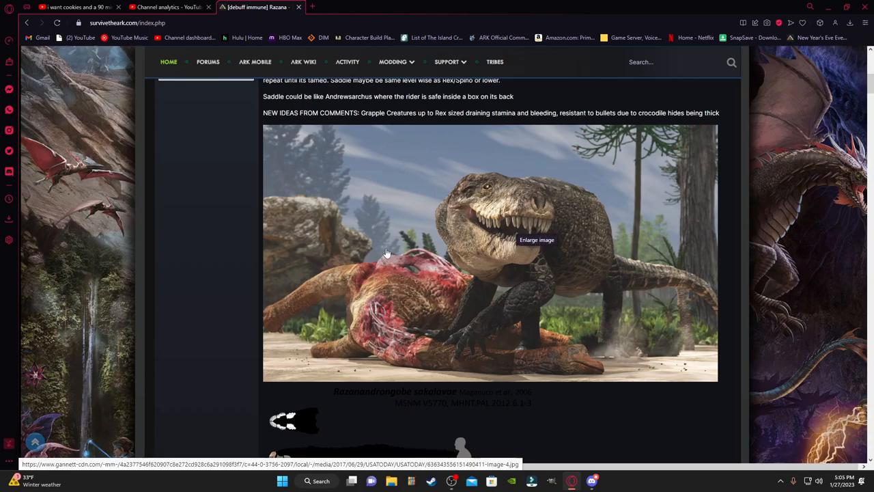
scroll("down", 3)
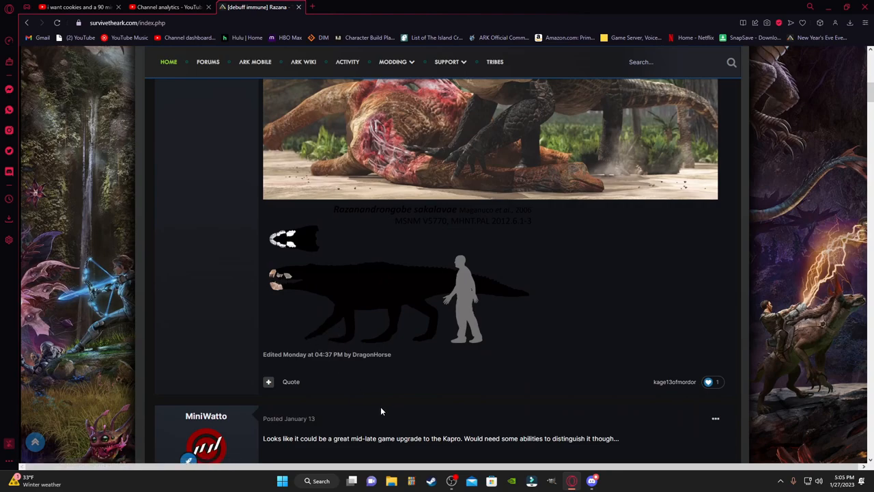
mouse_move(552, 253)
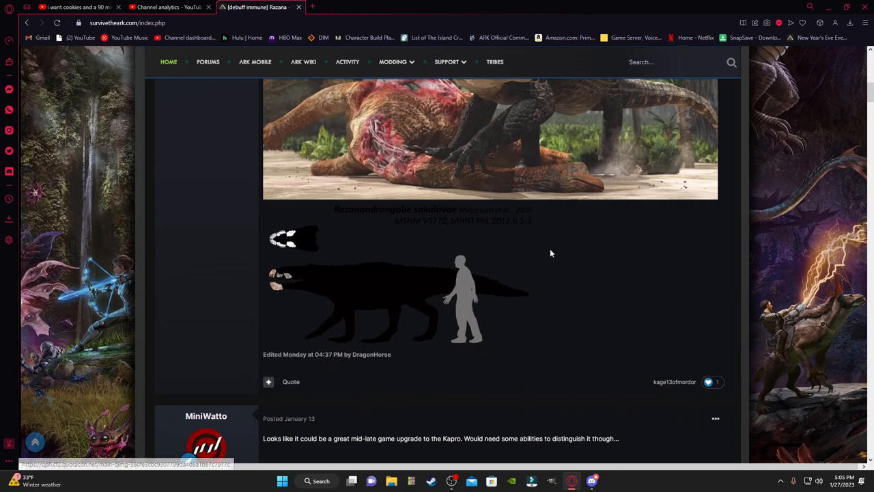
mouse_move(293, 296)
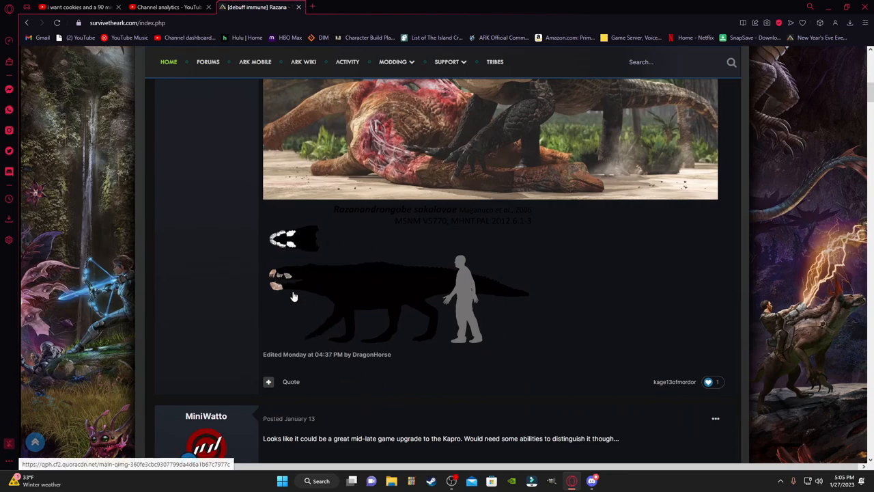
mouse_move(256, 341)
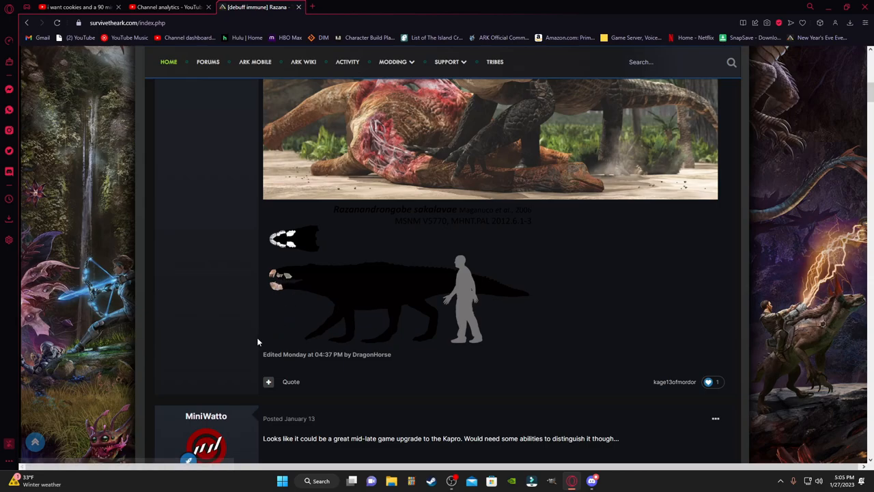
scroll("up", 3)
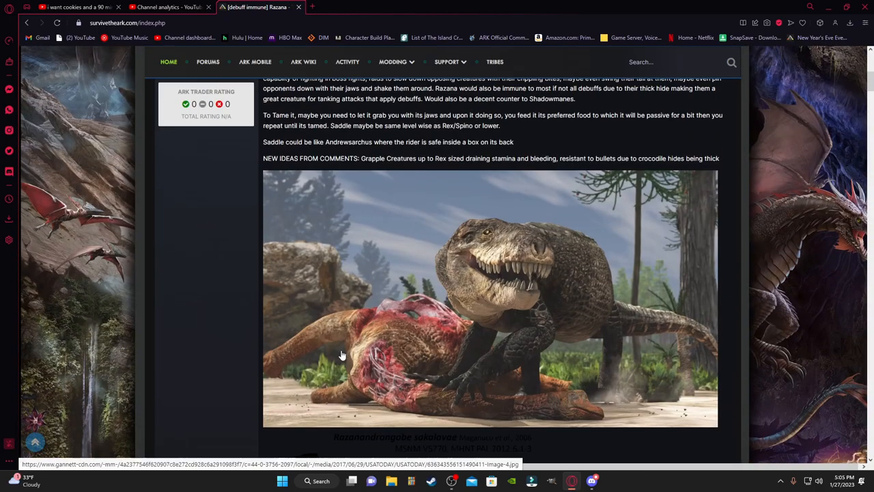
scroll("up", 3)
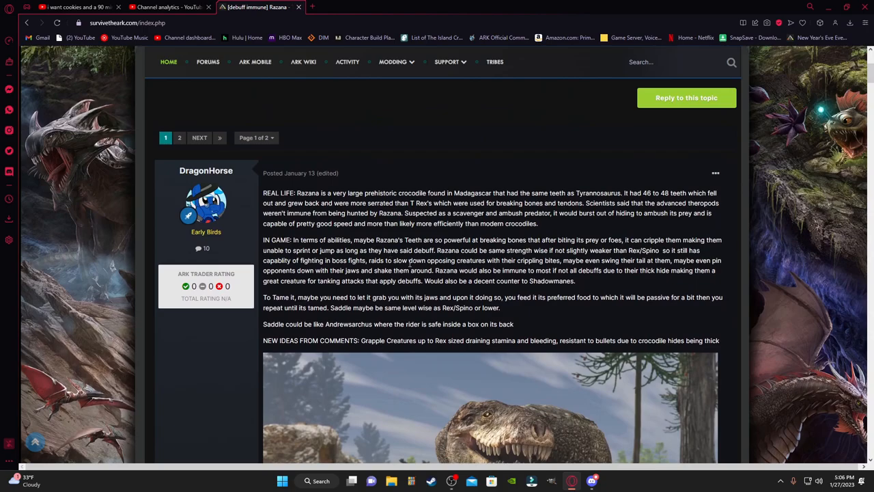
scroll("down", 3)
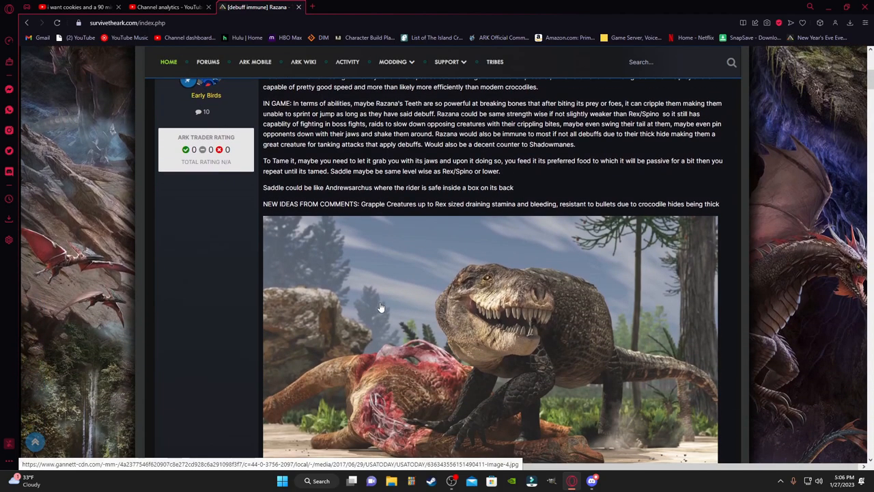
mouse_move(435, 308)
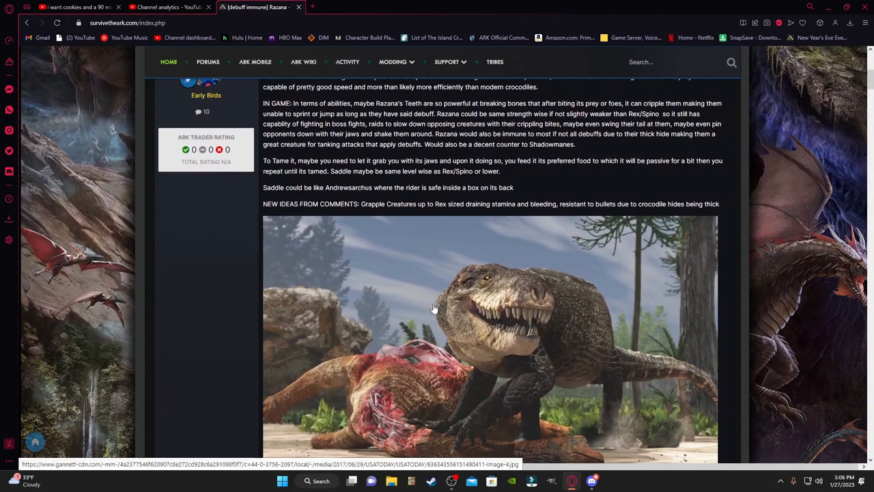
mouse_move(391, 313)
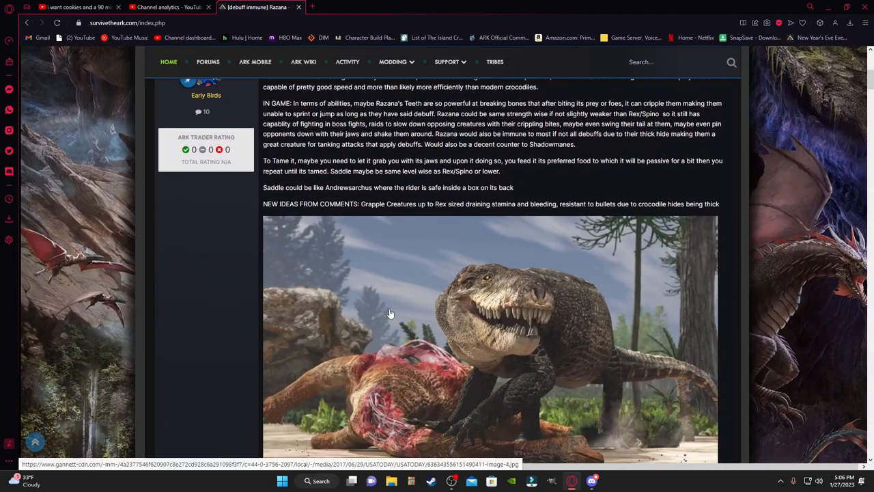
mouse_move(371, 311)
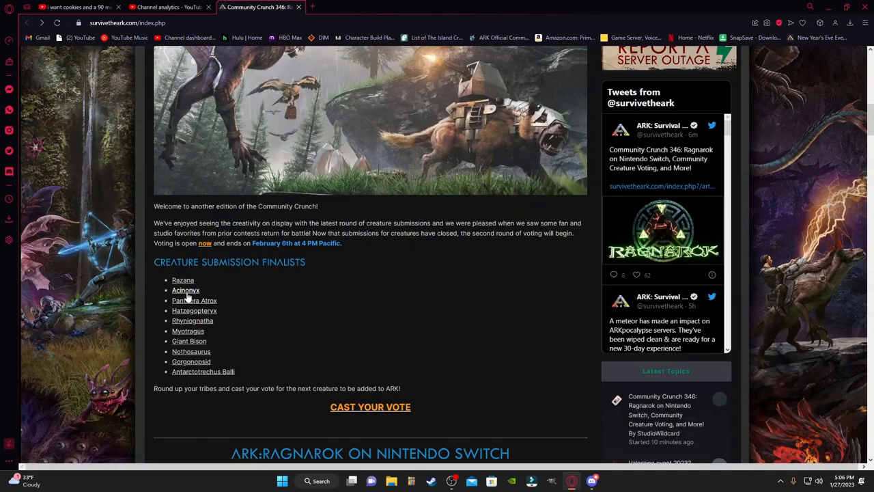
Step: Open the Acinonyx giant cheetah finalist topic and scroll through its proposal post
left_click(186, 289)
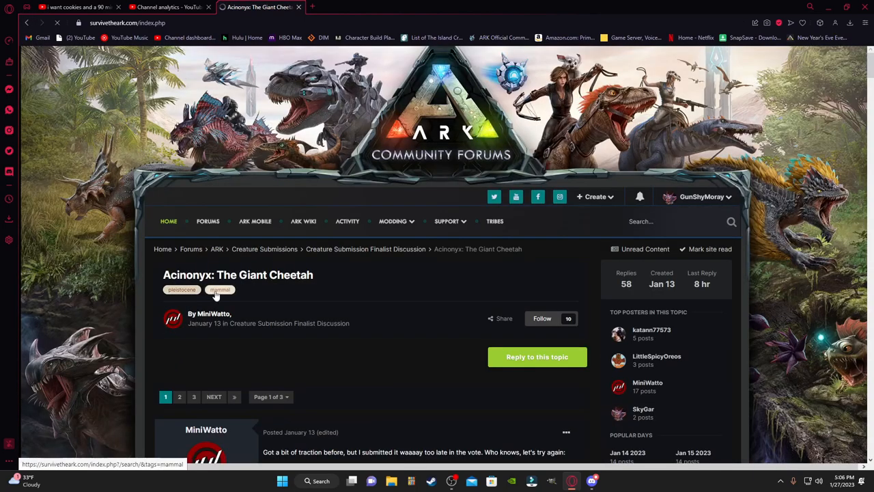
scroll("down", 3)
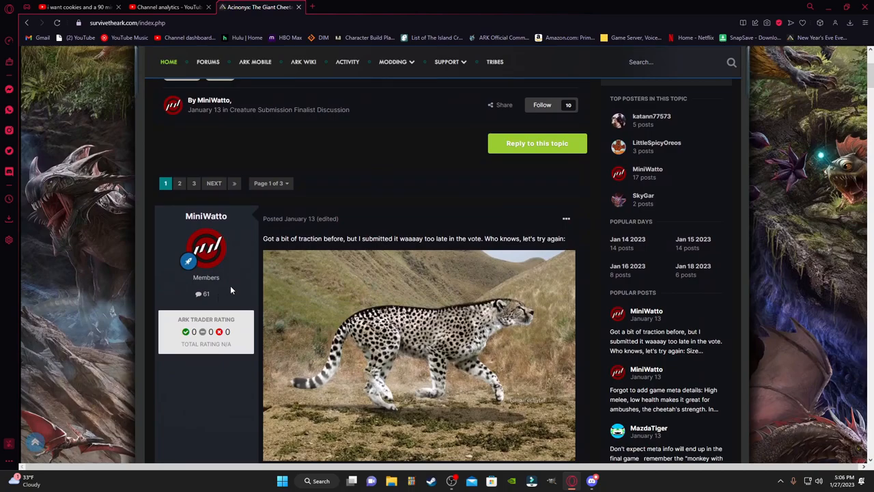
scroll("down", 3)
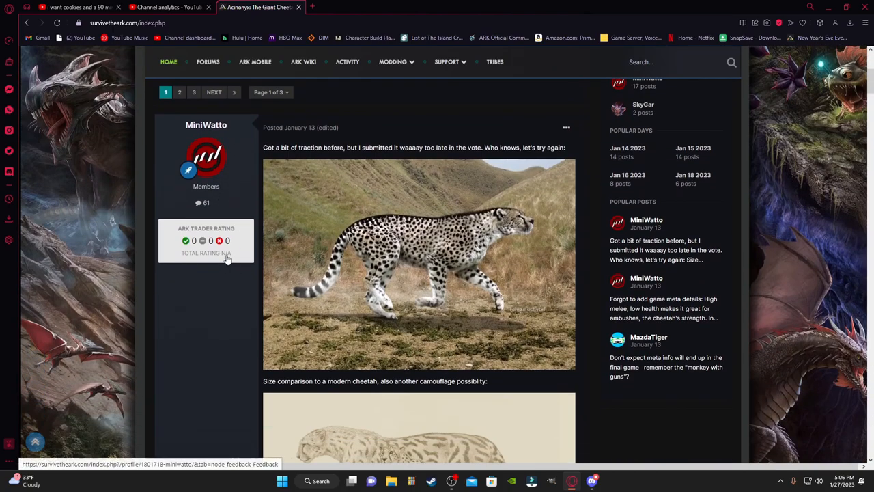
scroll("down", 3)
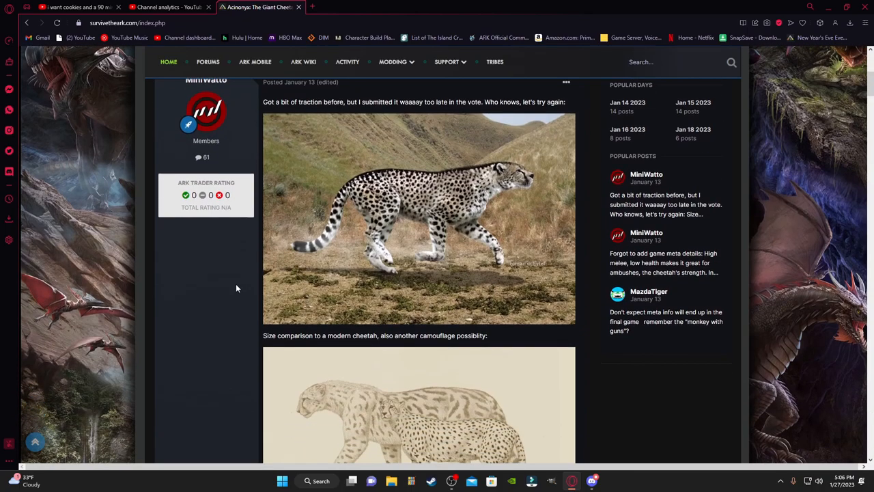
scroll("down", 3)
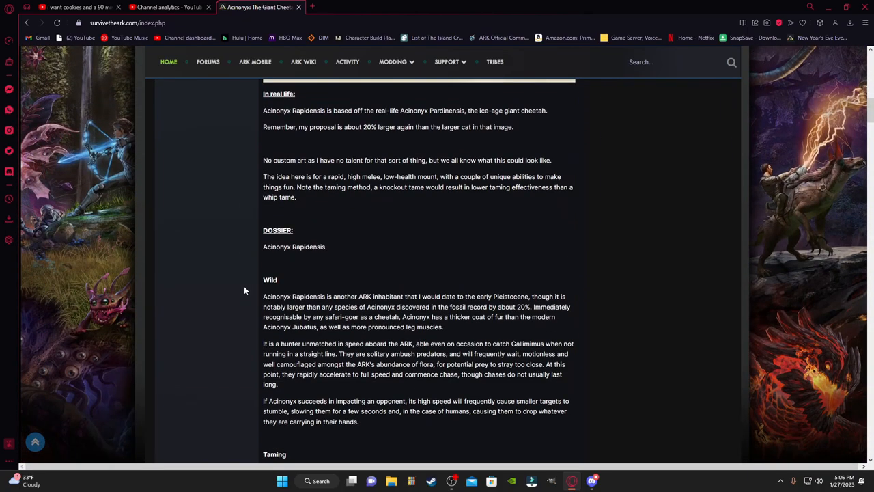
scroll("up", 3)
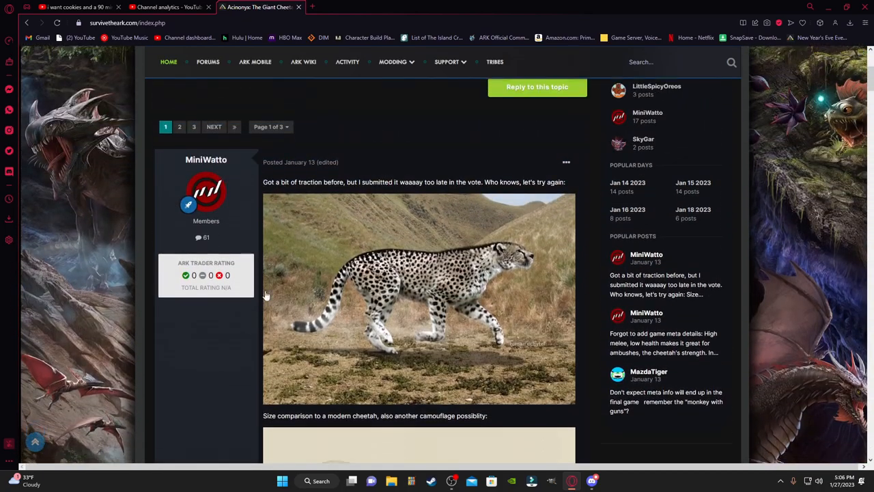
scroll("down", 3)
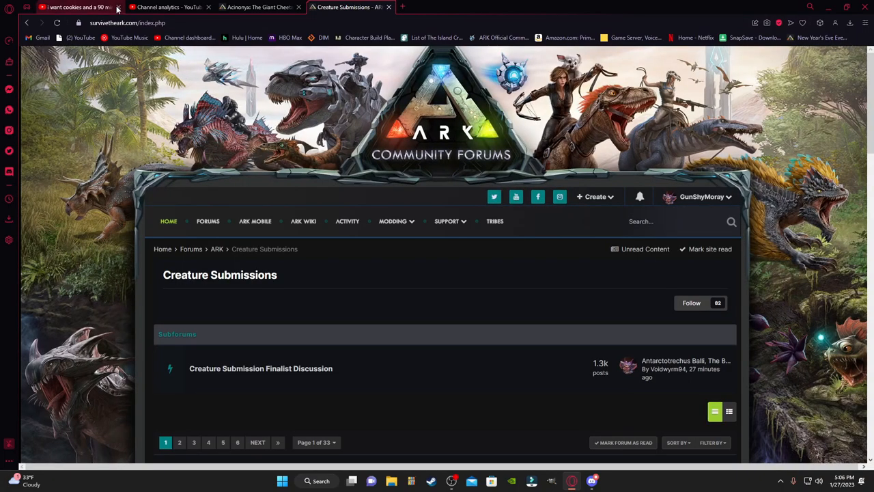
left_click(118, 7)
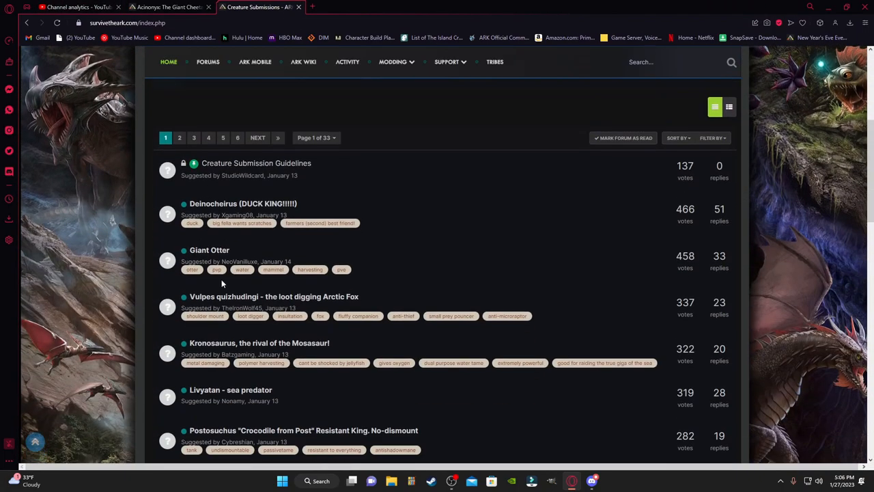
left_click(678, 137)
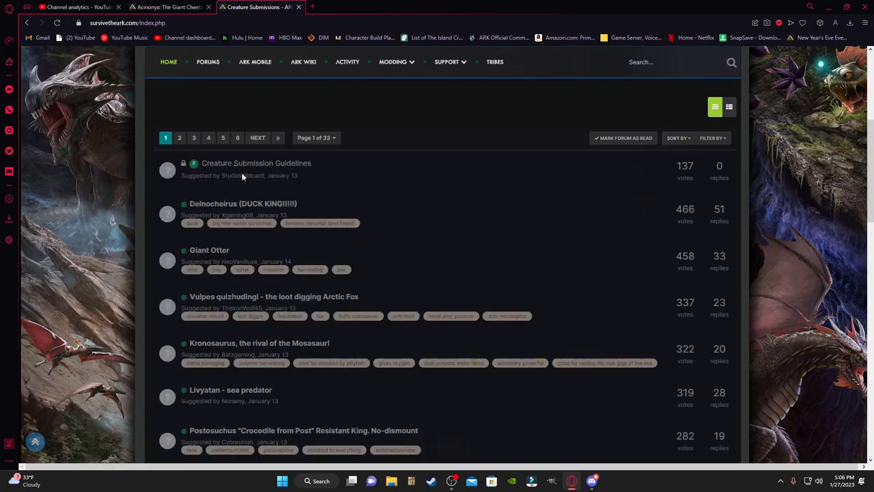
mouse_move(243, 203)
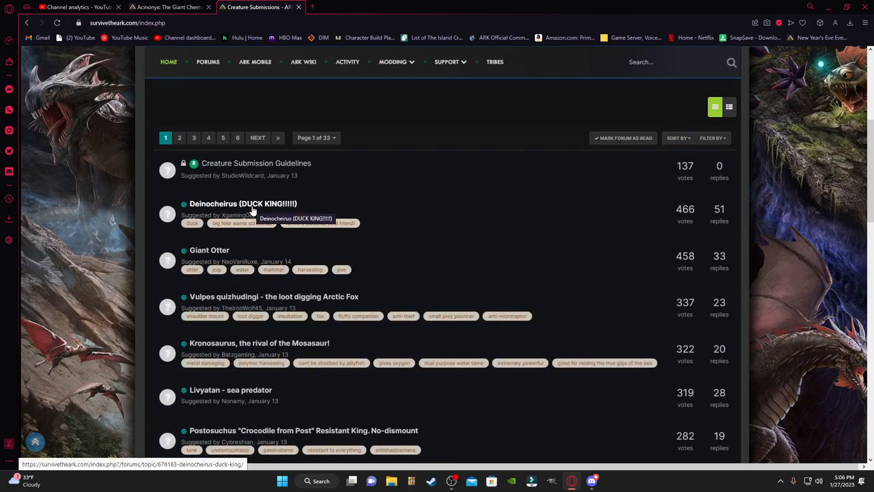
left_click(678, 136)
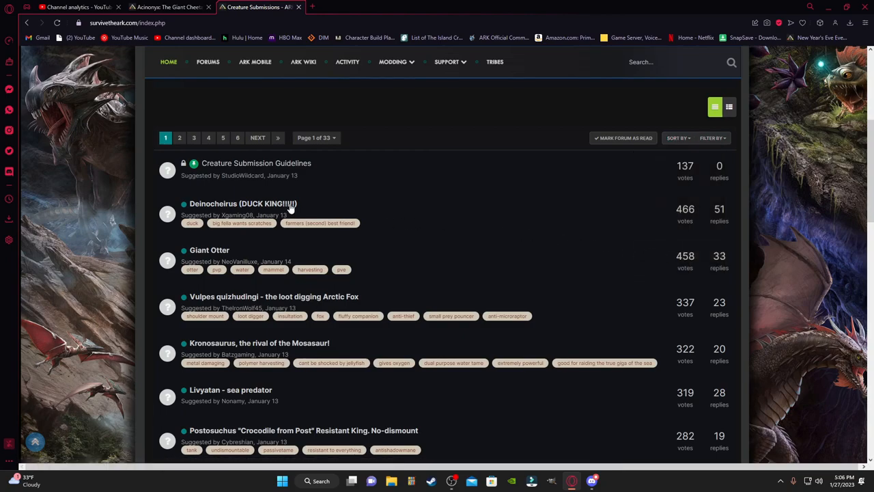
scroll("down", 3)
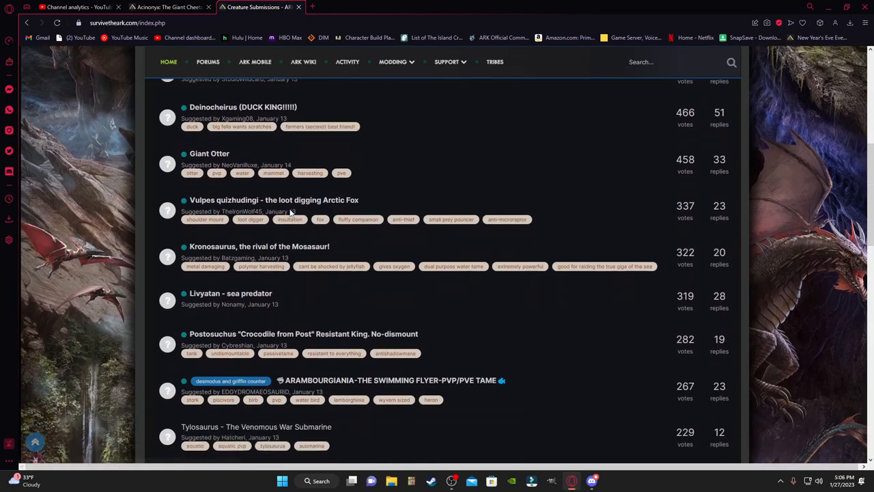
scroll("up", 3)
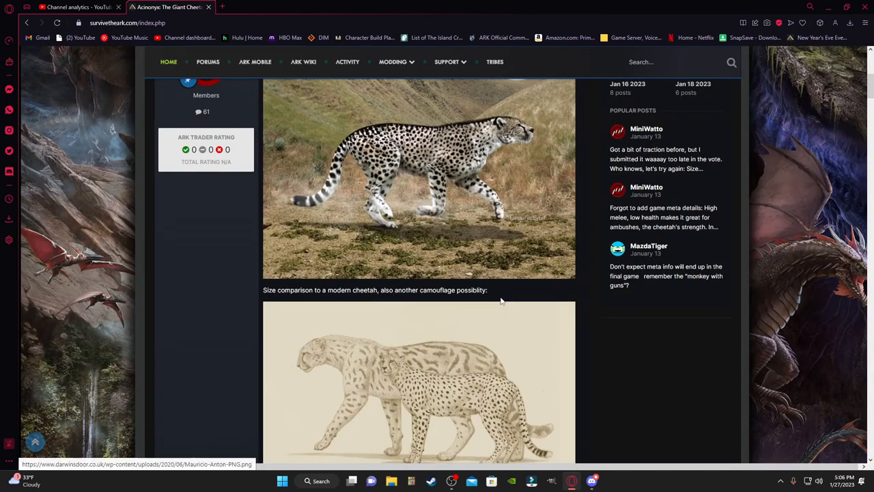
Step: Scroll the Acinonyx topic through its dossier and taming sections
scroll("down", 3)
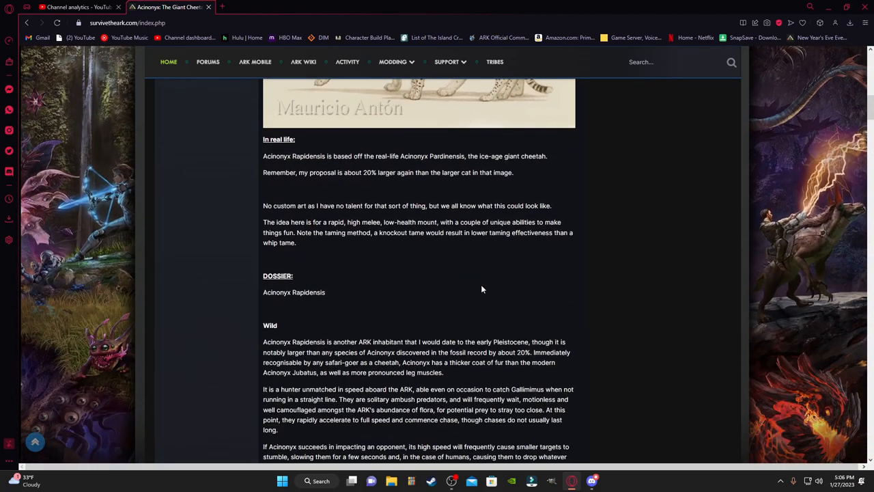
scroll("up", 3)
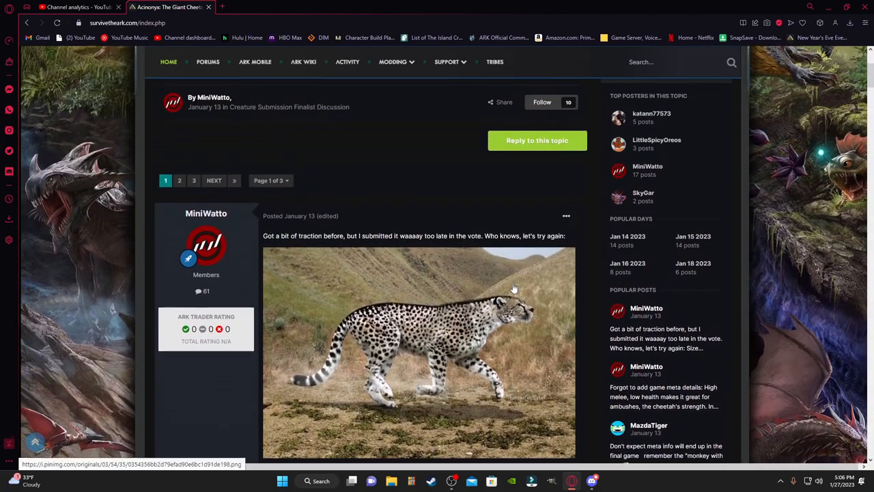
scroll("down", 3)
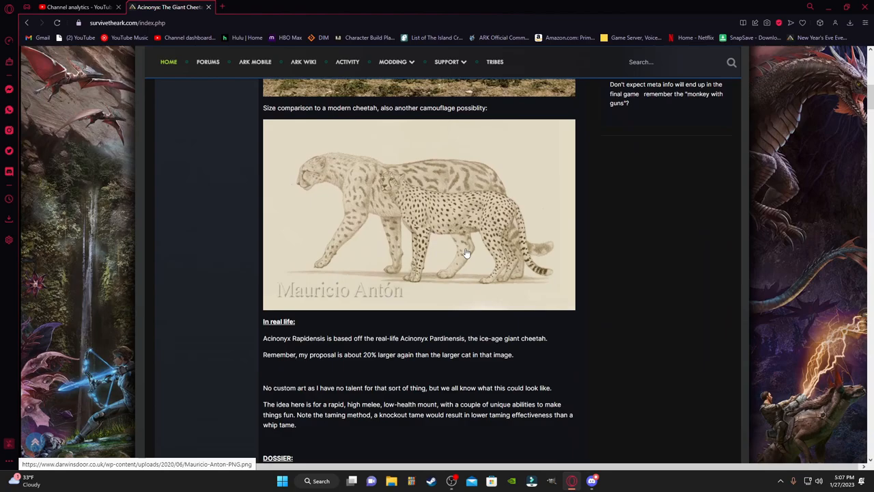
scroll("down", 3)
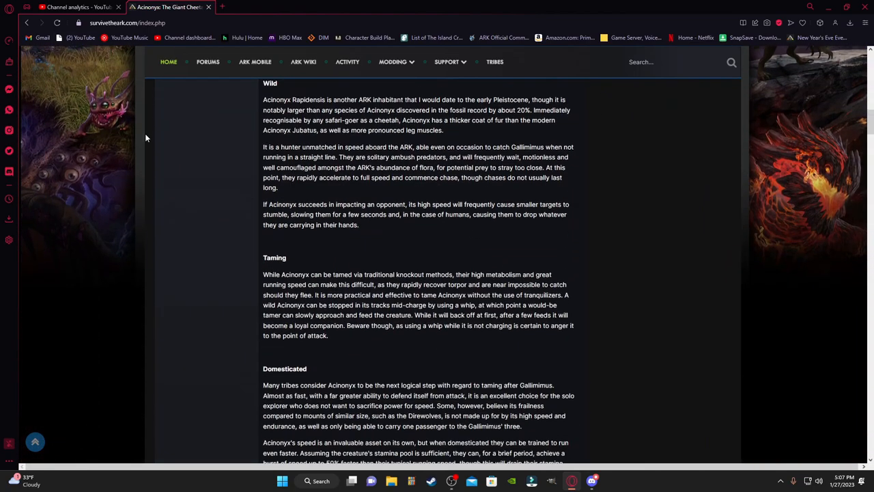
scroll("down", 3)
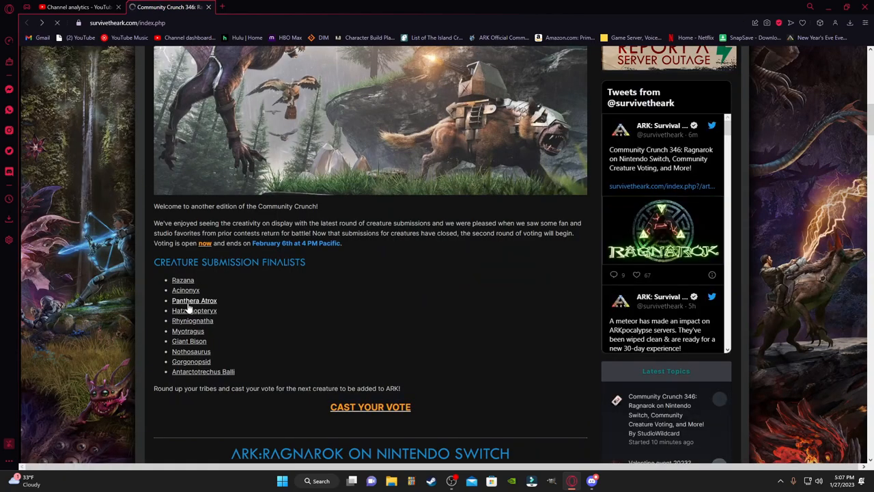
Step: Open the Panthera Atrox cave lion topic and read its taming, domesticated and gameplay sections
left_click(193, 301)
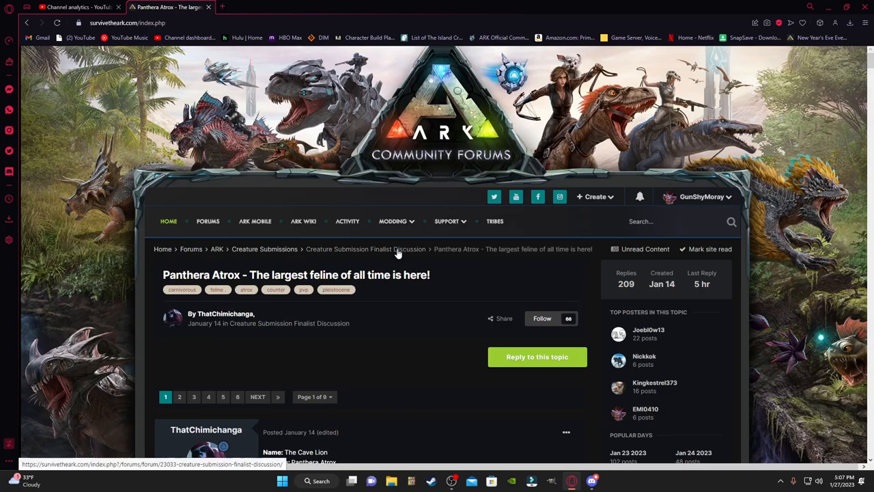
scroll("down", 3)
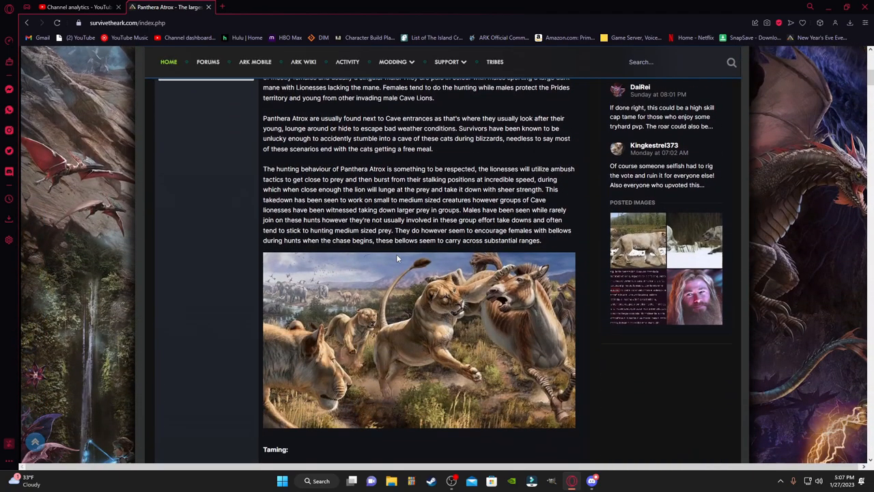
scroll("down", 3)
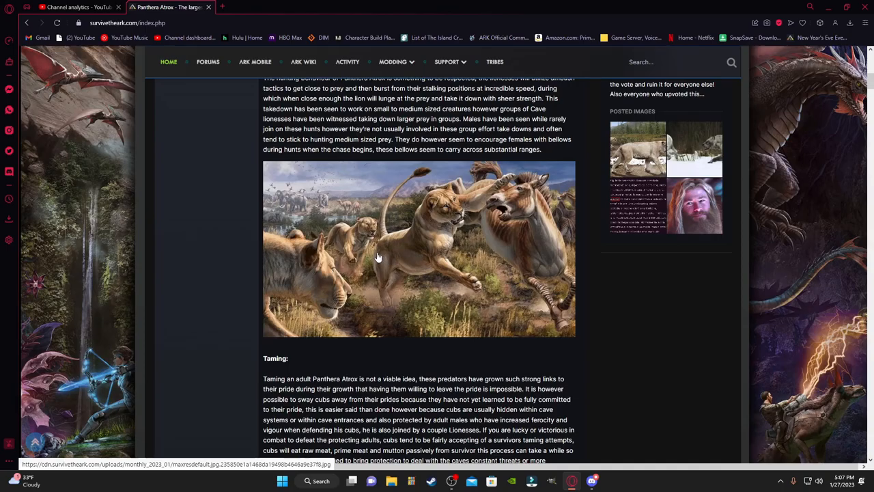
scroll("down", 3)
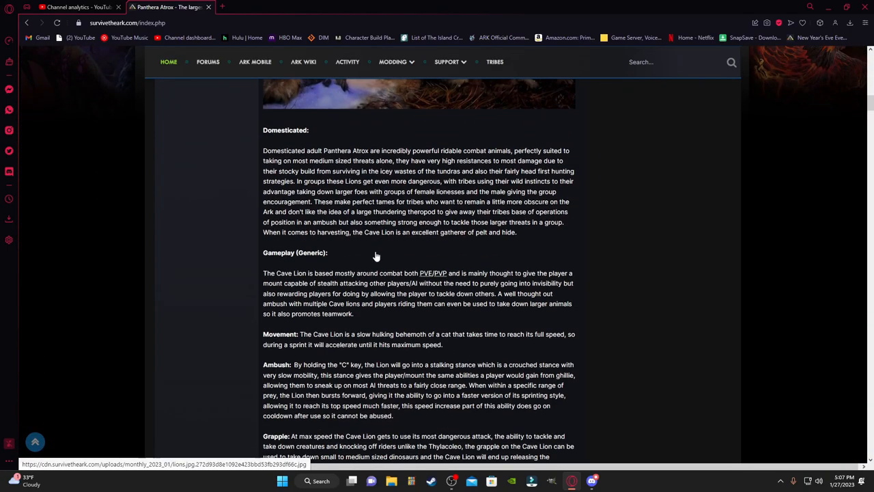
scroll("up", 3)
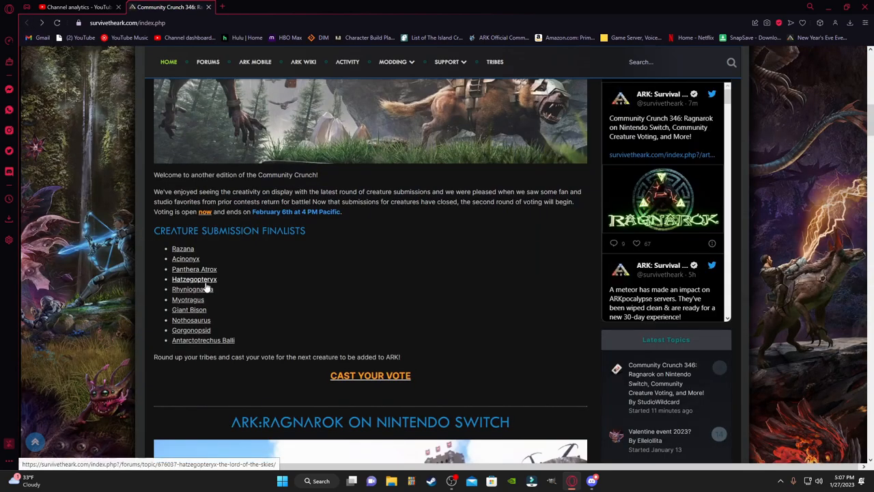
left_click(194, 279)
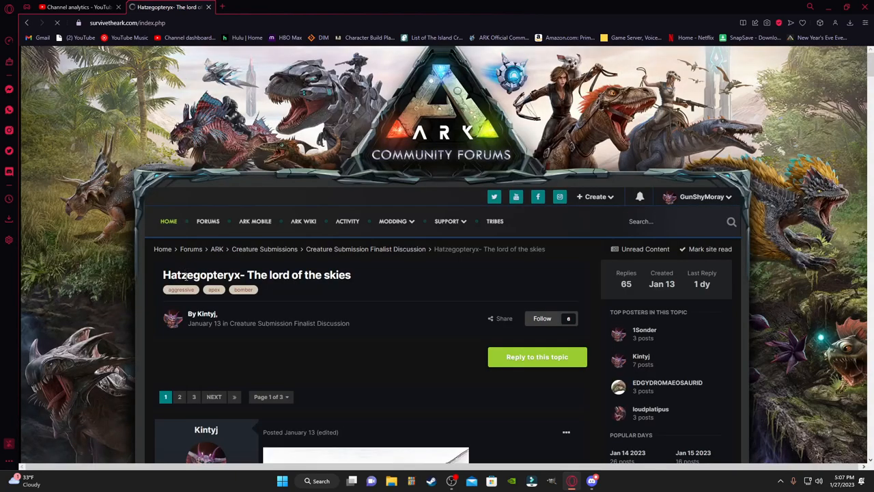
scroll("down", 3)
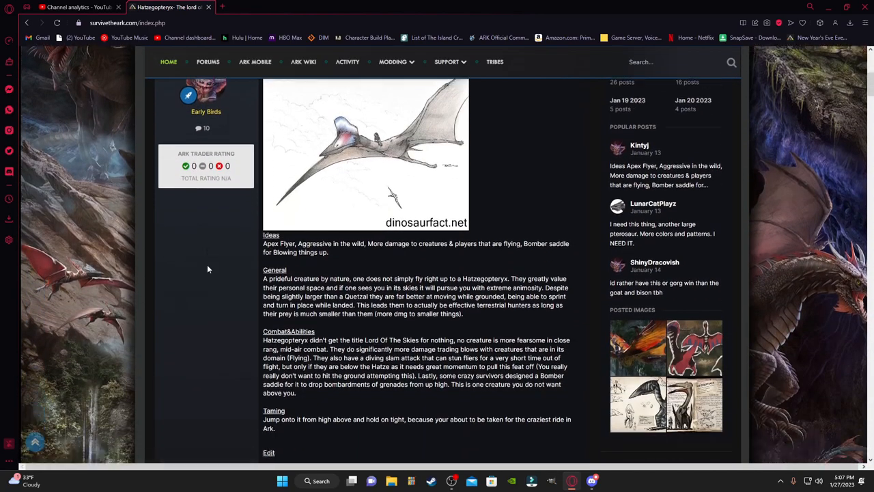
scroll("down", 3)
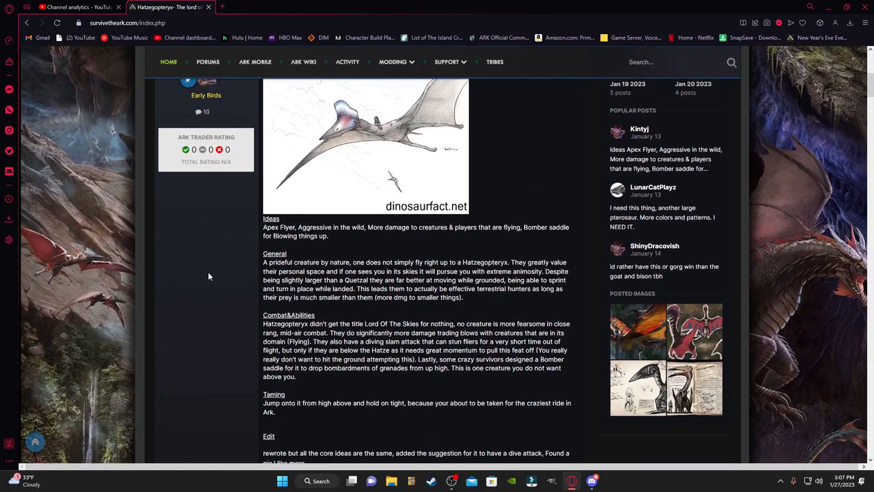
mouse_move(184, 260)
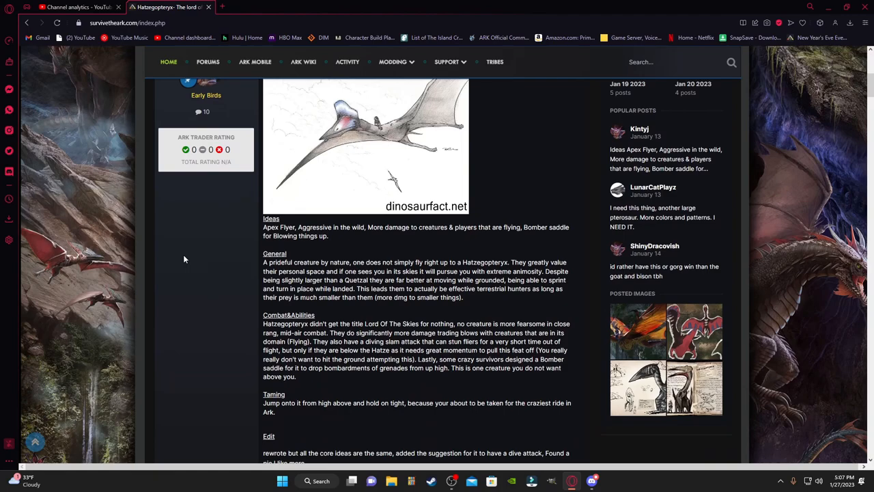
scroll("up", 3)
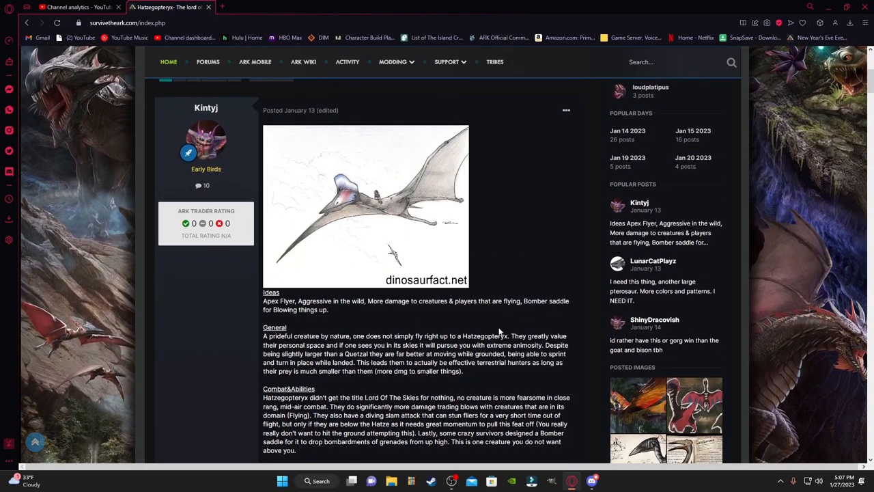
scroll("down", 3)
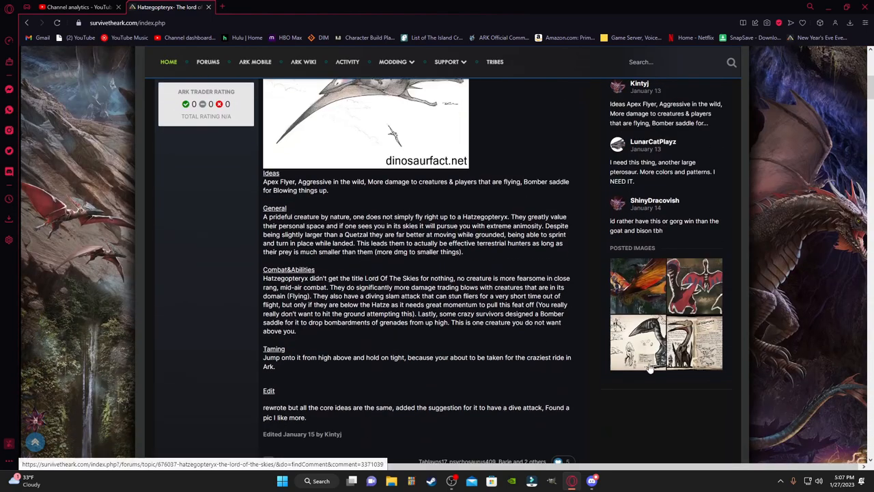
scroll("up", 3)
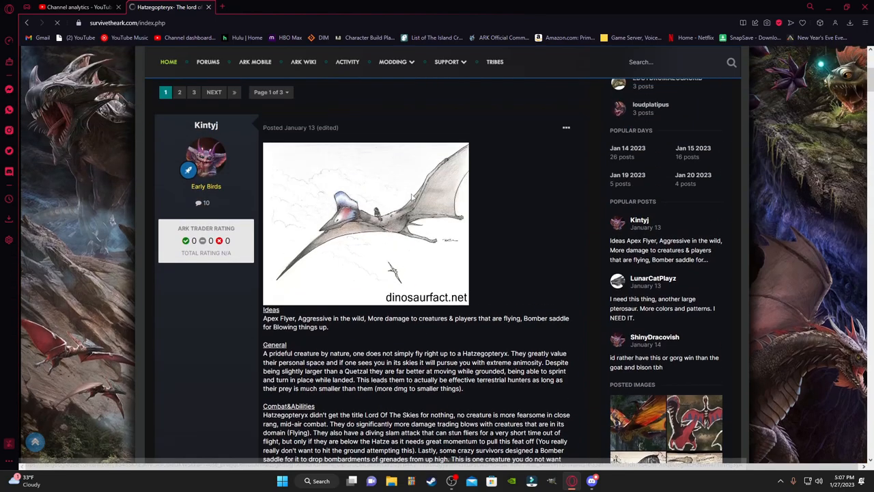
scroll("down", 3)
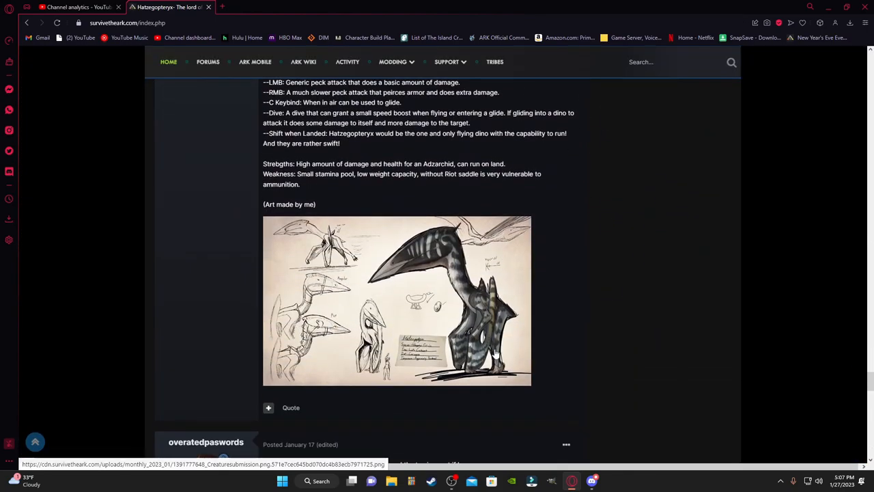
scroll("down", 3)
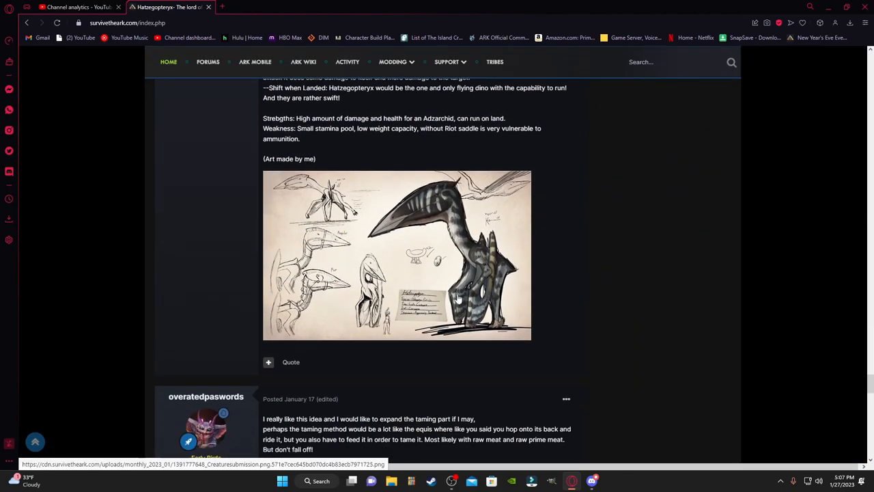
mouse_move(404, 257)
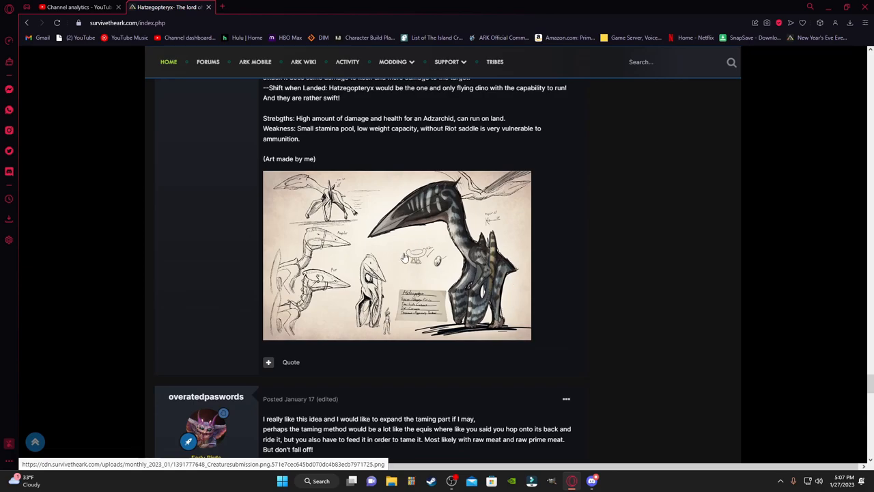
mouse_move(475, 202)
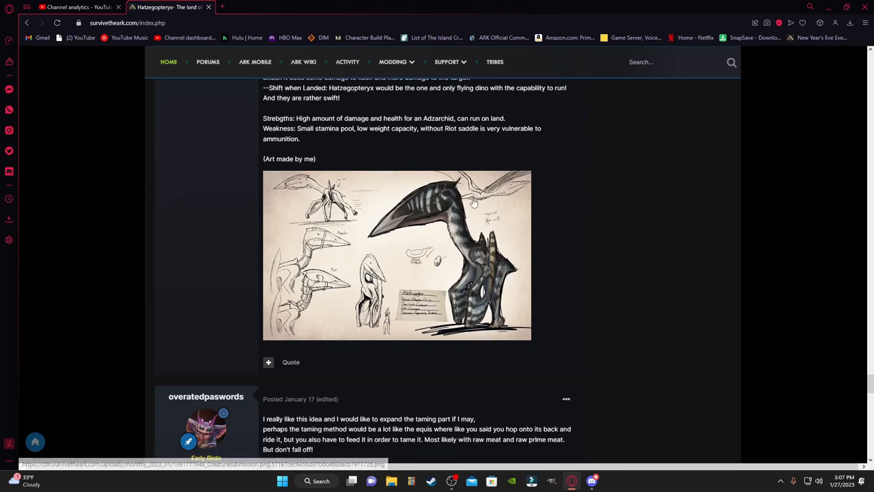
mouse_move(508, 222)
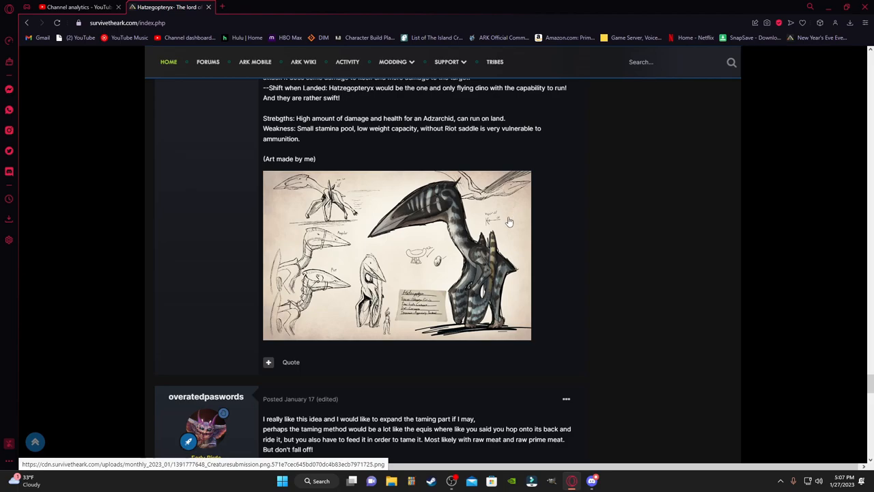
left_click(26, 22)
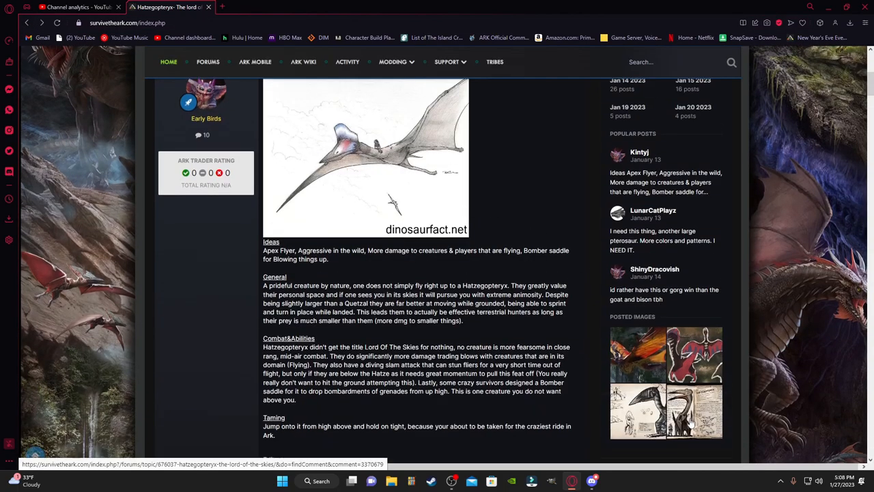
scroll("down", 3)
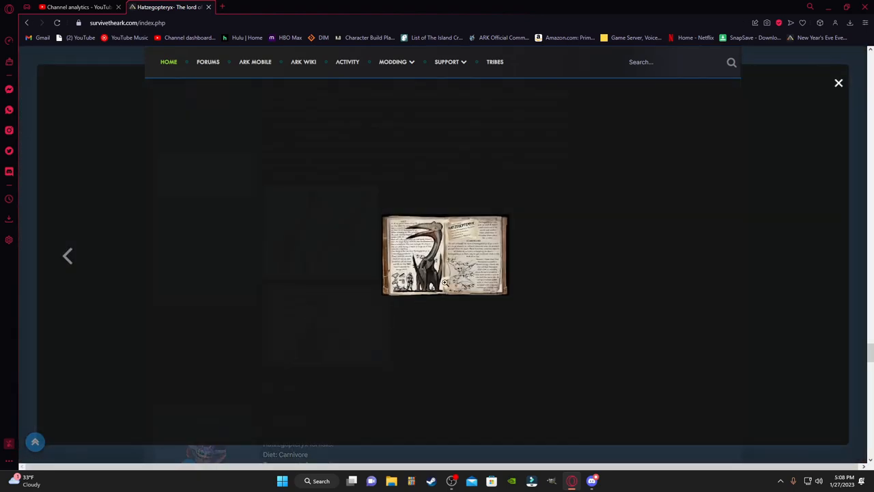
left_click(838, 83)
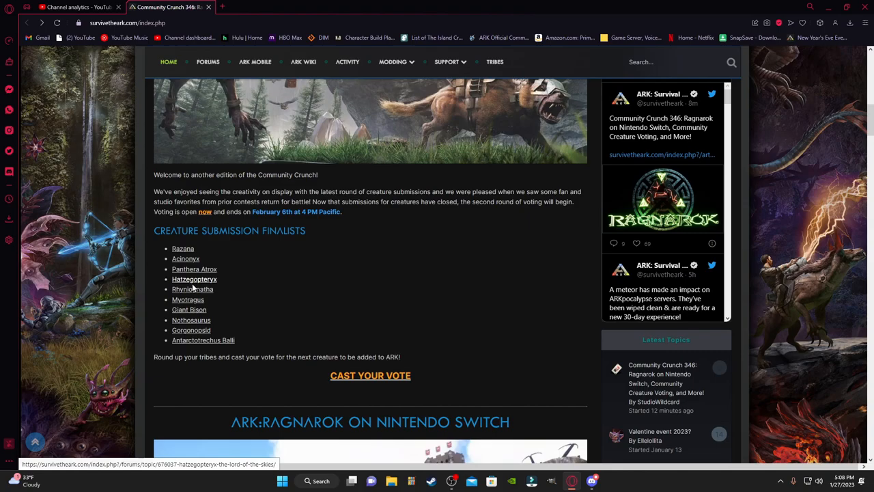
Step: Open the Rhyniognatha sky-spider topic and read its skills, saddle and weakness sections
left_click(191, 289)
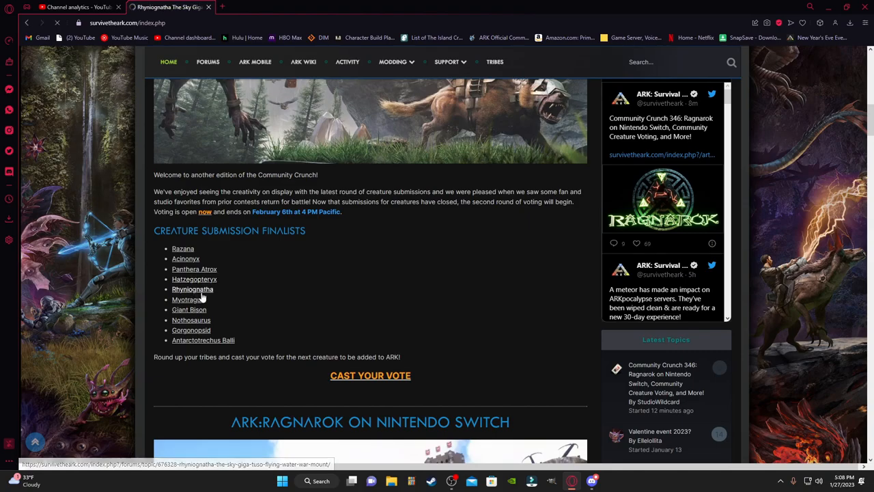
left_click(193, 290)
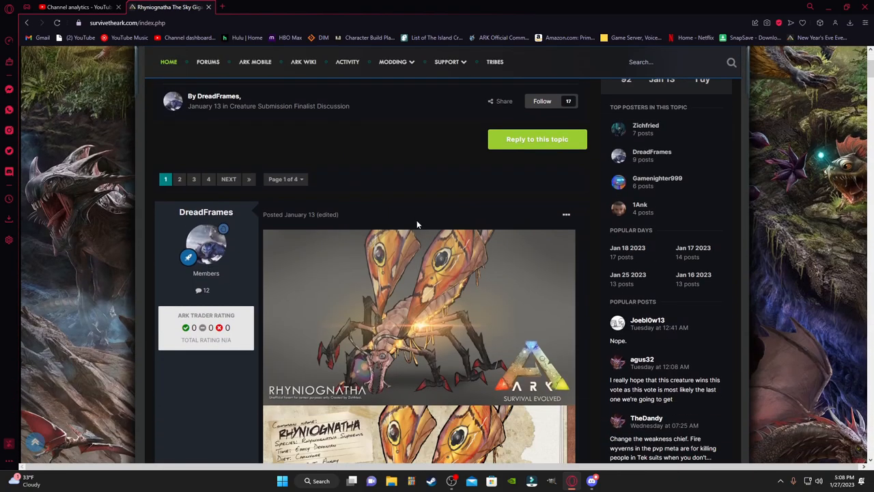
scroll("down", 3)
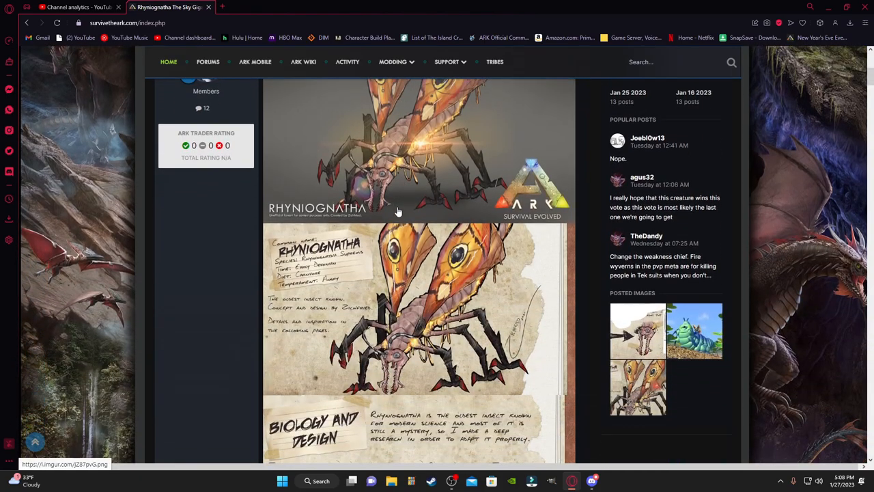
scroll("down", 3)
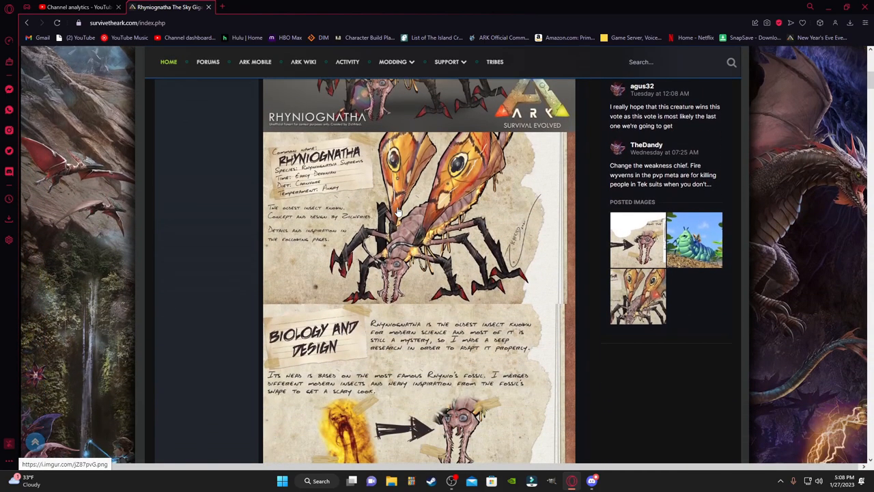
scroll("up", 3)
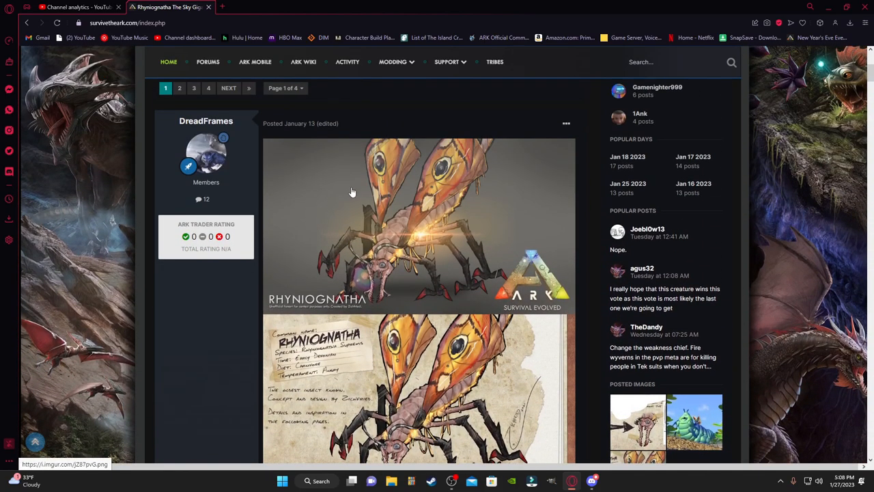
scroll("down", 3)
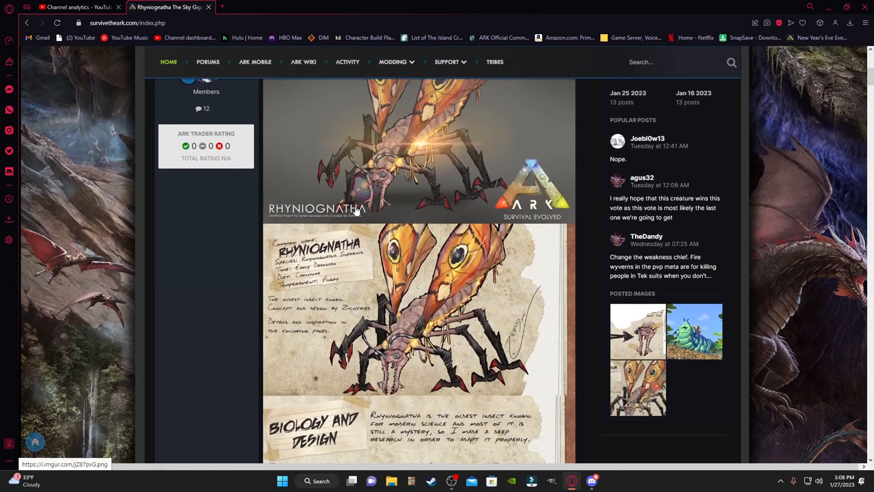
scroll("up", 3)
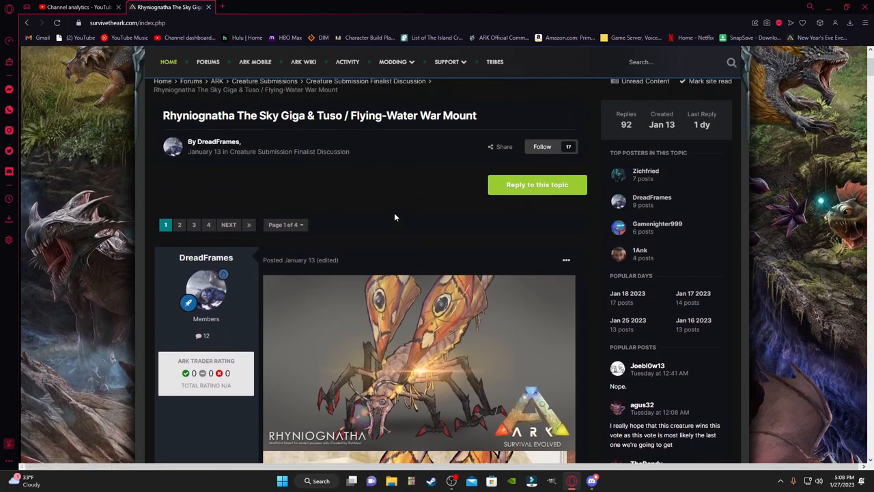
mouse_move(398, 202)
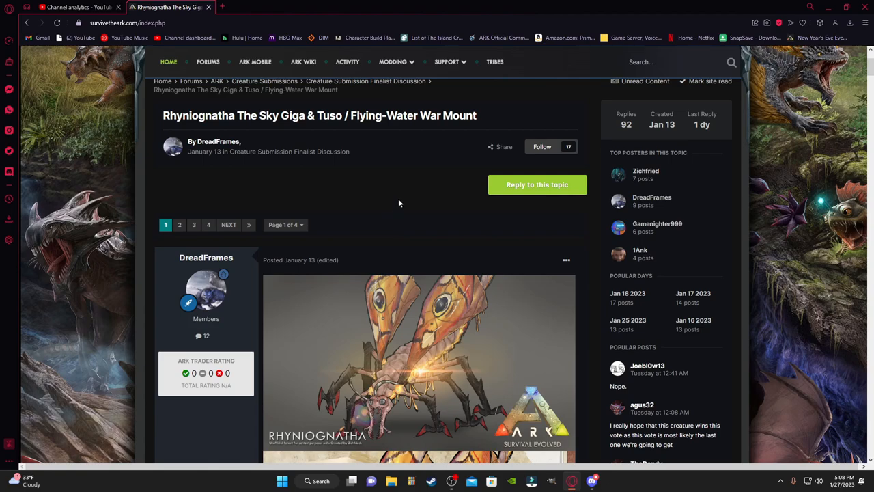
Step: Continue down the Rhyniognatha post through taming, breeding and Taming 2.0
scroll("down", 3)
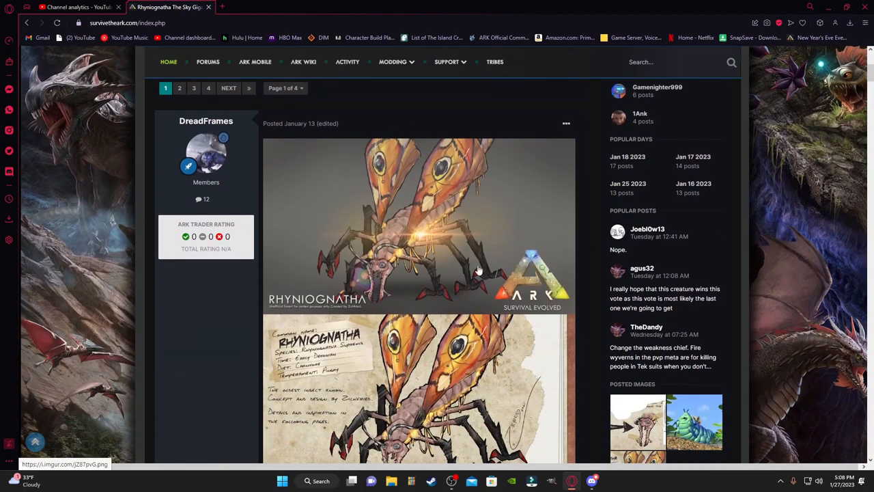
scroll("down", 3)
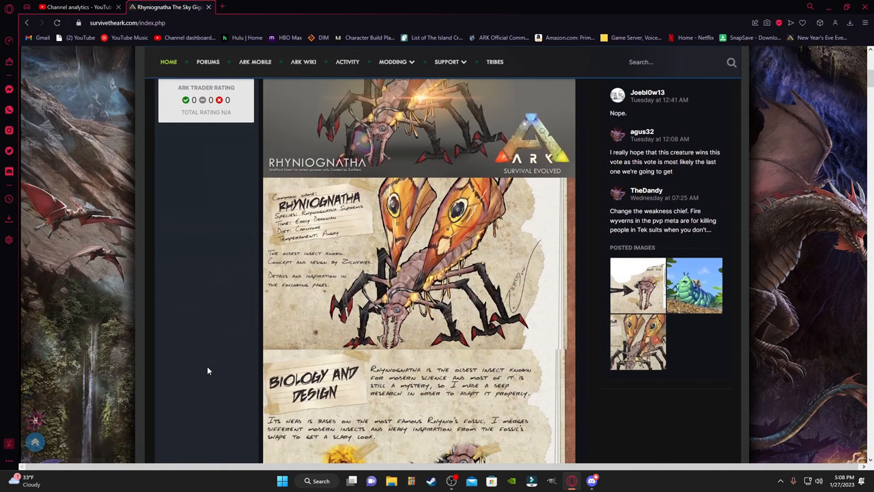
scroll("down", 3)
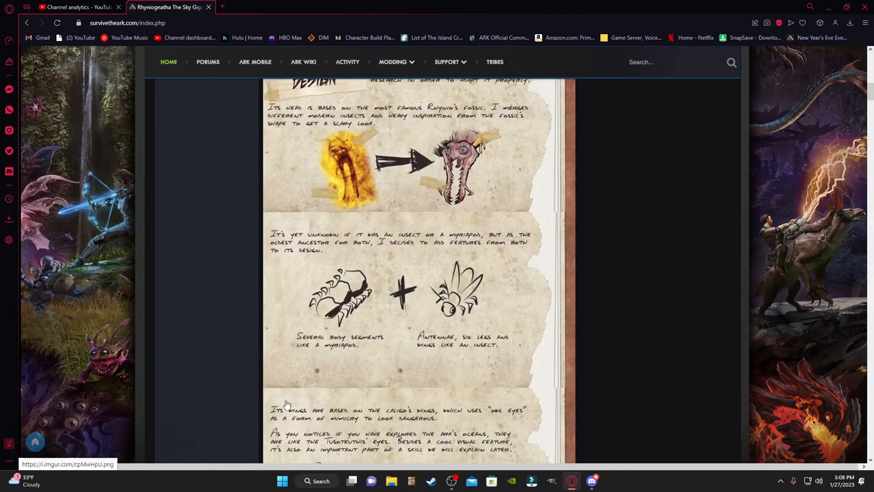
scroll("down", 3)
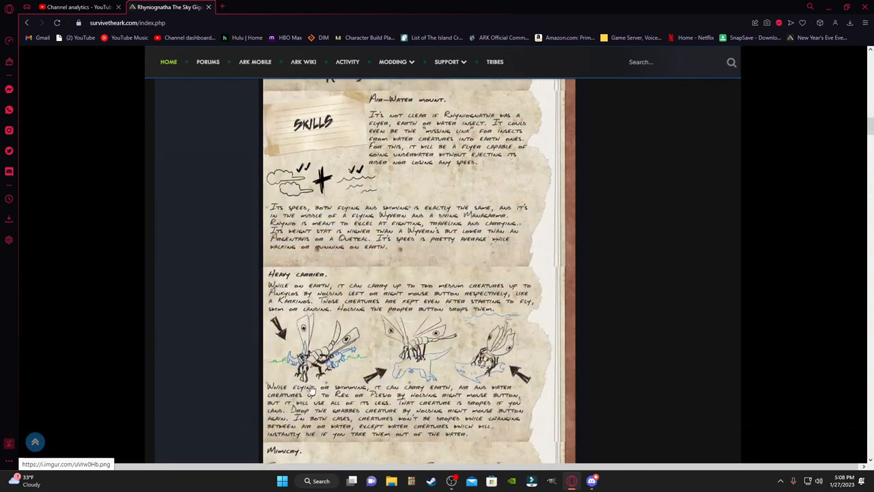
scroll("down", 3)
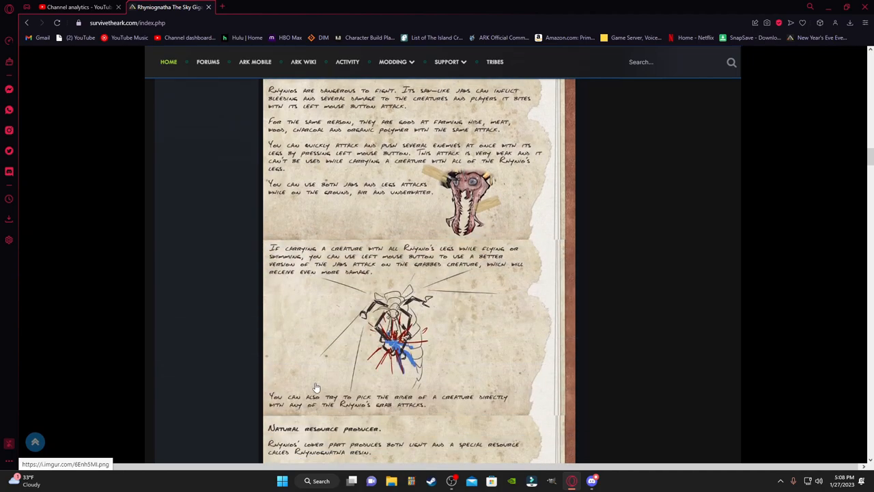
scroll("down", 3)
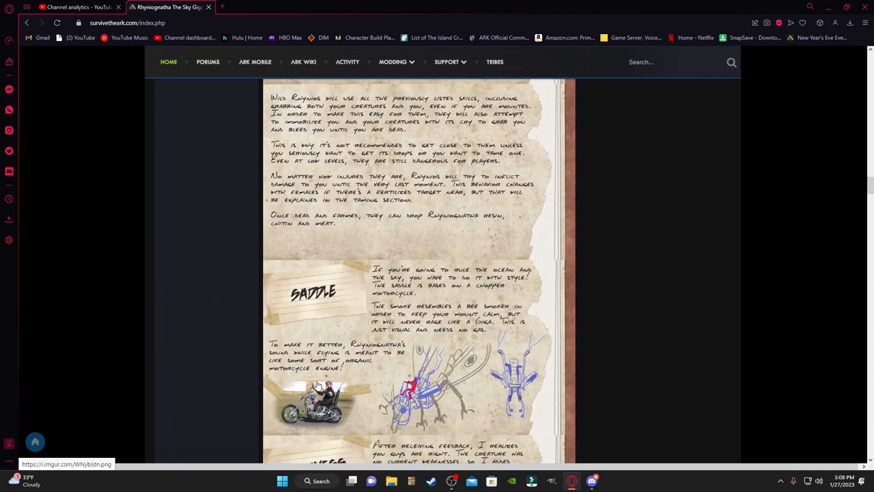
scroll("down", 3)
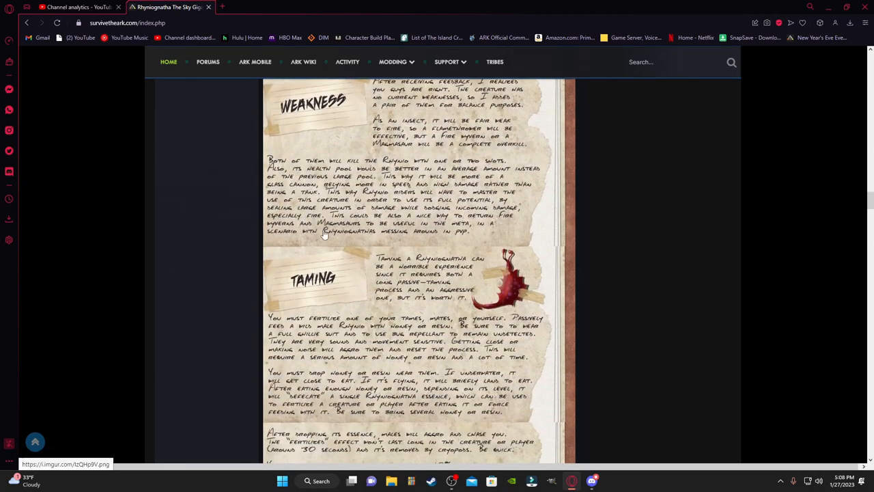
scroll("down", 3)
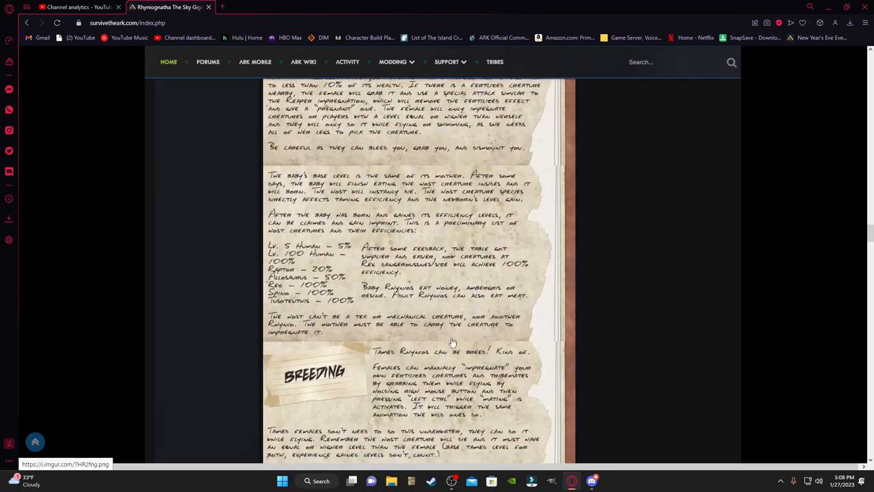
scroll("down", 3)
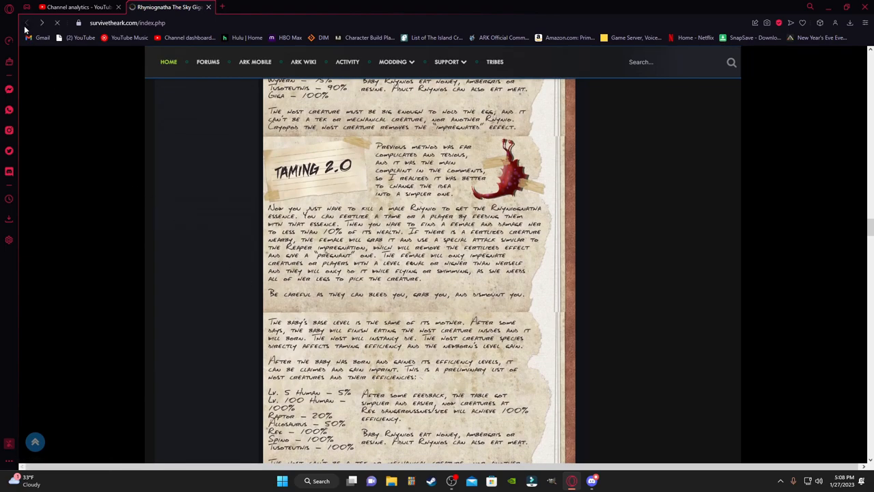
Step: Return to the news page, open the Myotragus mountain goat topic and read its dossier to the conclusion
left_click(25, 22)
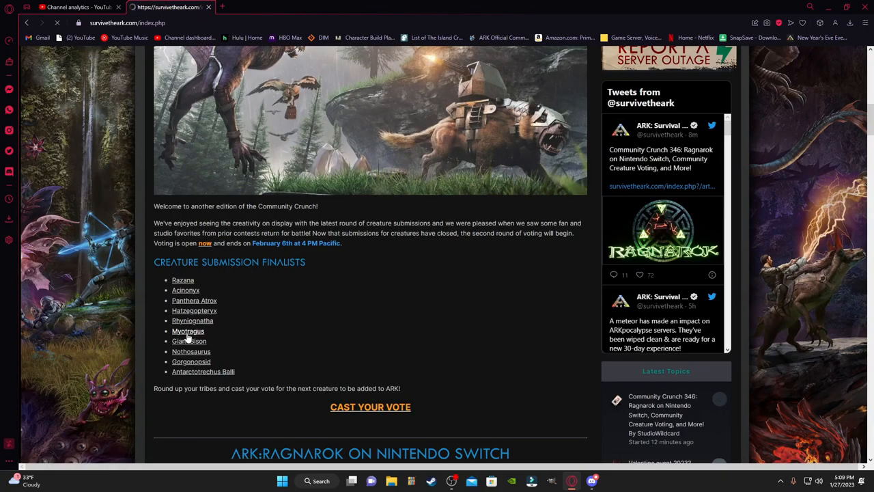
left_click(187, 330)
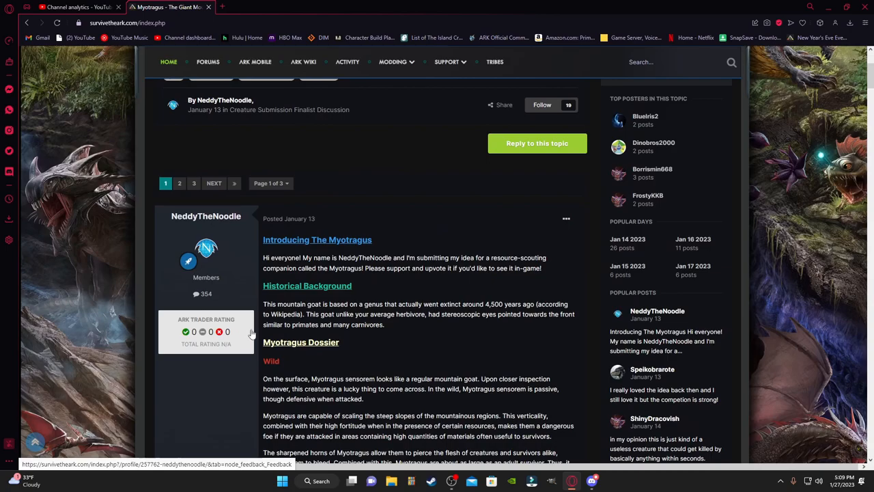
mouse_move(243, 330)
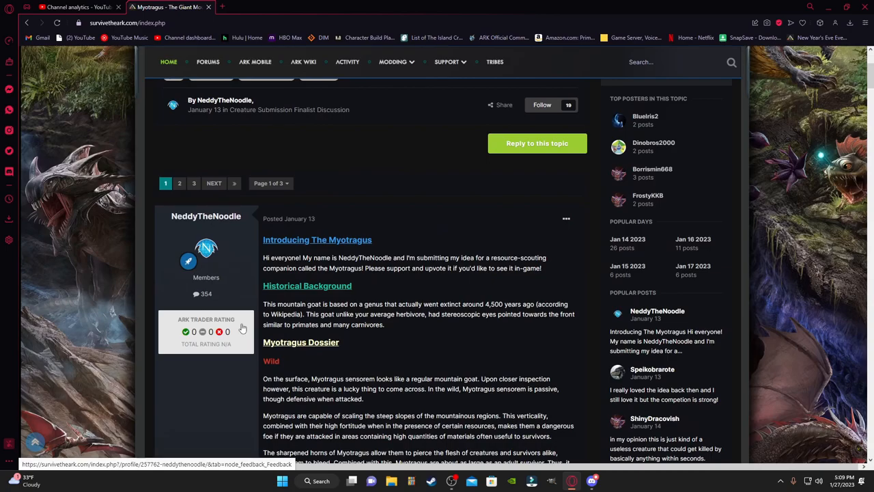
scroll("down", 3)
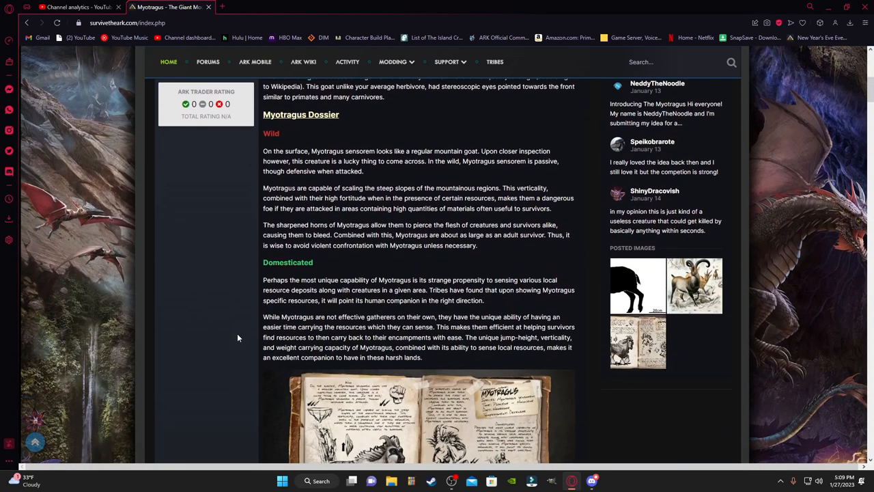
mouse_move(229, 338)
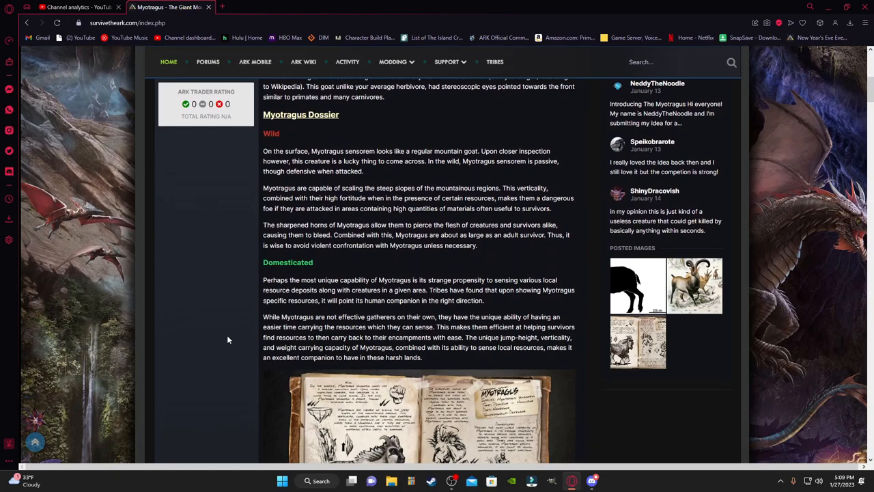
scroll("down", 3)
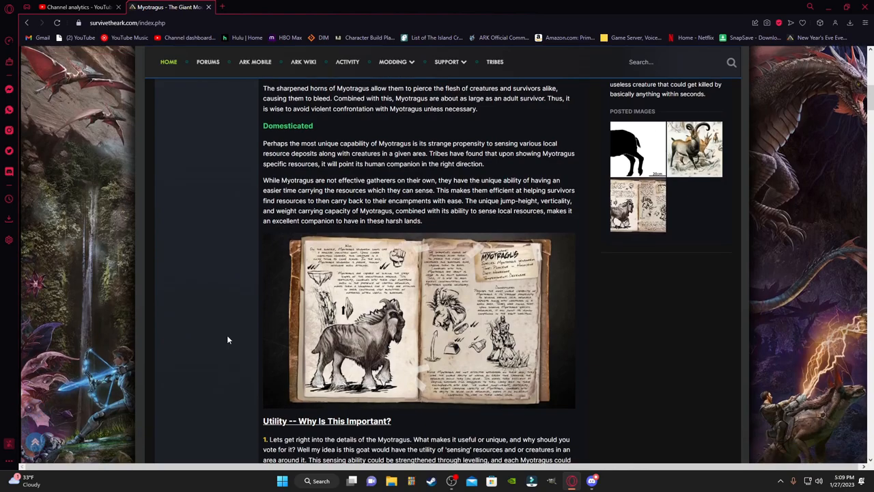
scroll("down", 3)
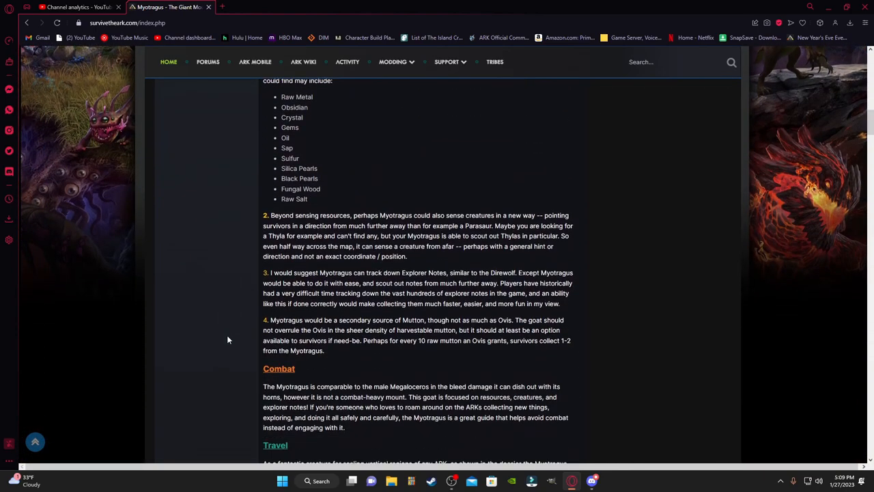
scroll("down", 3)
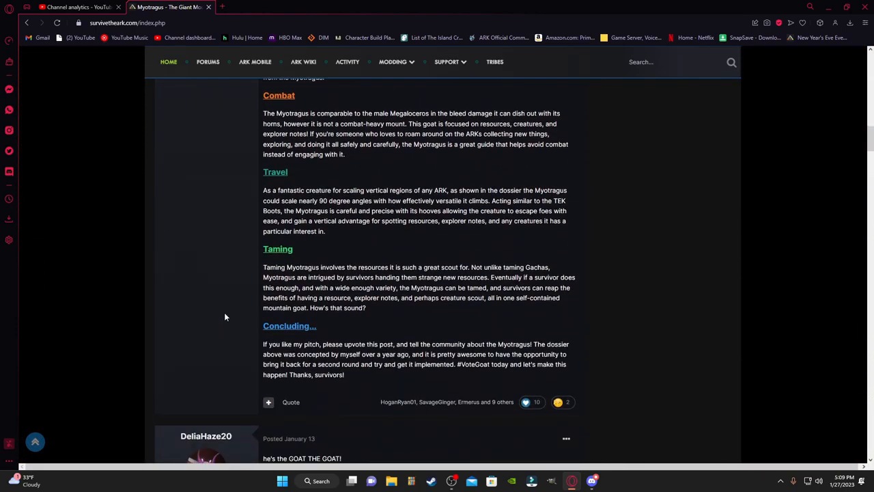
scroll("up", 3)
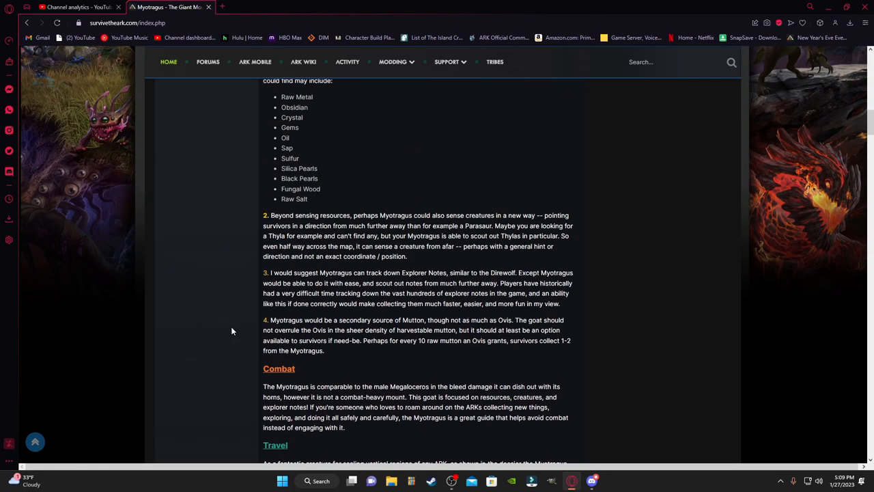
scroll("up", 3)
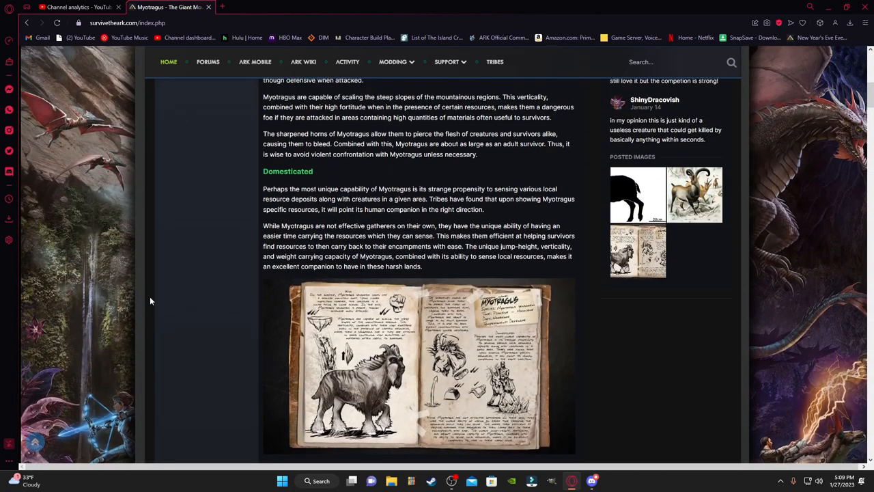
mouse_move(143, 251)
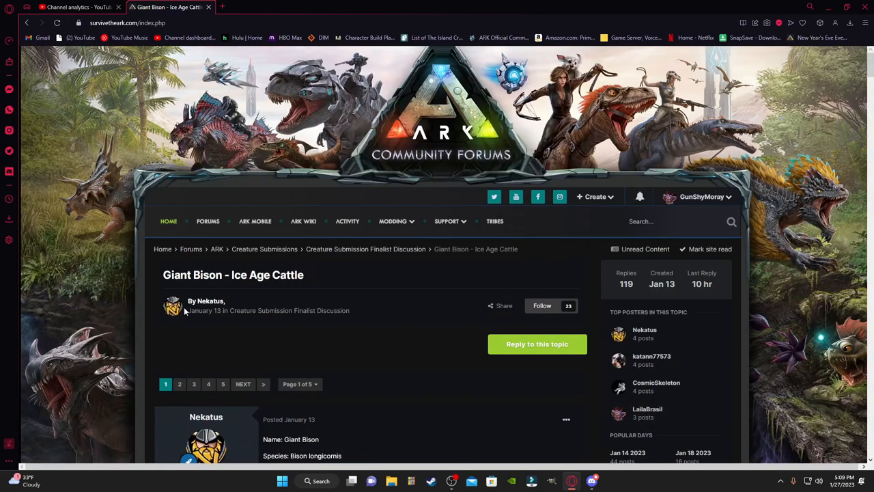
mouse_move(210, 302)
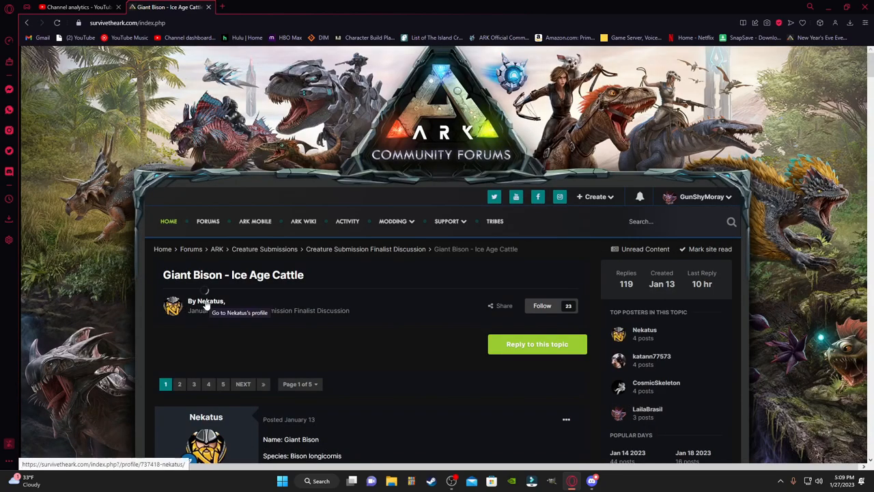
Step: Scroll the Giant Bison ice age cattle topic through its milk, cheese and reply sections
scroll("down", 3)
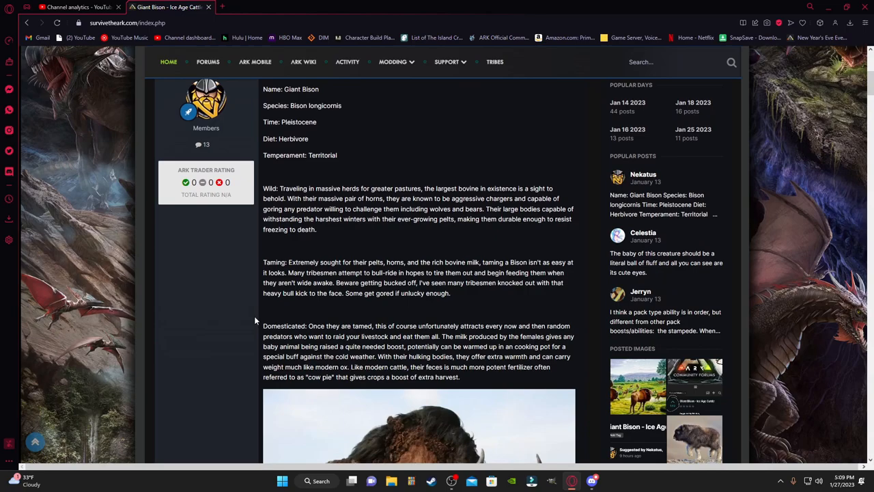
scroll("down", 3)
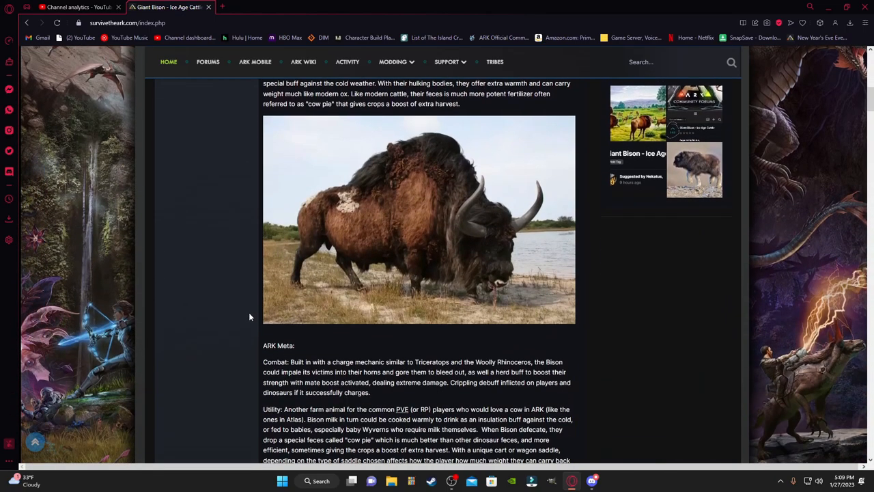
mouse_move(242, 309)
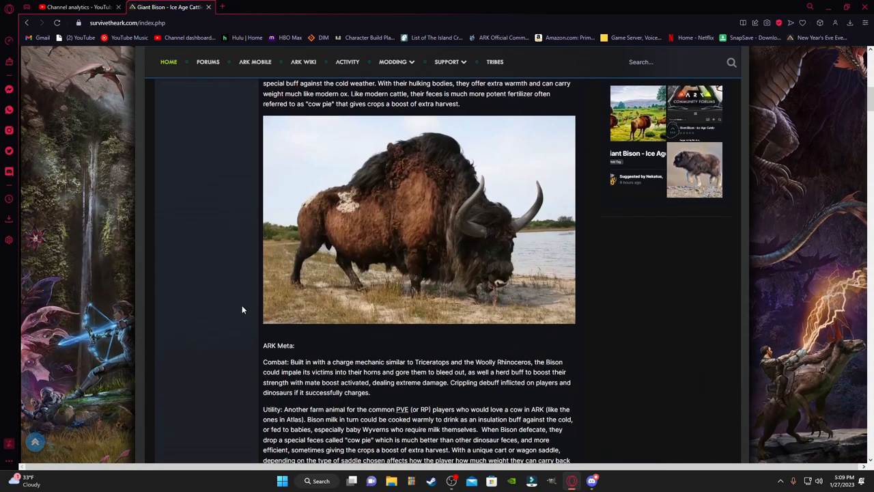
scroll("down", 3)
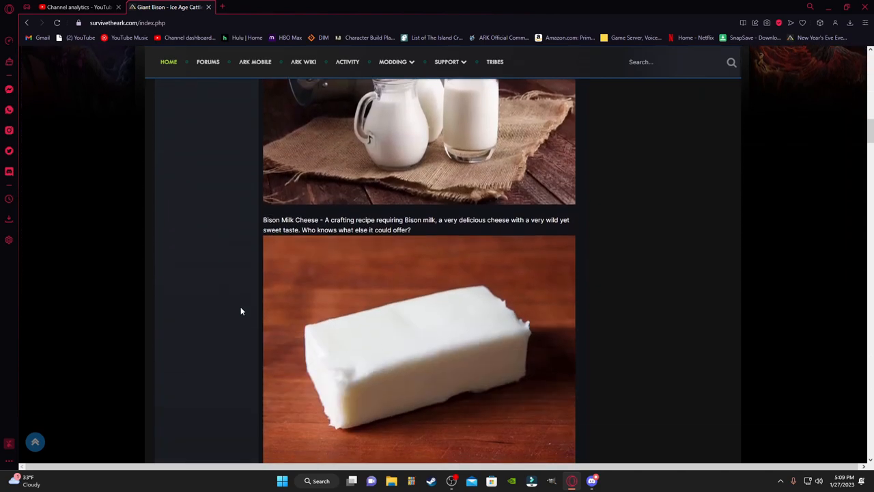
scroll("down", 3)
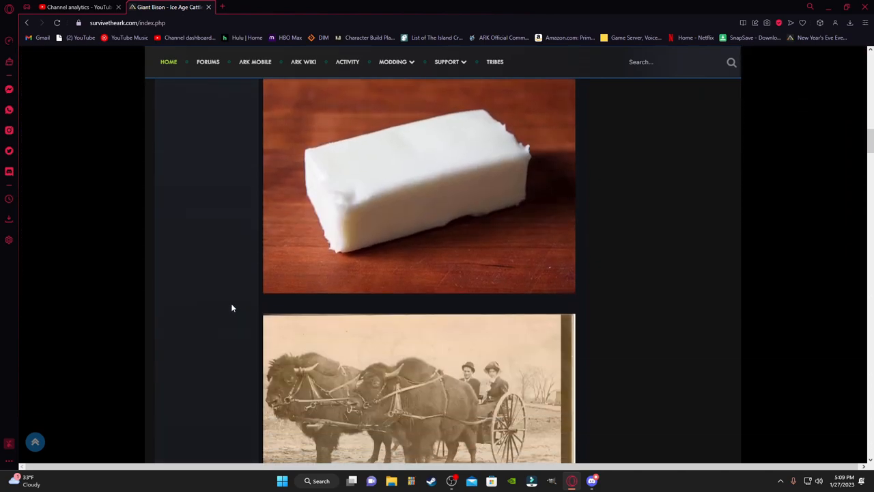
scroll("up", 3)
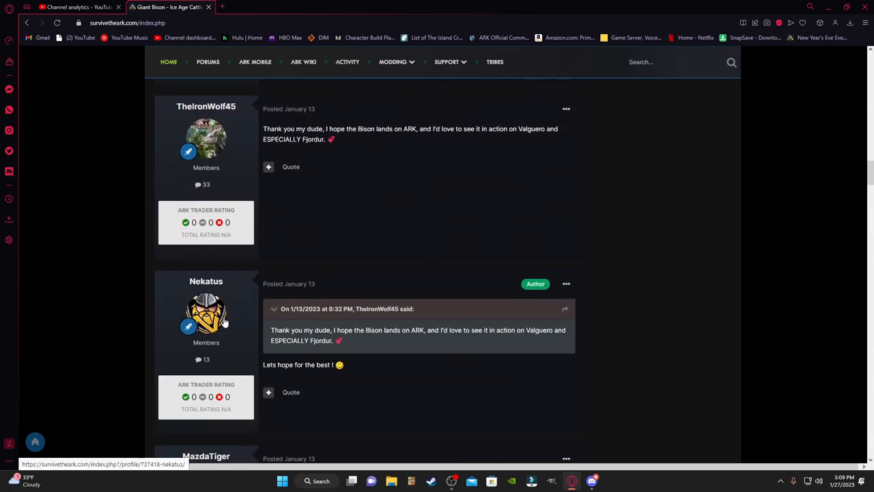
scroll("down", 3)
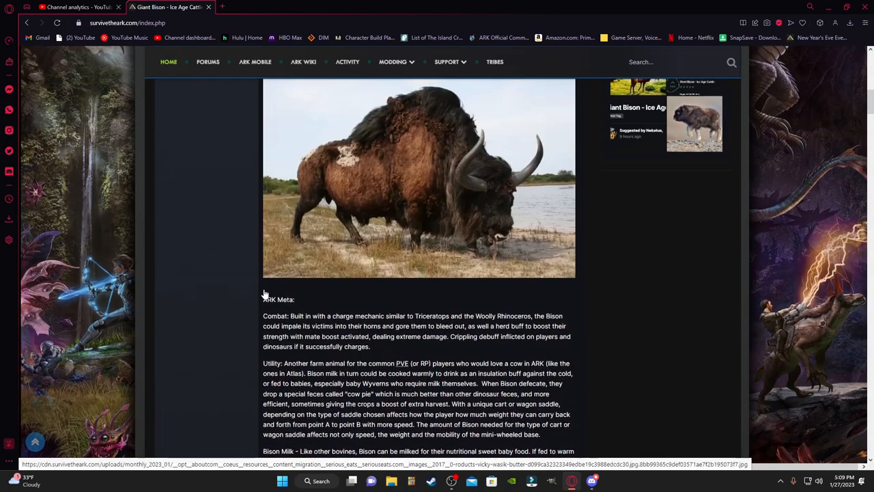
scroll("up", 3)
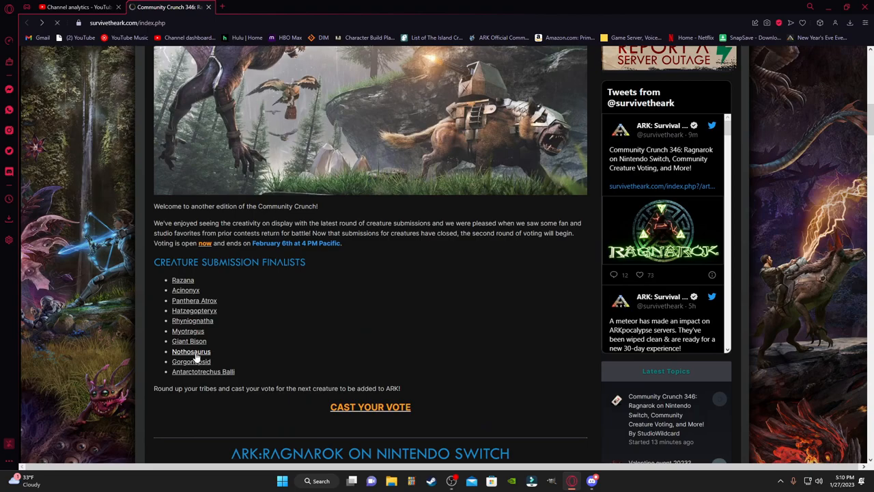
Step: Open the Nothosaurus topic, skim its egg-collecting and travel sections, and return to the finalists list
left_click(191, 351)
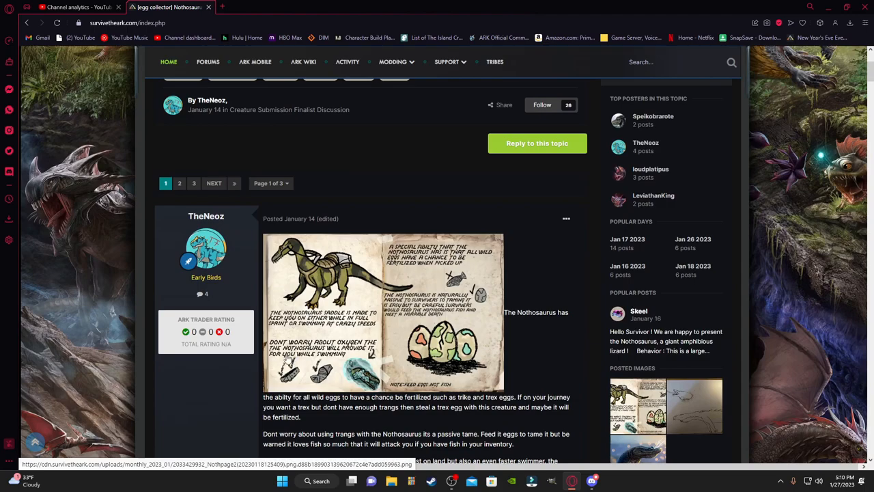
mouse_move(294, 366)
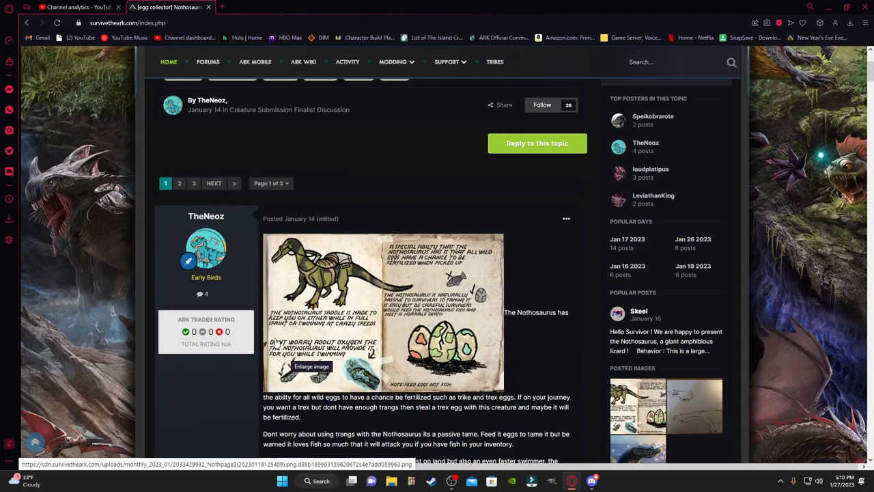
scroll("down", 3)
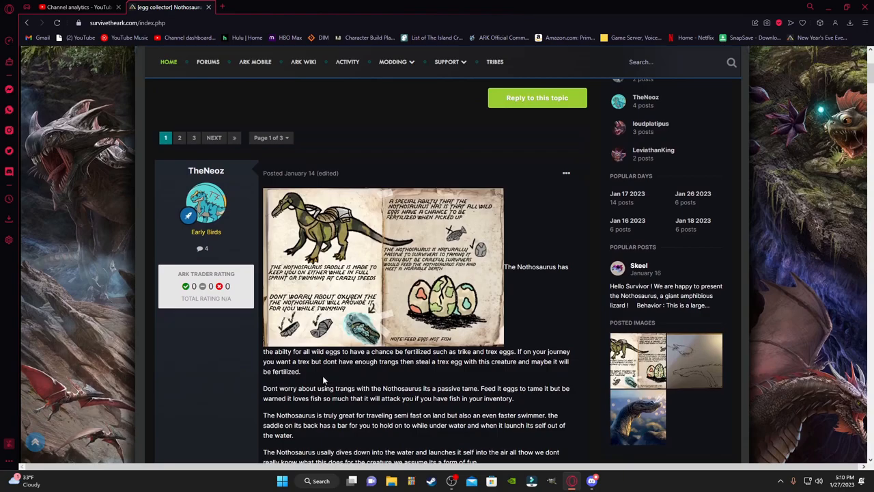
scroll("down", 3)
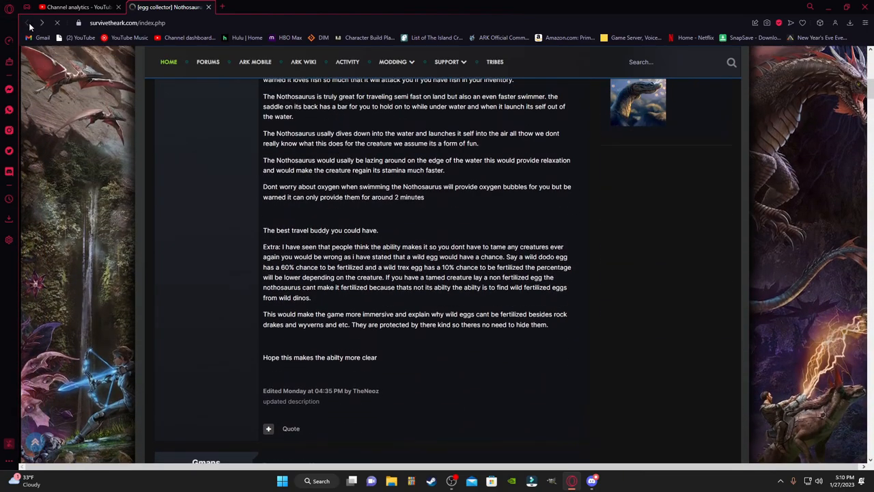
left_click(27, 22)
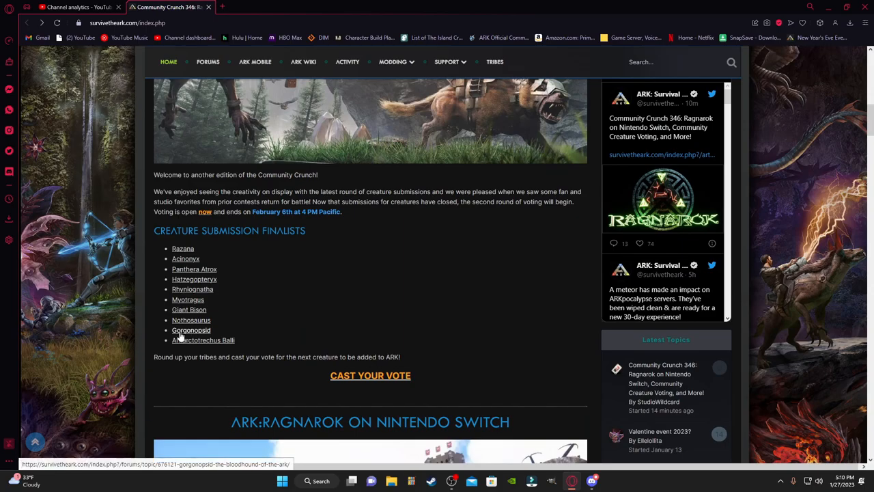
Step: Open the Gorgonopsid topic by Scanova and read into its tracking and tame-finding abilities
left_click(192, 329)
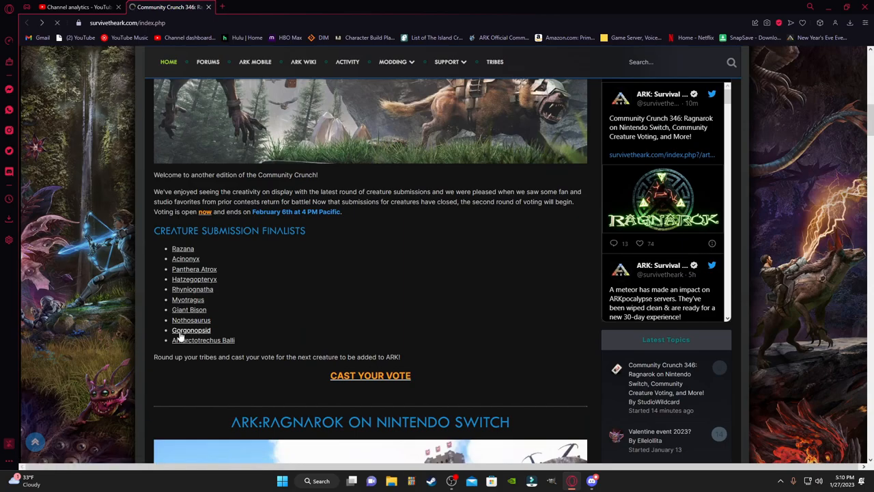
left_click(191, 329)
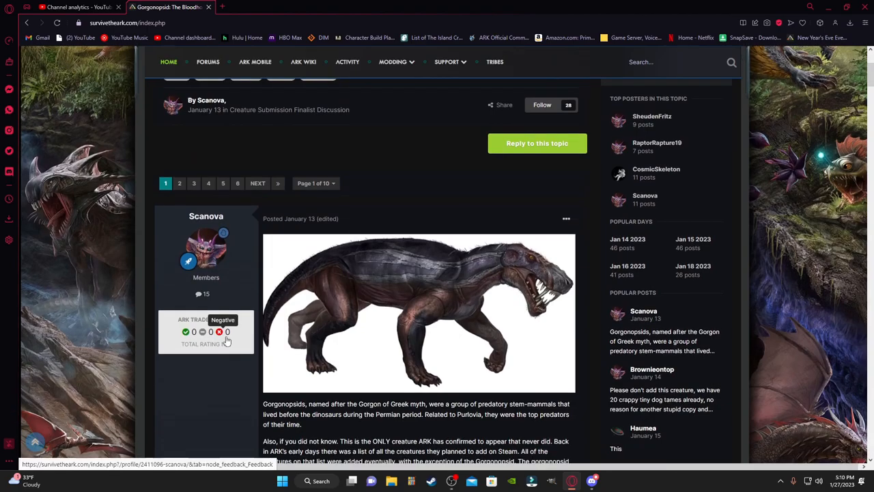
scroll("down", 3)
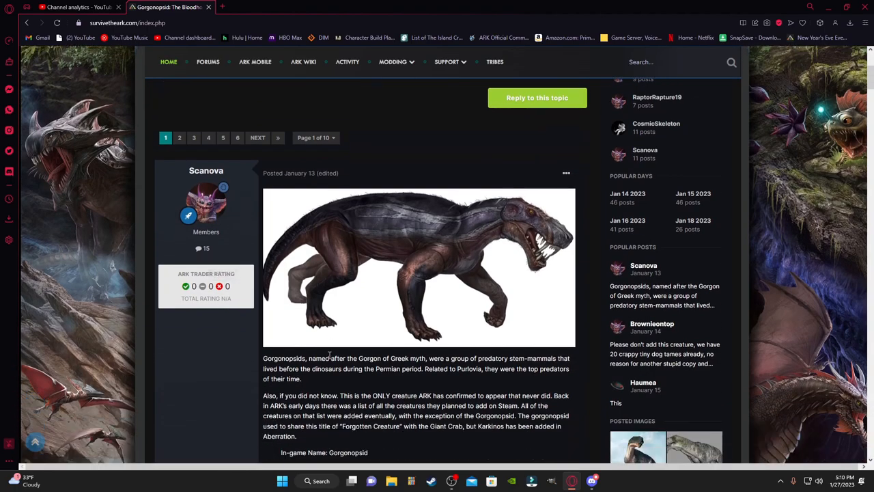
mouse_move(309, 382)
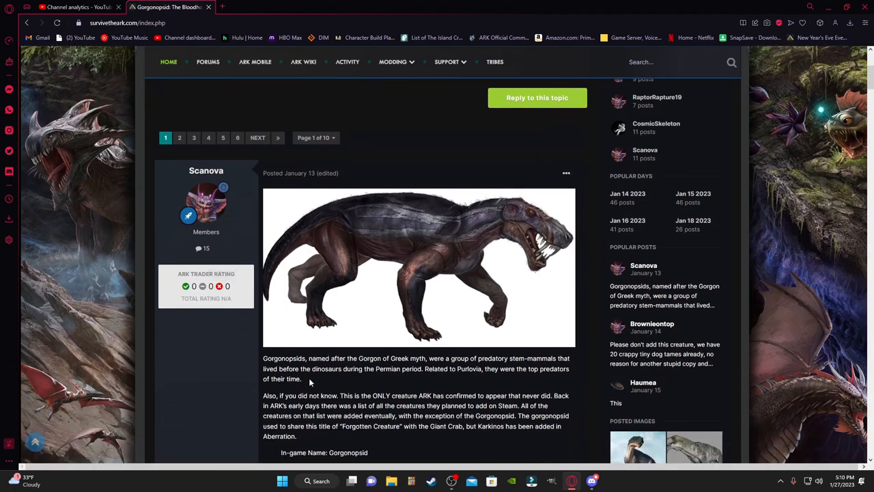
scroll("down", 3)
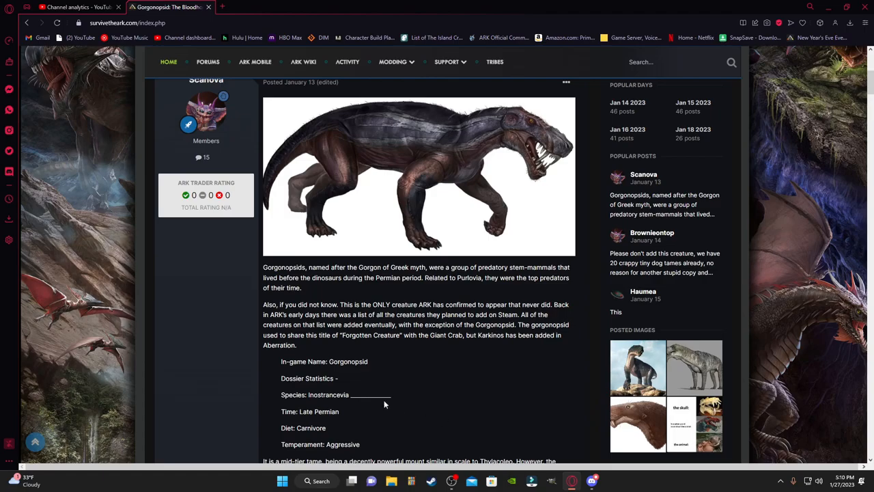
scroll("up", 3)
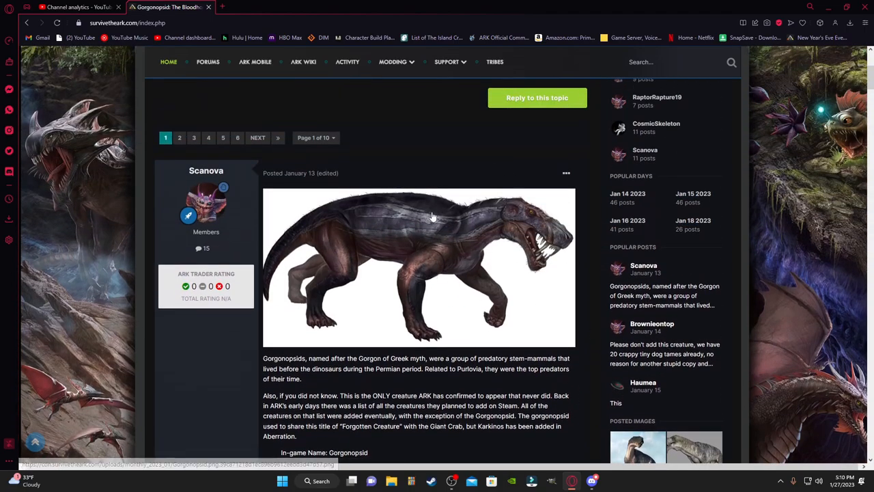
mouse_move(322, 313)
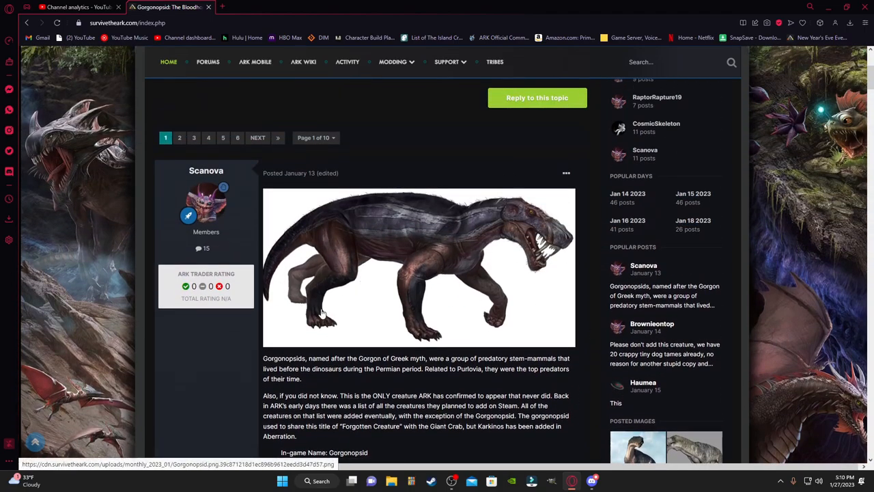
scroll("down", 3)
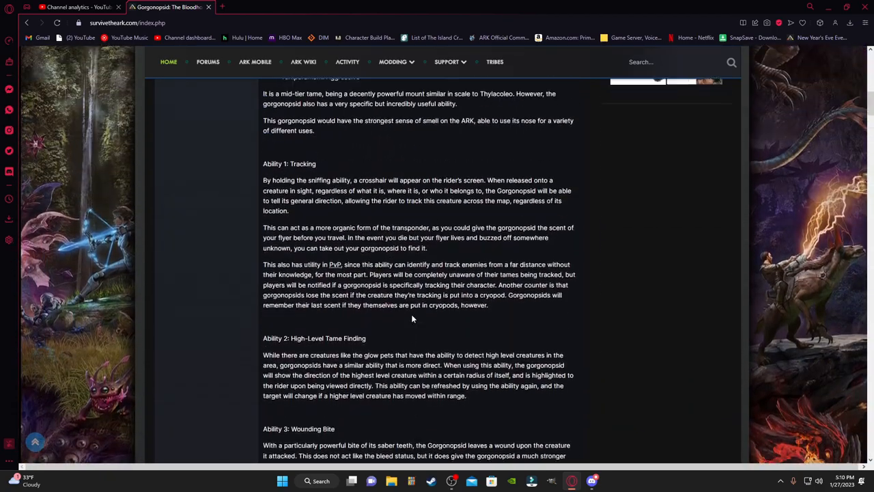
scroll("up", 3)
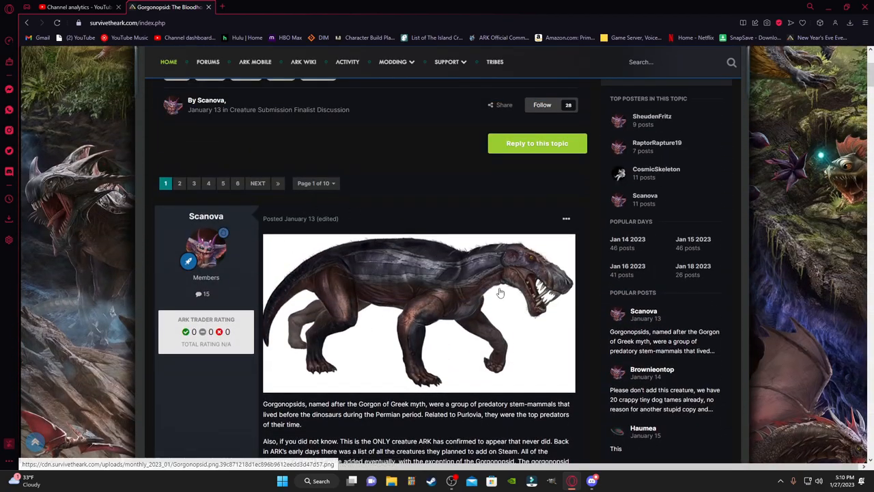
mouse_move(410, 307)
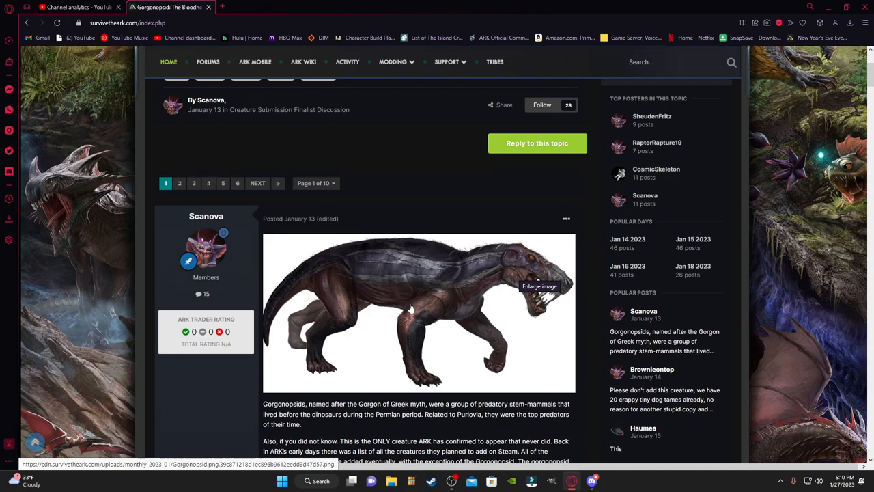
mouse_move(421, 383)
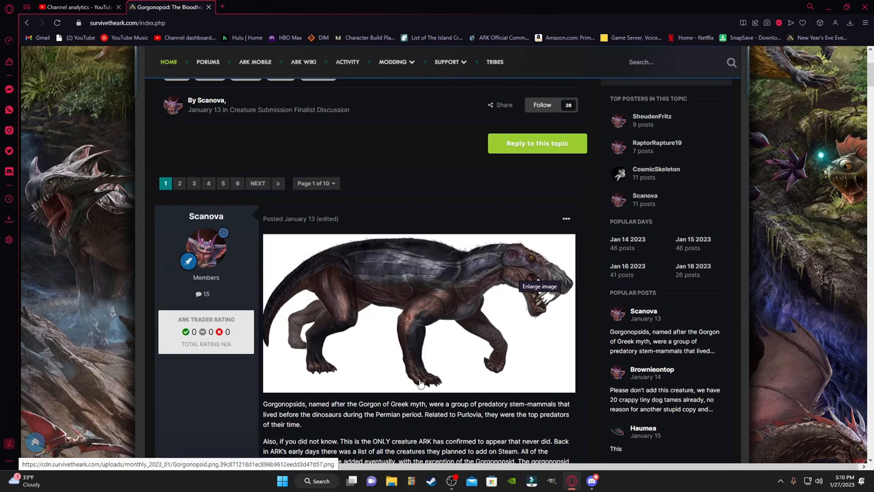
mouse_move(544, 330)
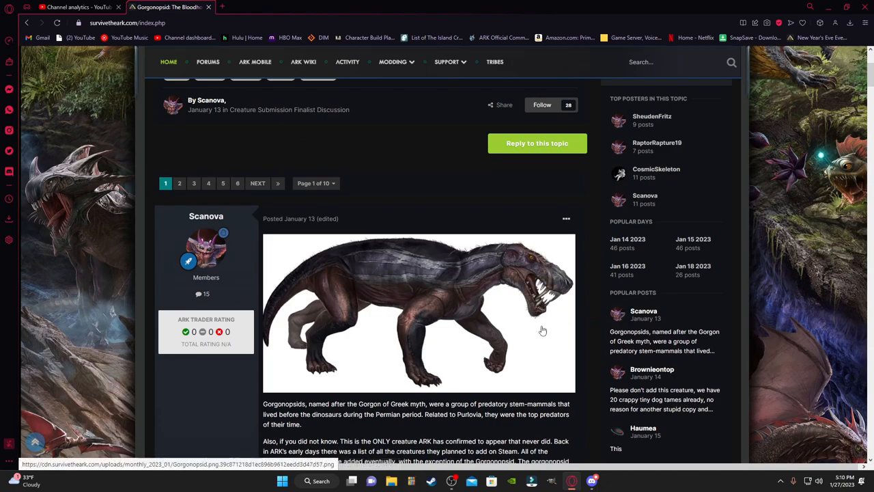
mouse_move(525, 347)
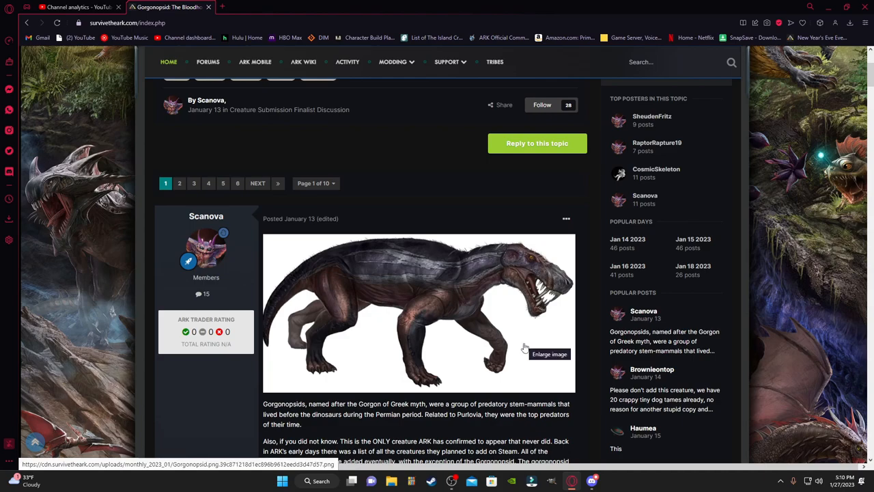
mouse_move(519, 366)
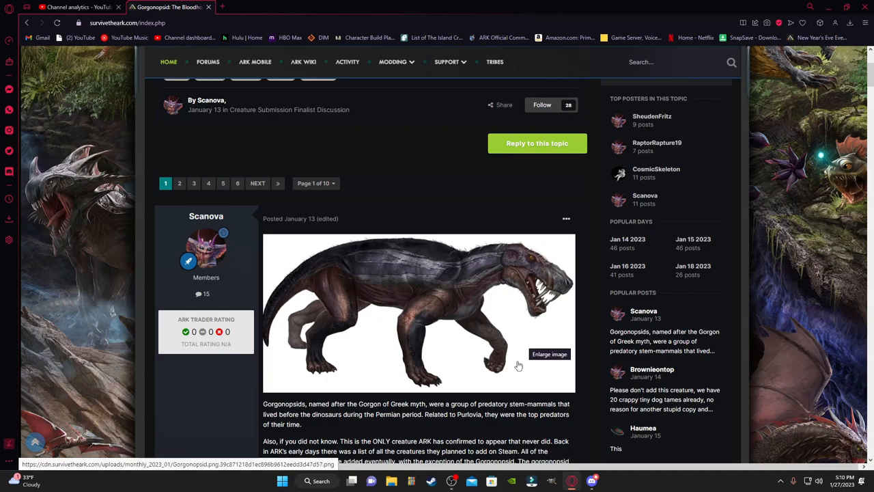
mouse_move(493, 266)
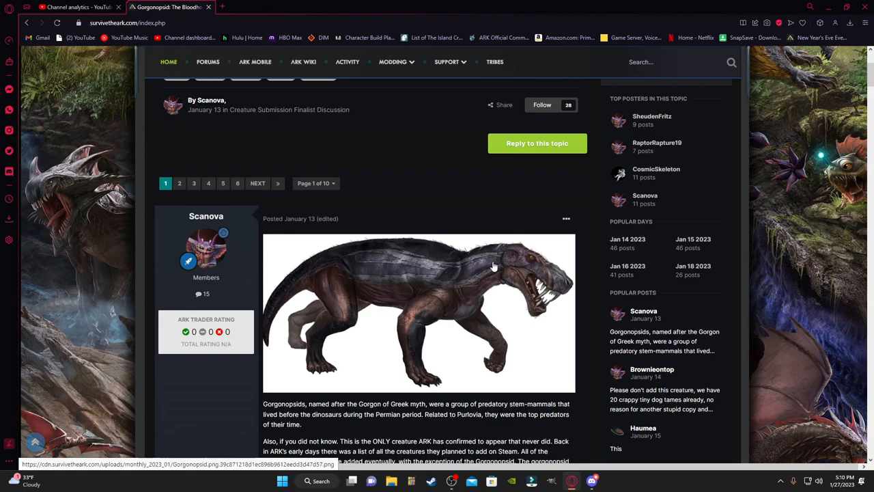
mouse_move(357, 314)
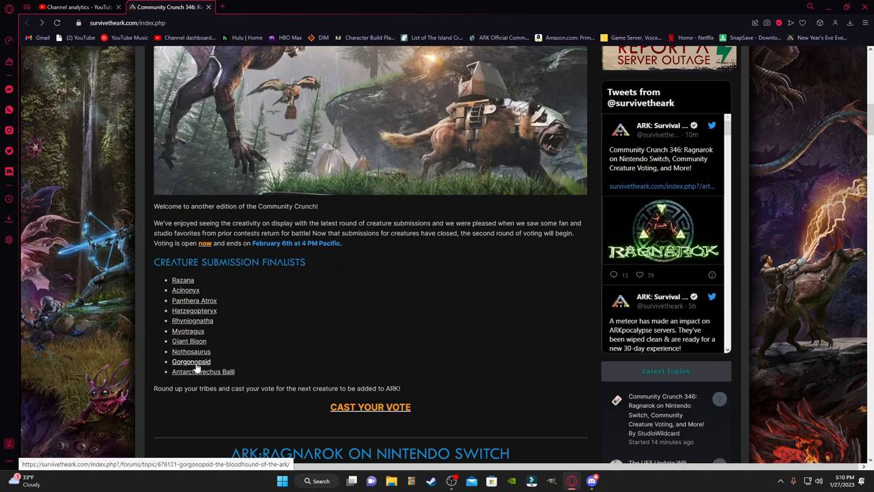
left_click(191, 361)
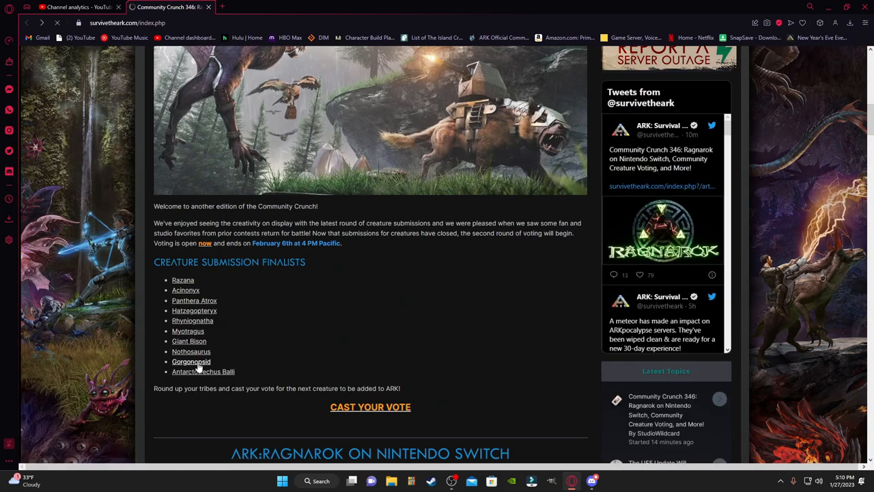
left_click(192, 360)
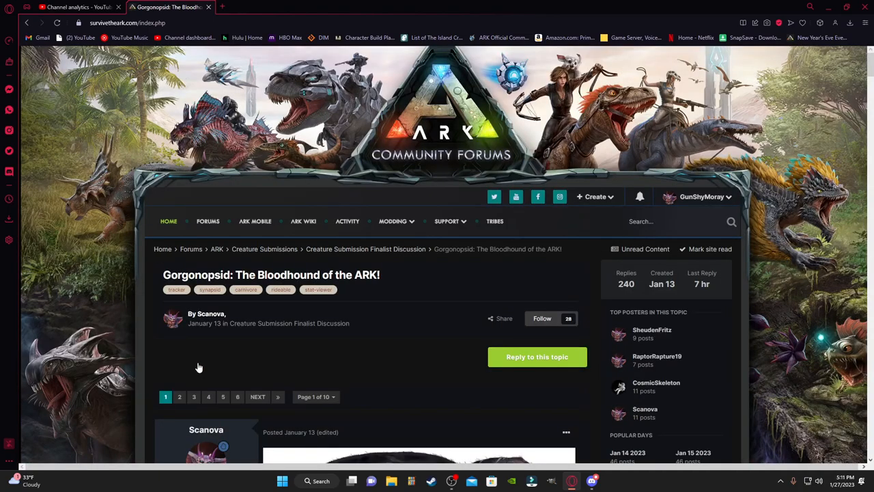
scroll("down", 3)
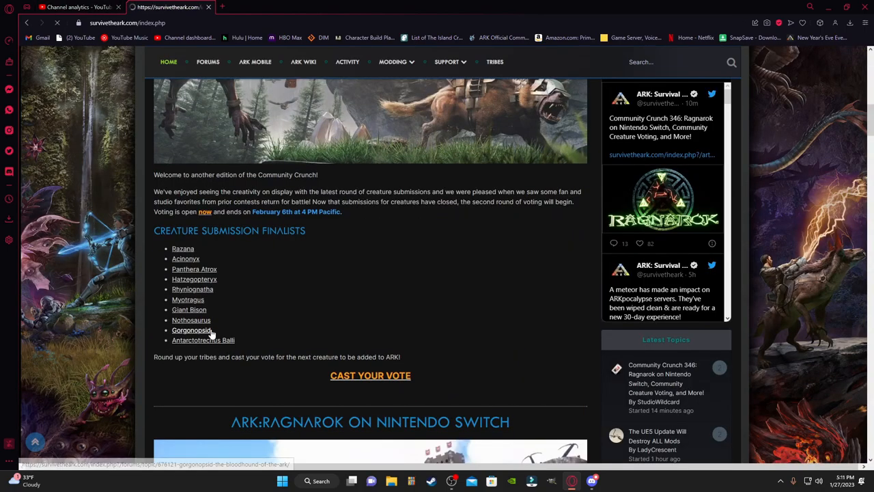
Step: Open the Antarctotrechus Balli (Bastion) topic and scroll down through its creature post
left_click(202, 340)
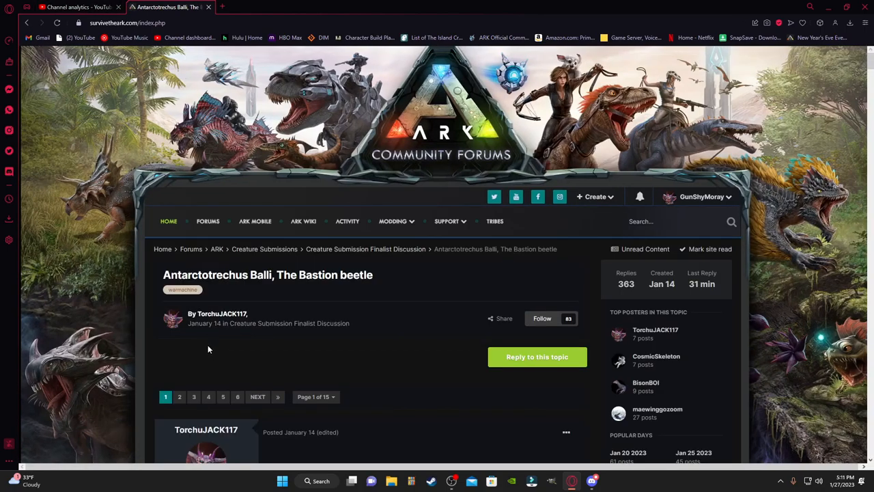
mouse_move(213, 352)
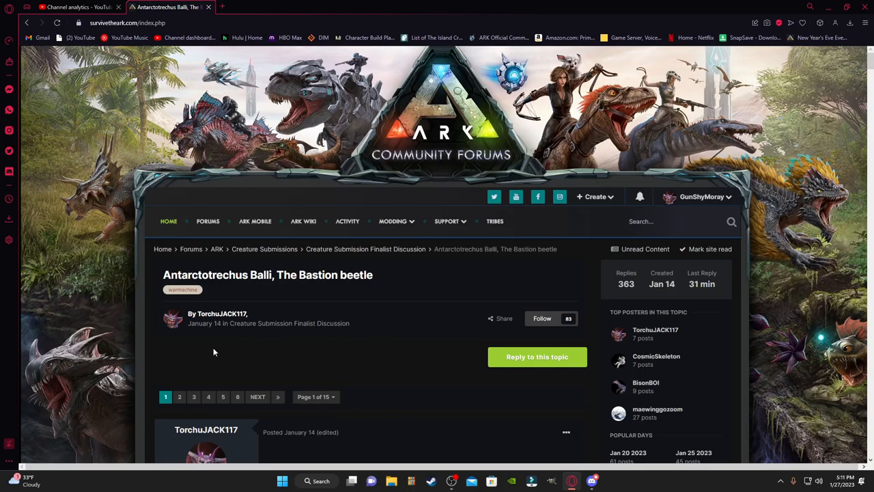
scroll("down", 3)
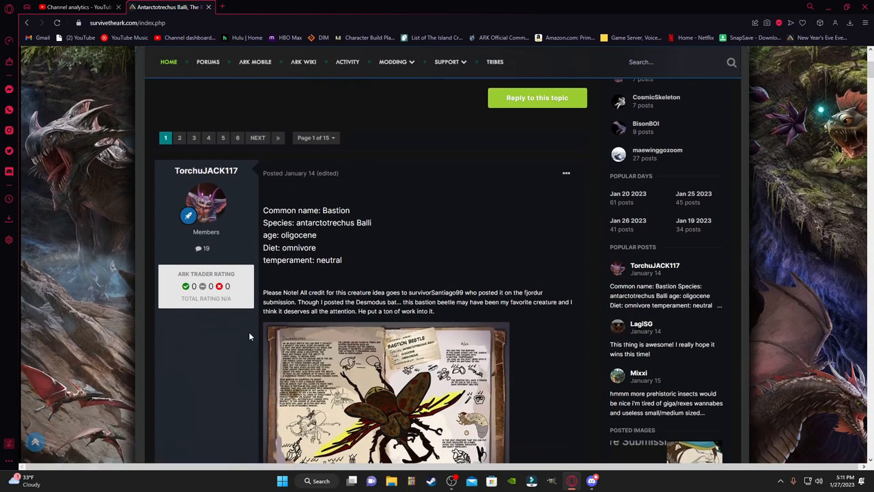
scroll("down", 3)
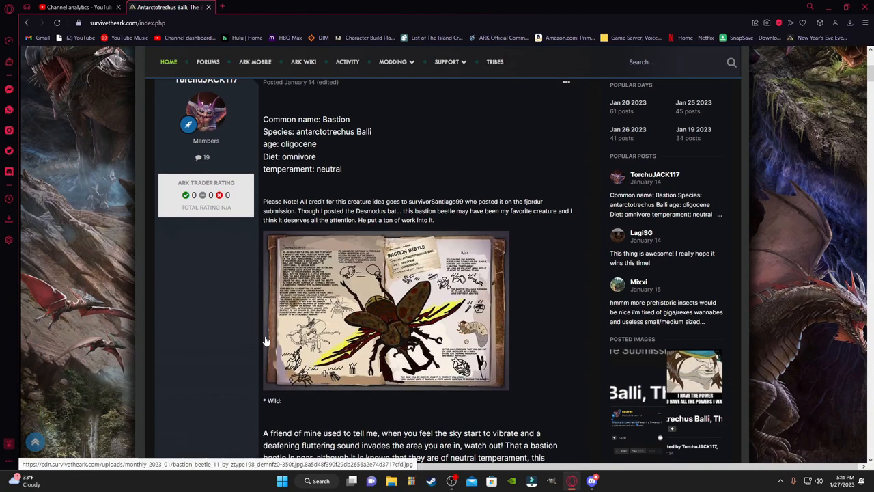
mouse_move(260, 243)
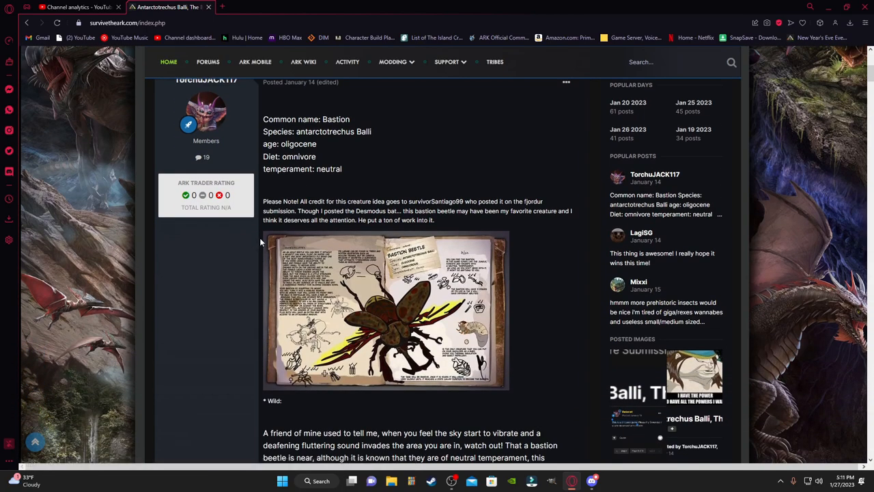
scroll("down", 3)
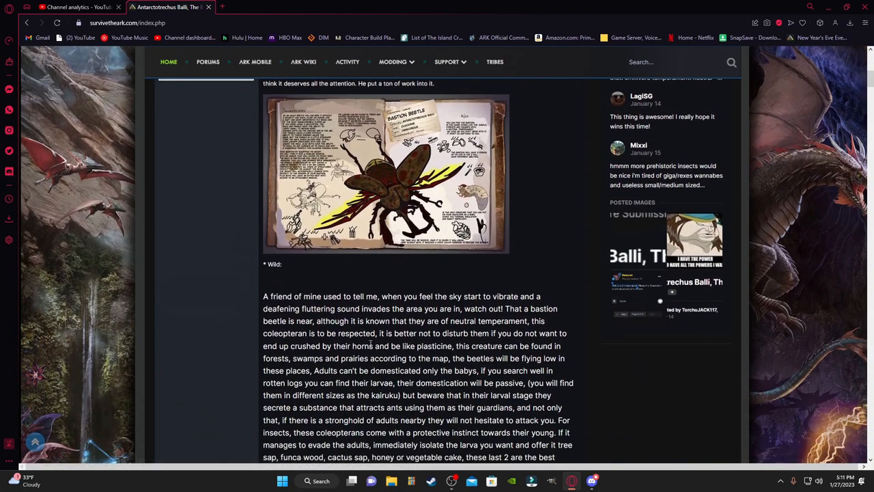
scroll("down", 3)
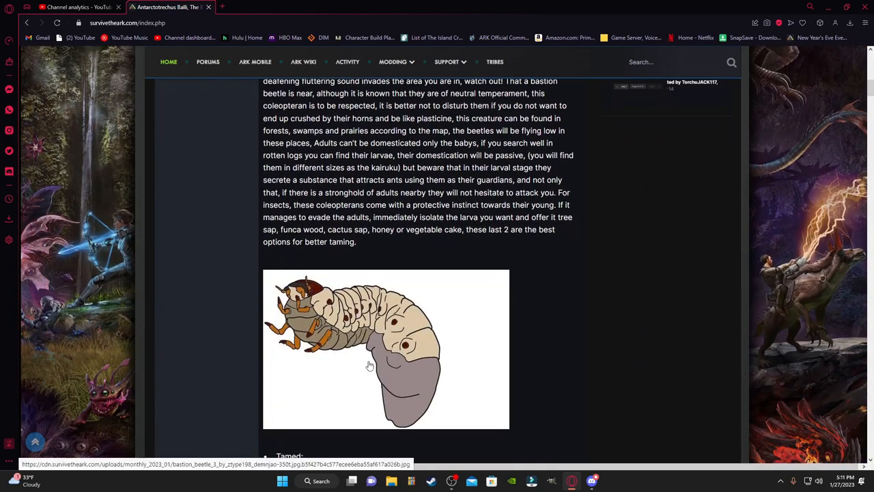
scroll("down", 3)
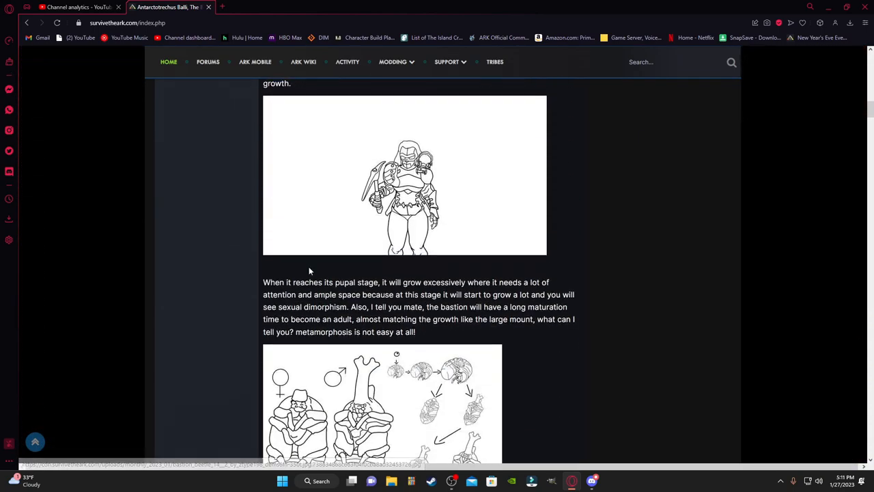
Step: Scroll back up the Bastion post to its opening concept art and Wild section
scroll("up", 3)
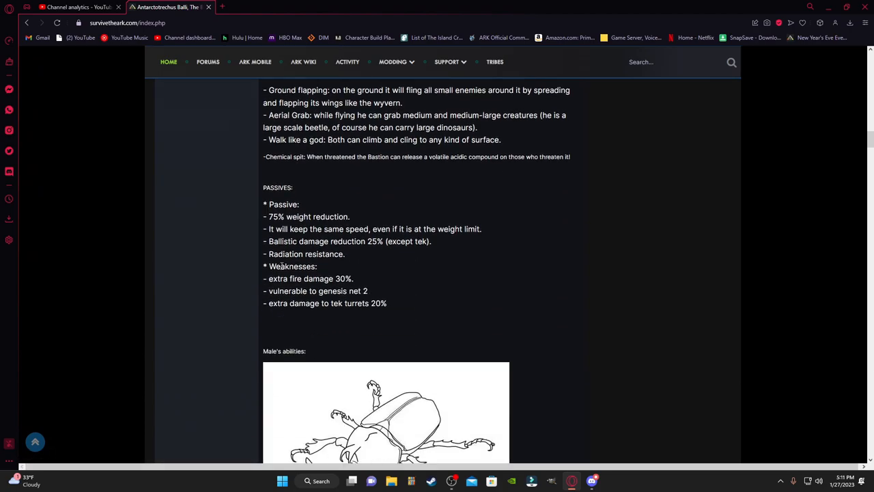
scroll("down", 3)
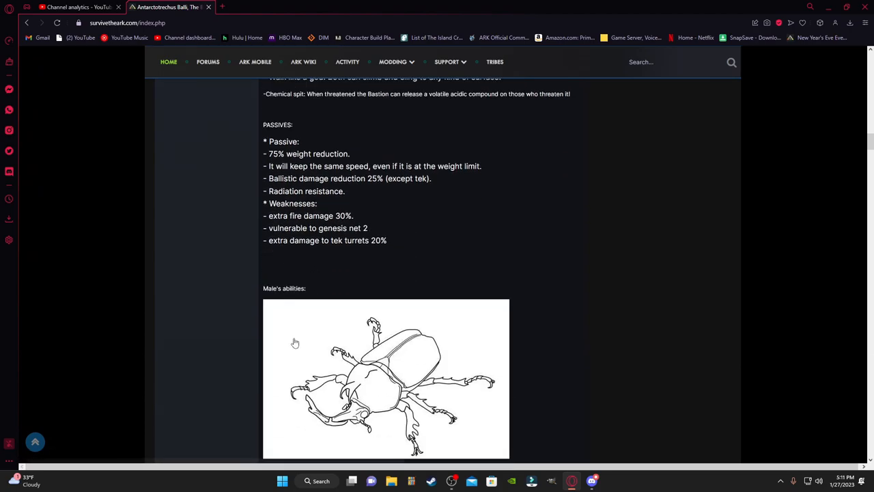
mouse_move(276, 311)
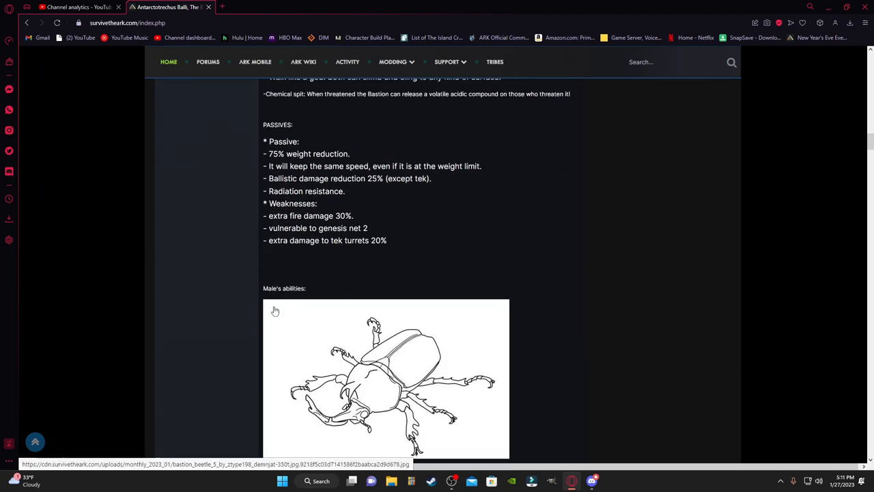
scroll("down", 3)
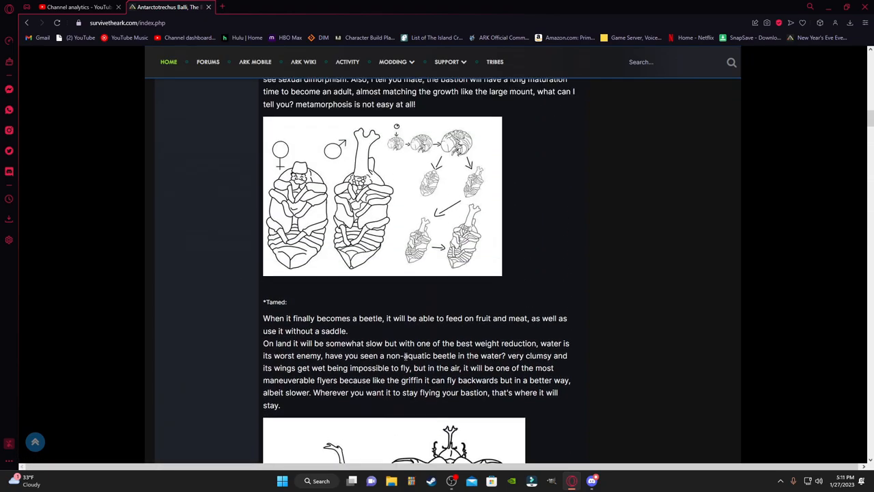
scroll("up", 3)
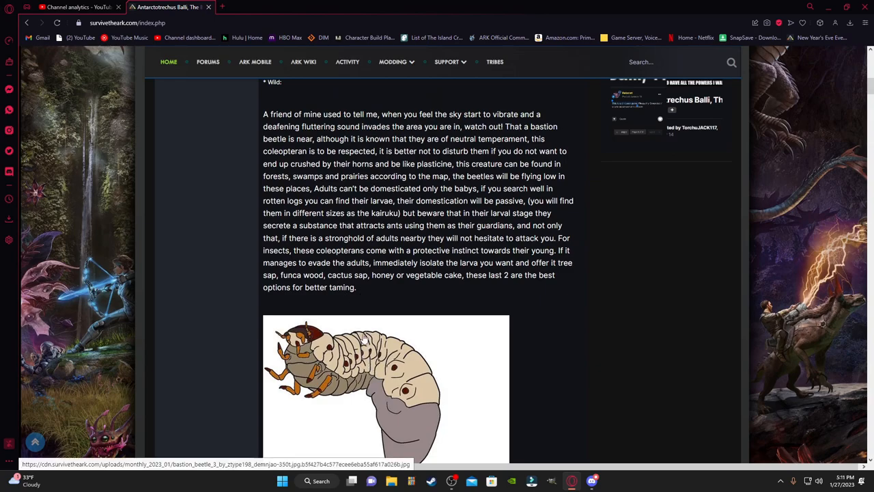
scroll("up", 3)
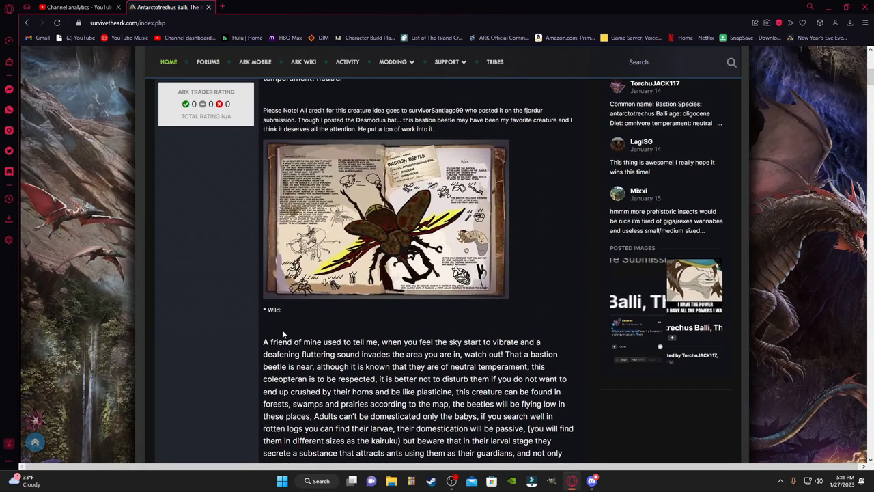
scroll("up", 3)
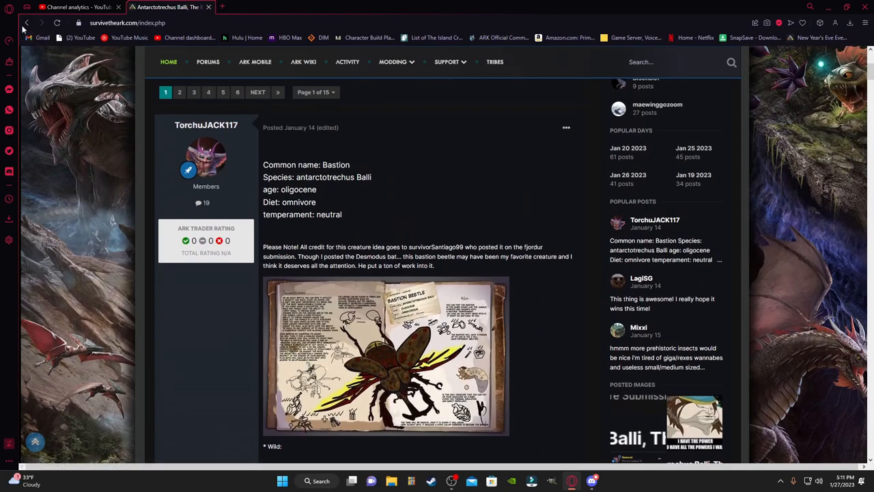
Step: Scroll the Bastion post down to its dossier illustration and Wild behaviour text
scroll("down", 3)
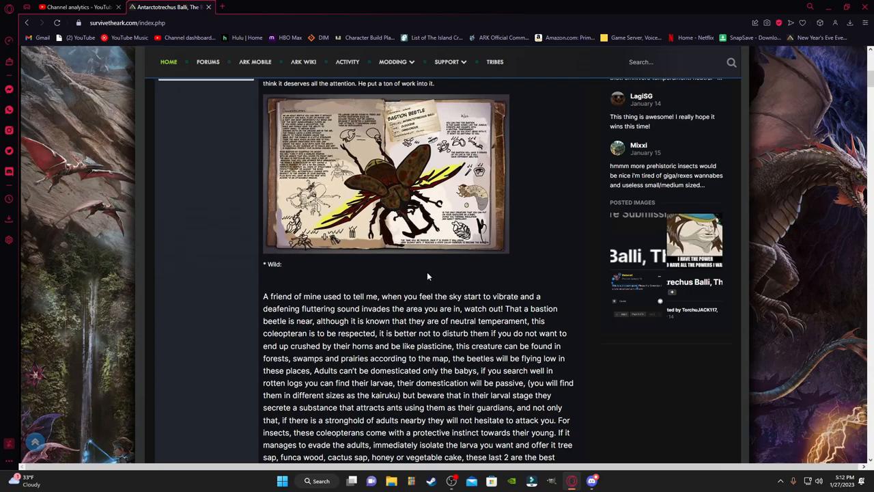
Step: Scroll through the Bastion's female abilities, war mount weapons and armor sections
scroll("down", 3)
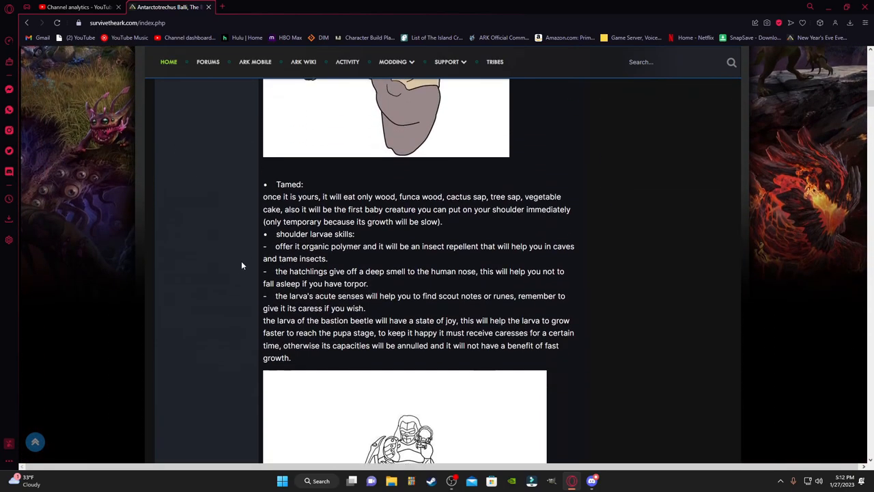
scroll("down", 3)
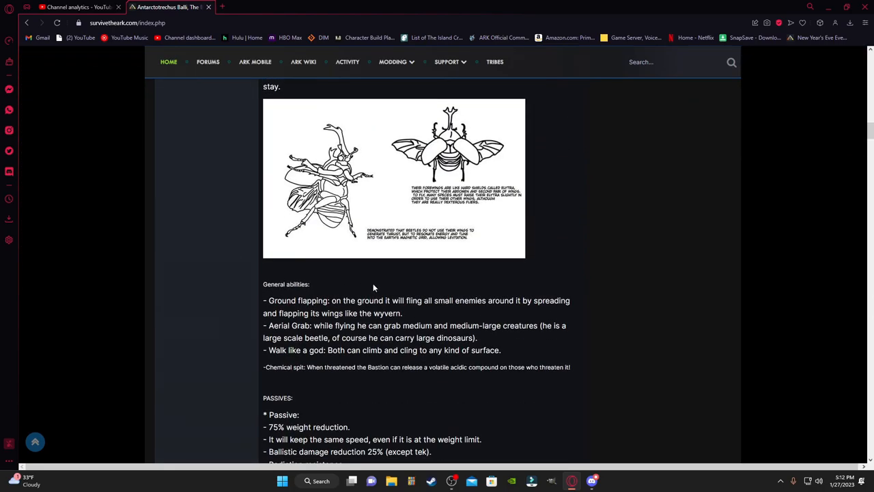
scroll("down", 3)
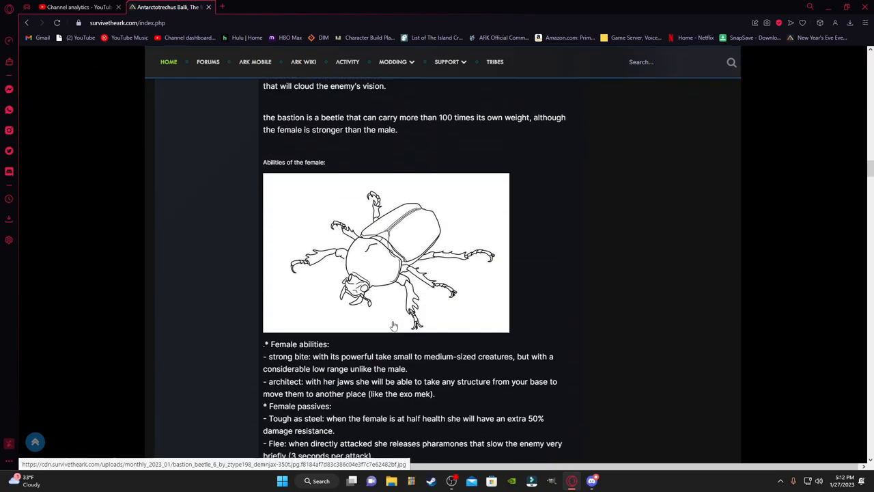
scroll("down", 3)
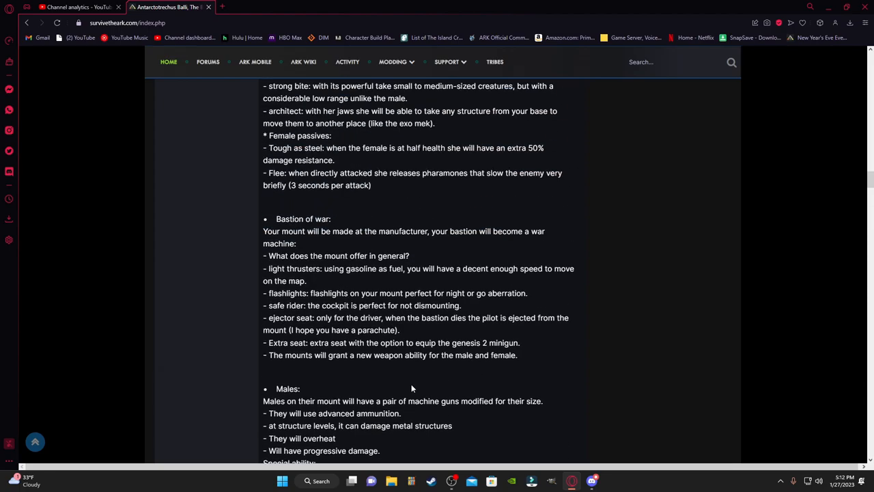
scroll("down", 3)
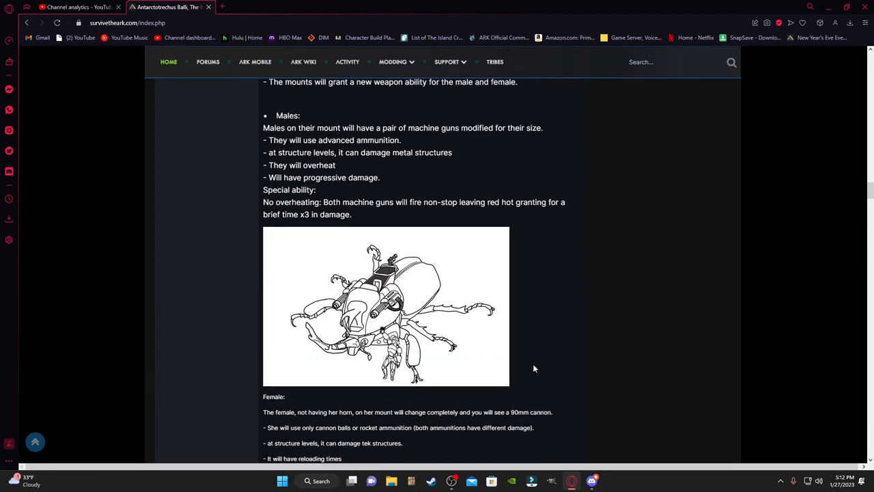
mouse_move(555, 421)
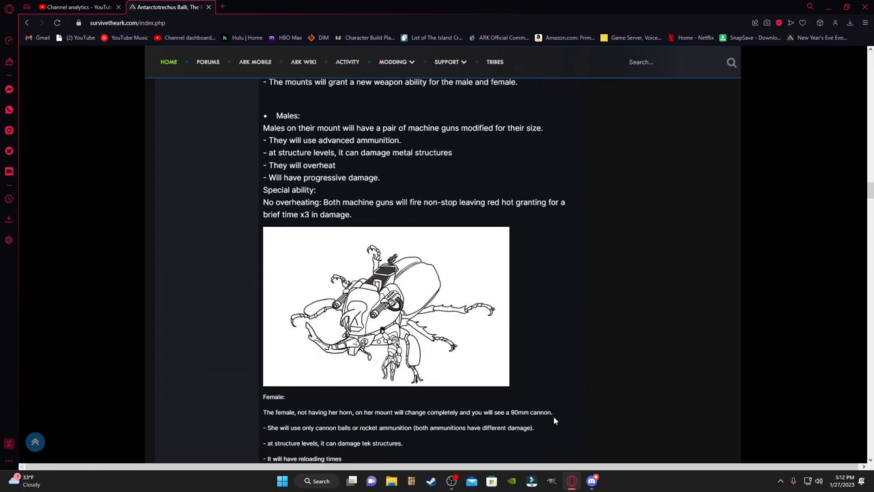
mouse_move(547, 402)
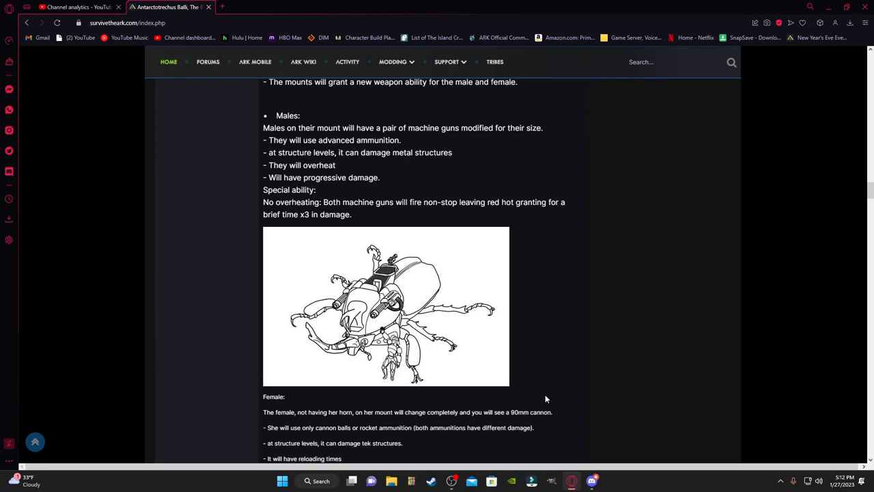
Step: Continue down to Santiago's inspiration notes, source link and the first replies
scroll("down", 3)
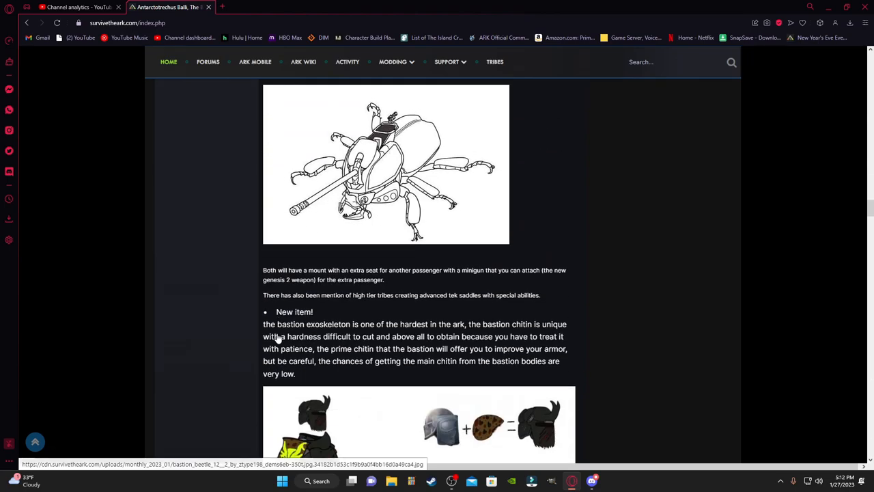
scroll("down", 3)
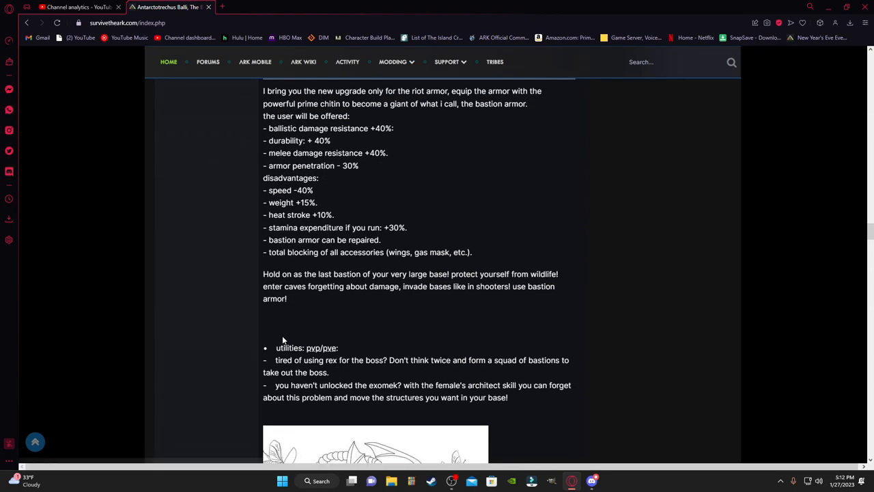
scroll("down", 3)
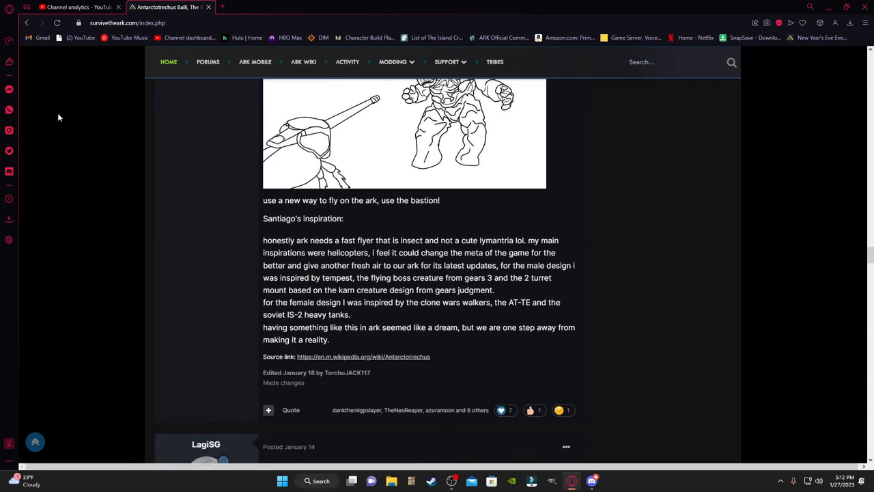
mouse_move(24, 19)
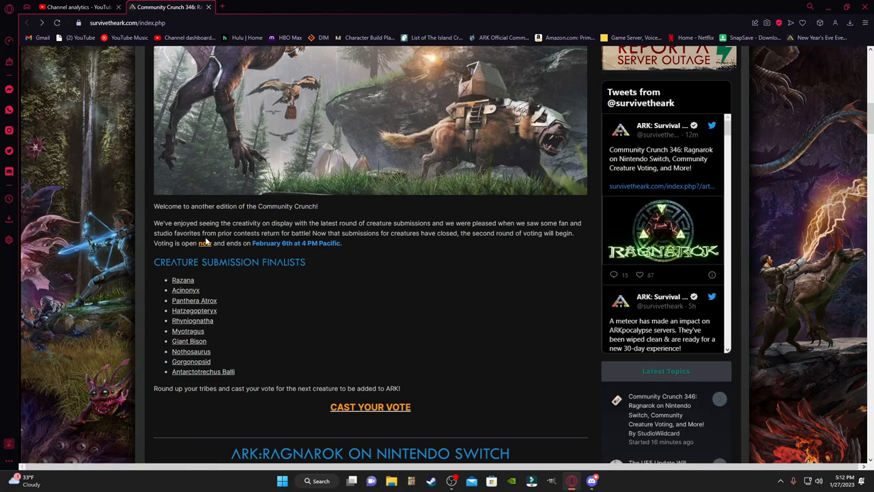
mouse_move(298, 251)
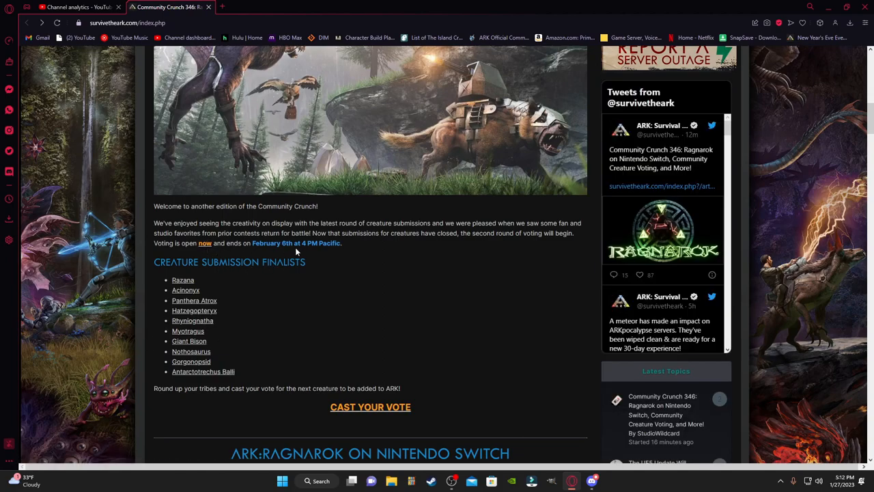
mouse_move(216, 279)
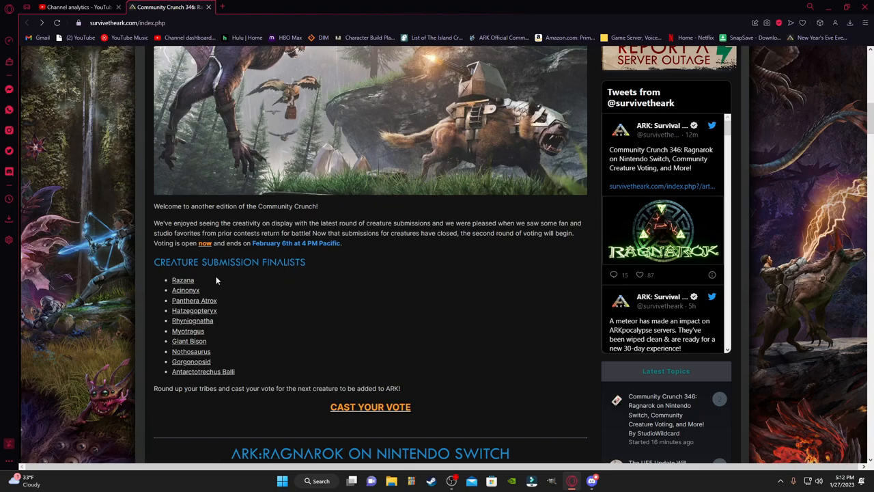
Step: Open the CAST YOUR VOTE RankedVote ballot, skim the creature candidates, then close that tab
left_click(370, 407)
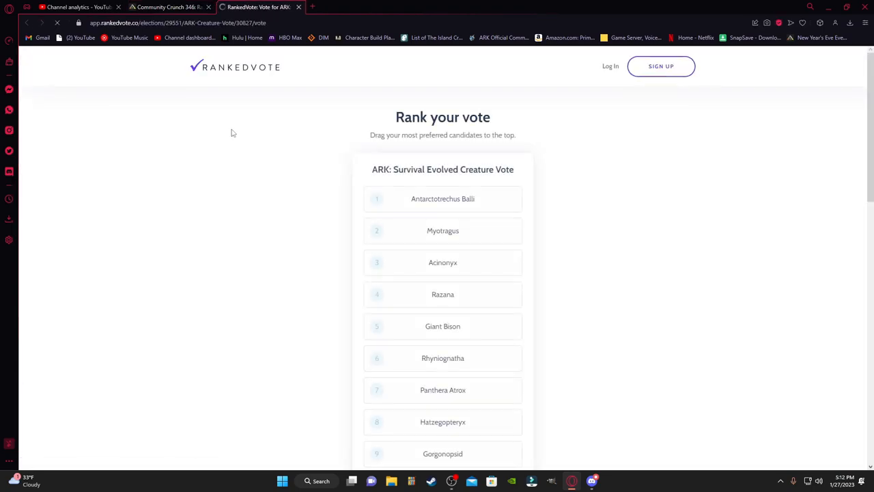
scroll("down", 3)
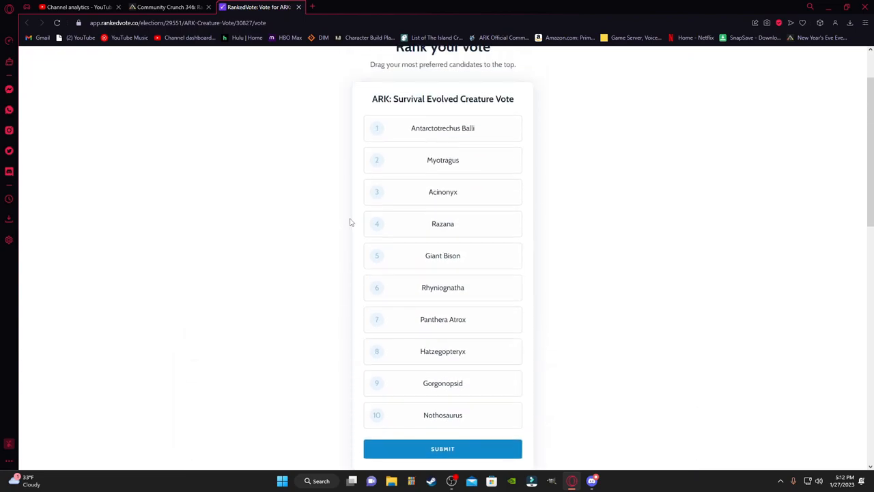
scroll("up", 3)
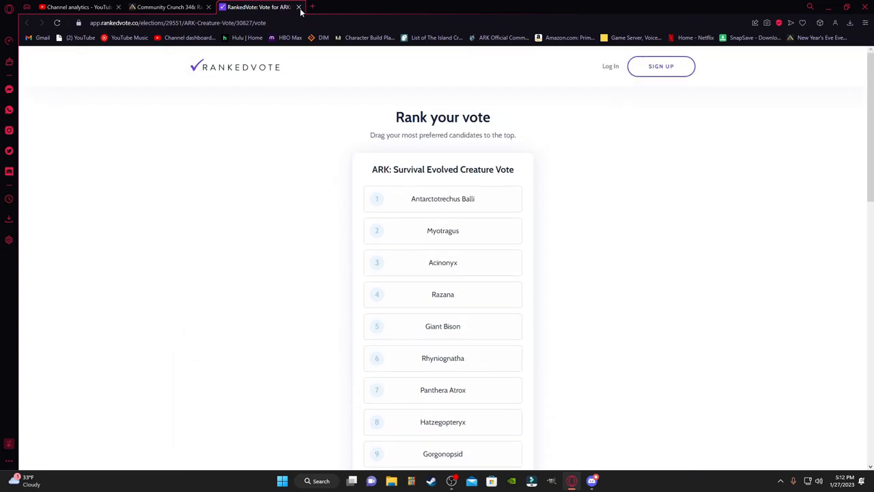
left_click(297, 7)
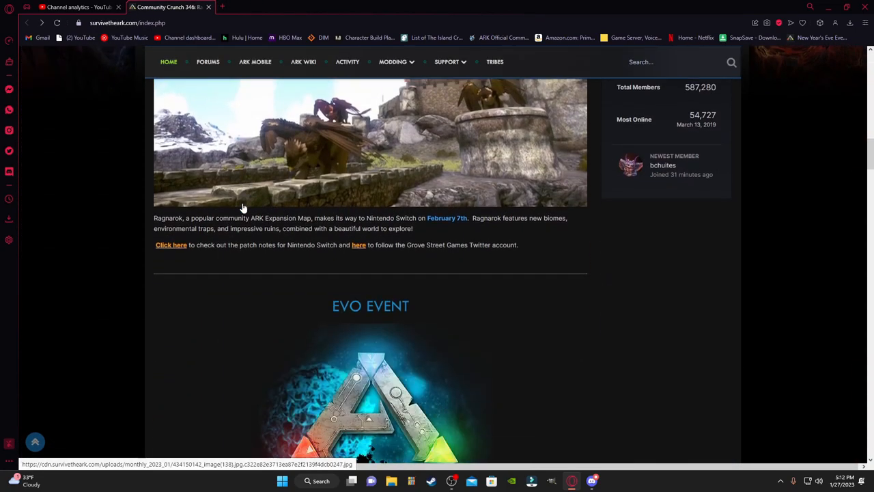
Step: Scroll the news page past the Untitled dinosaur fan art down to the ARK Snow Owl entry
scroll("down", 3)
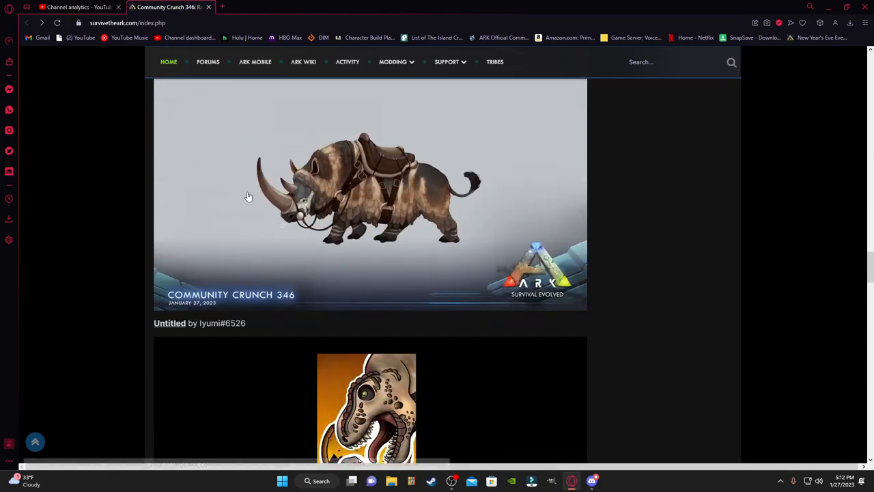
scroll("down", 3)
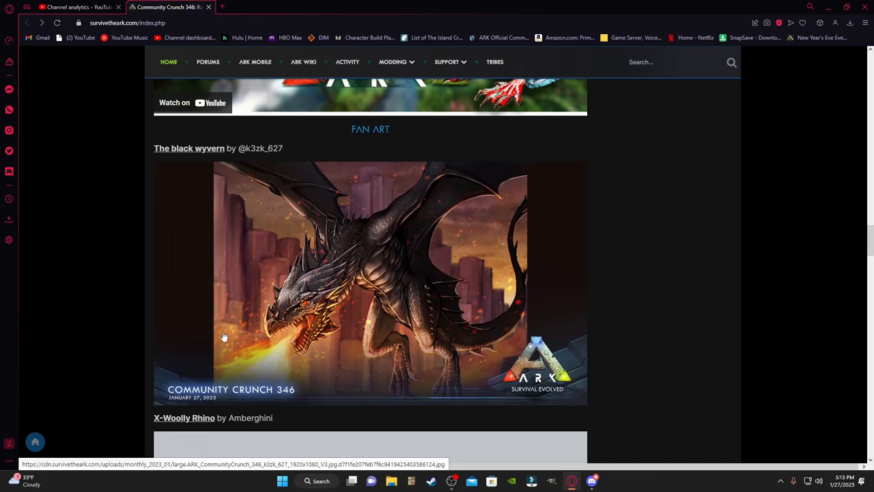
mouse_move(201, 308)
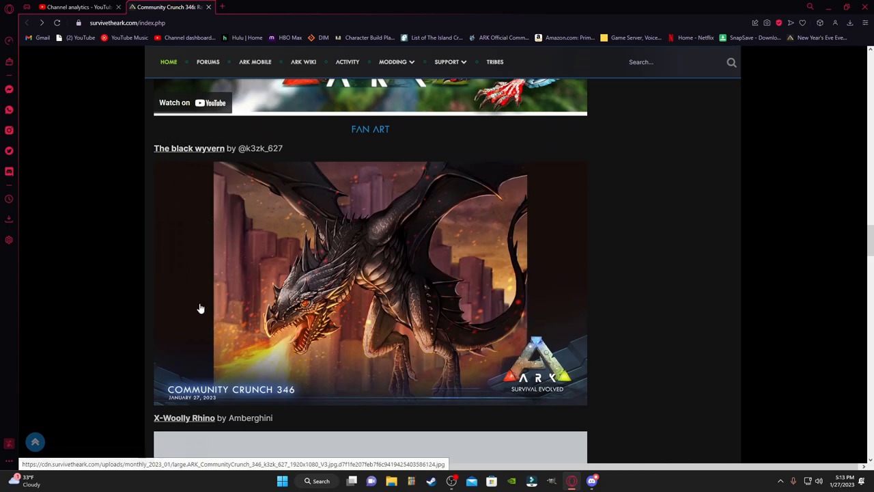
scroll("down", 3)
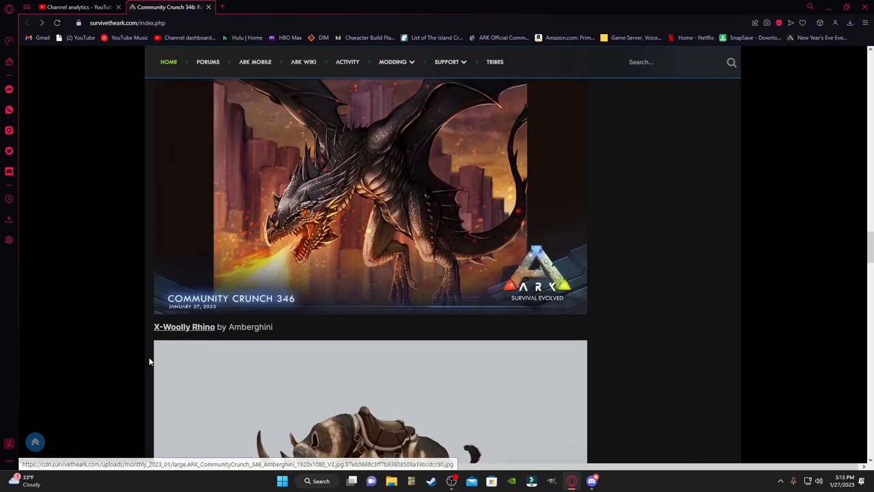
scroll("down", 3)
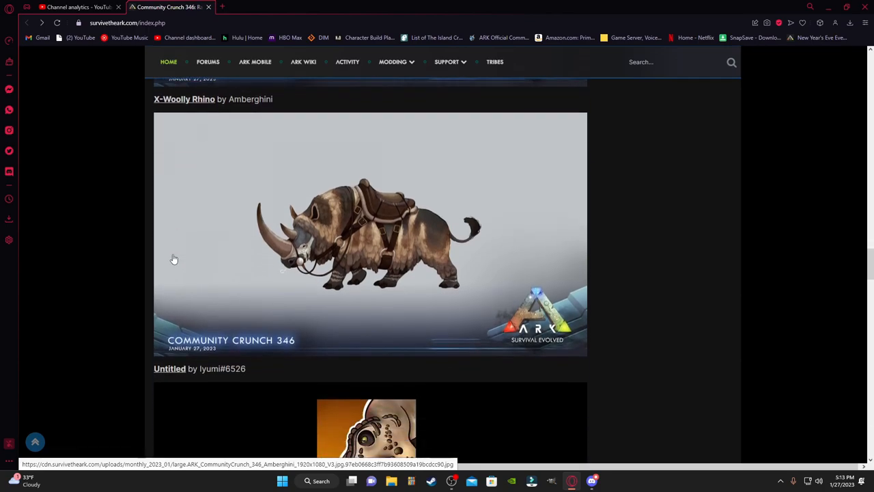
scroll("down", 3)
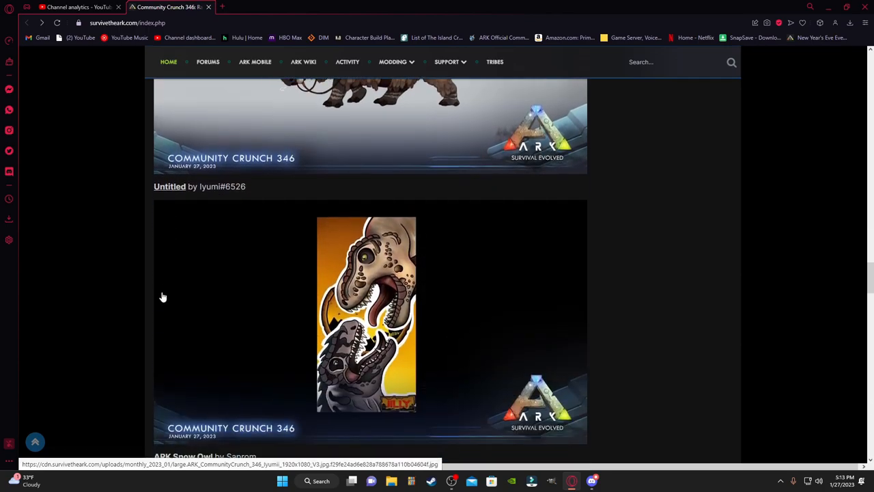
mouse_move(358, 317)
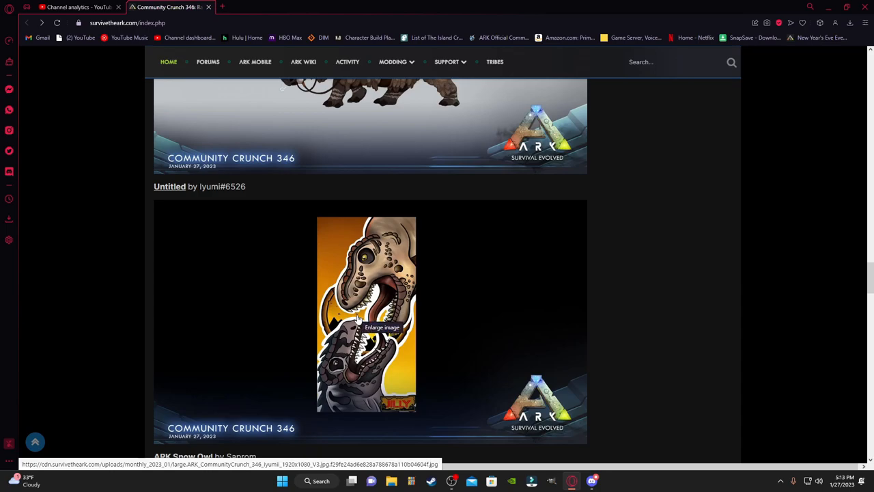
mouse_move(431, 388)
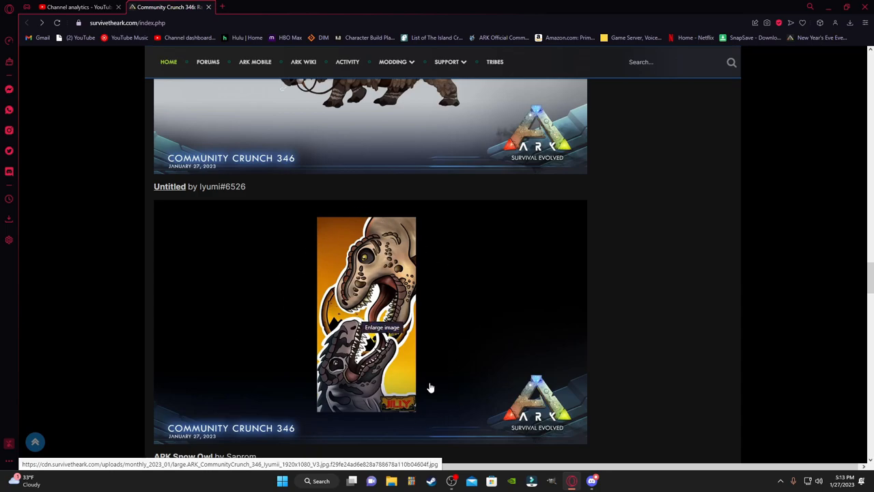
mouse_move(261, 362)
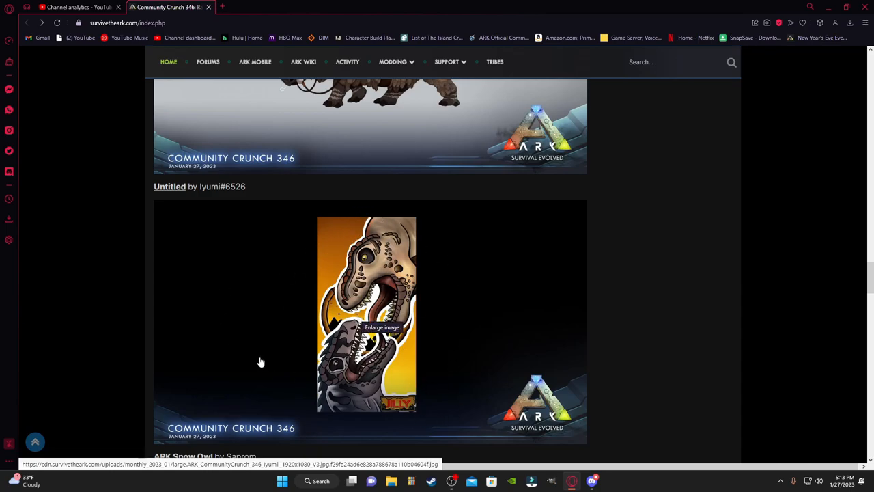
scroll("down", 3)
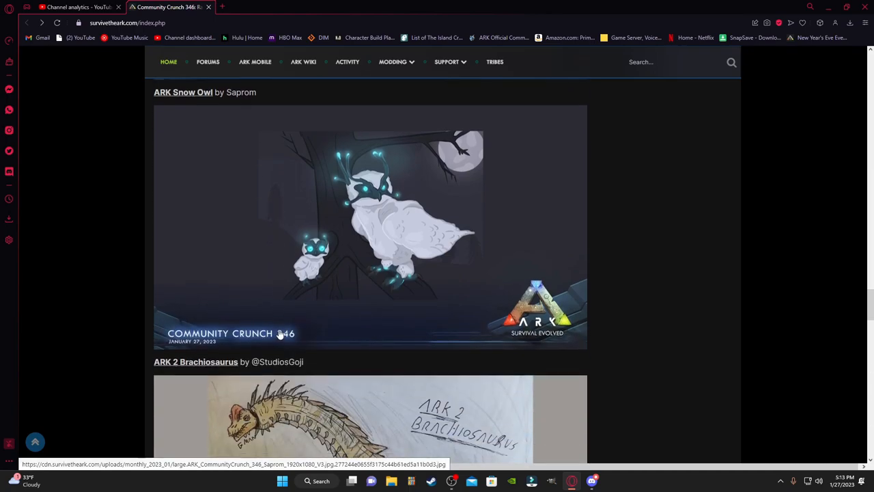
Step: Scroll past the Snow Owl, ARK 2 Brachiosaurus and Allosaurus fan concepts to the Screenshots heading
scroll("down", 3)
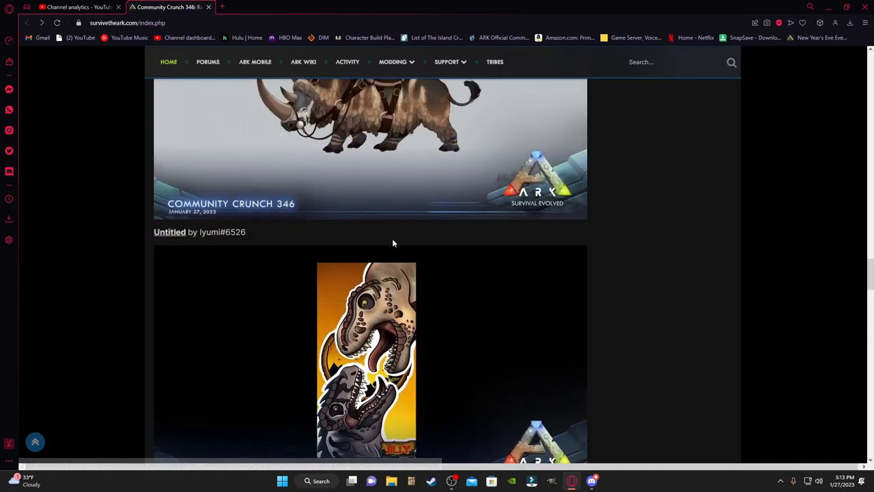
scroll("down", 3)
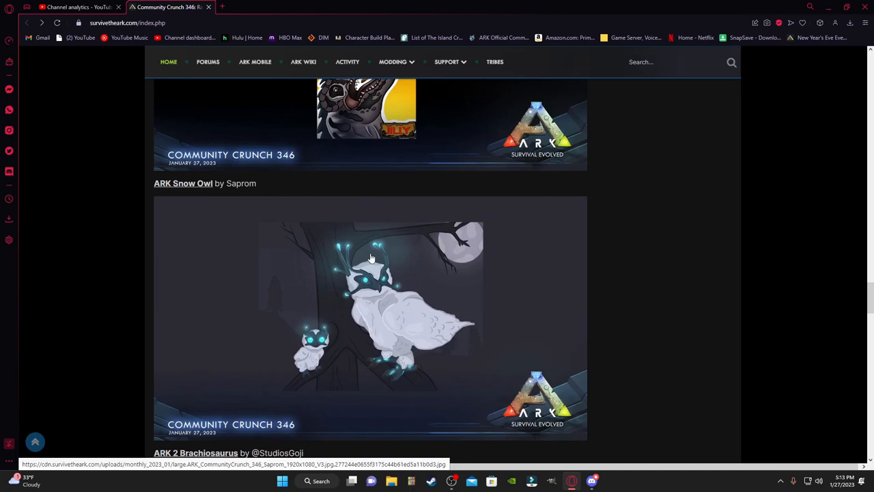
scroll("down", 3)
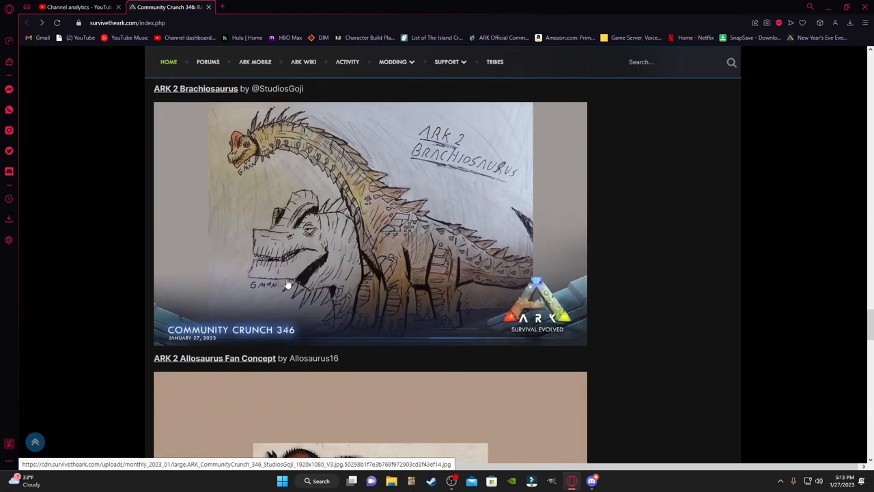
mouse_move(285, 281)
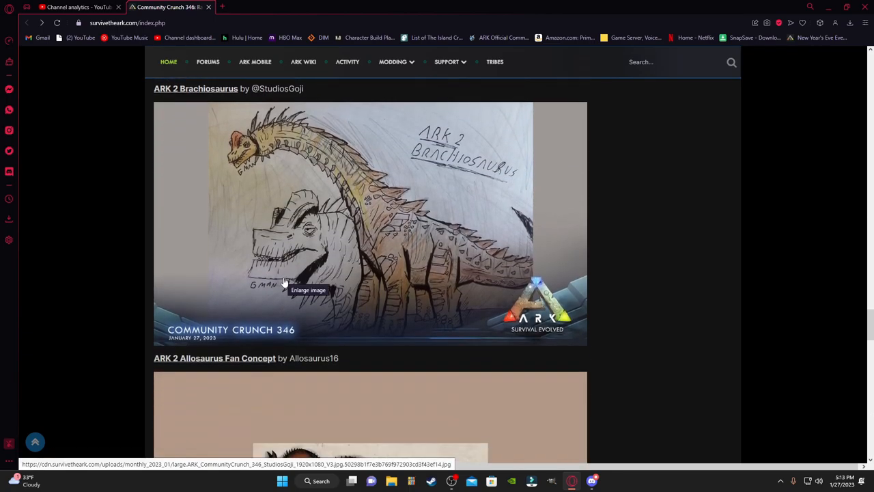
scroll("down", 3)
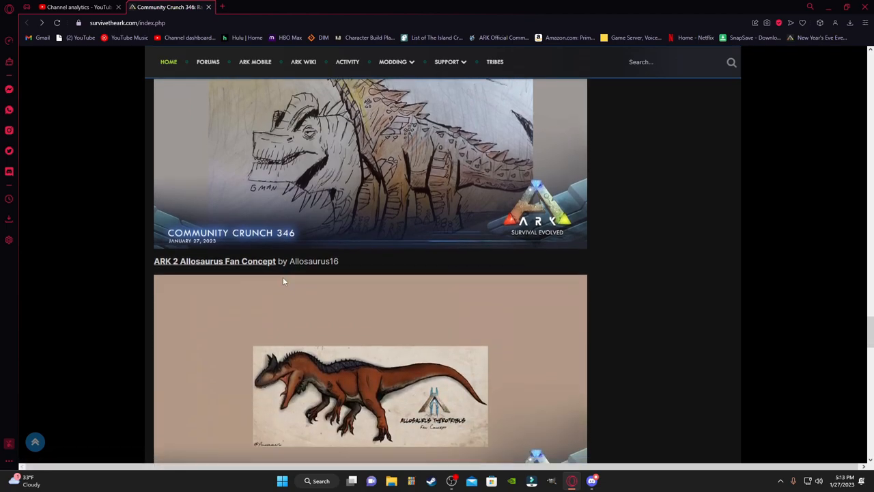
scroll("down", 3)
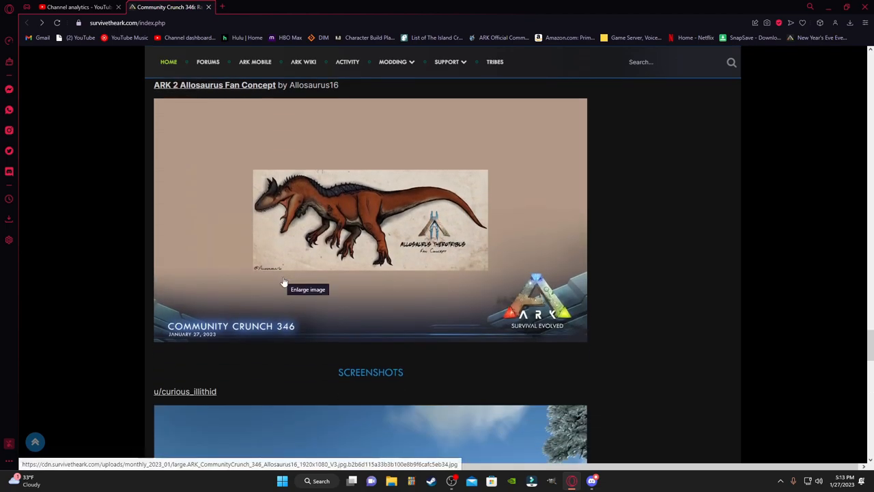
mouse_move(435, 251)
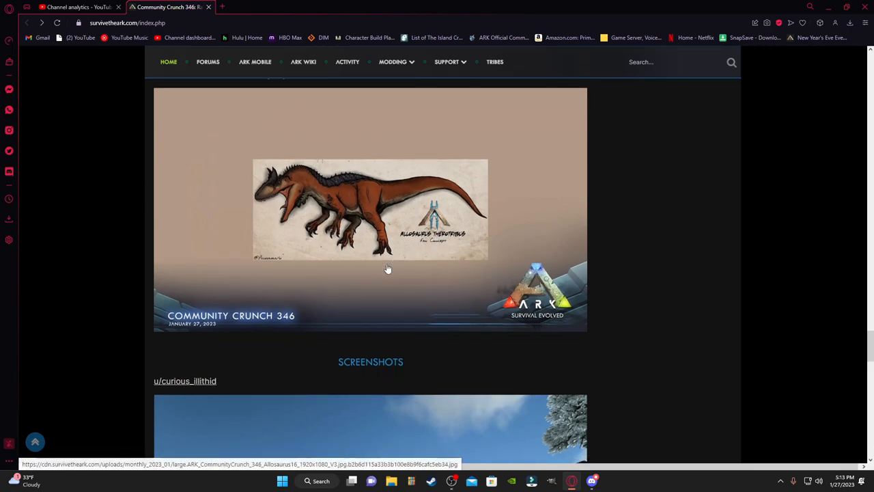
scroll("down", 3)
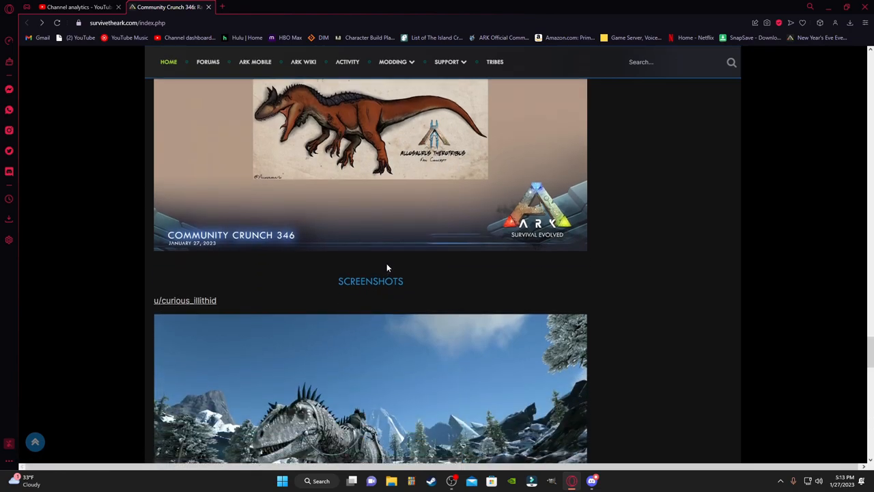
Step: Scroll through both community screenshots down to the sign-off social links
scroll("down", 3)
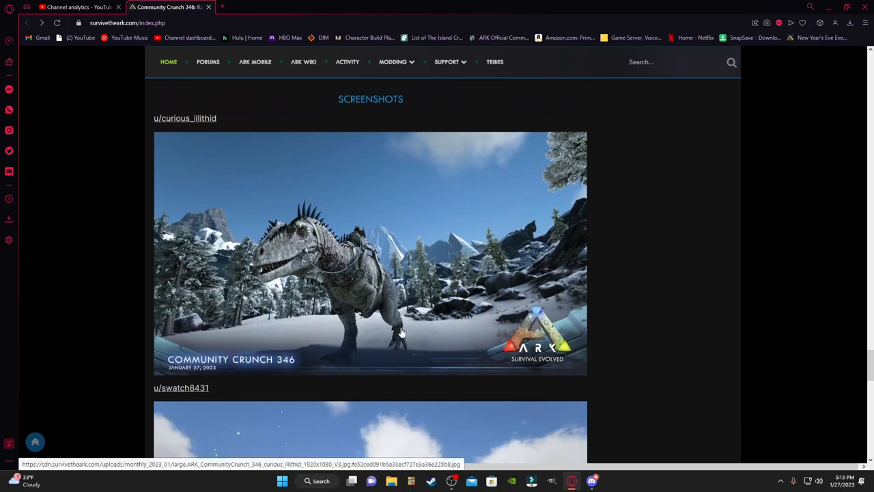
scroll("down", 3)
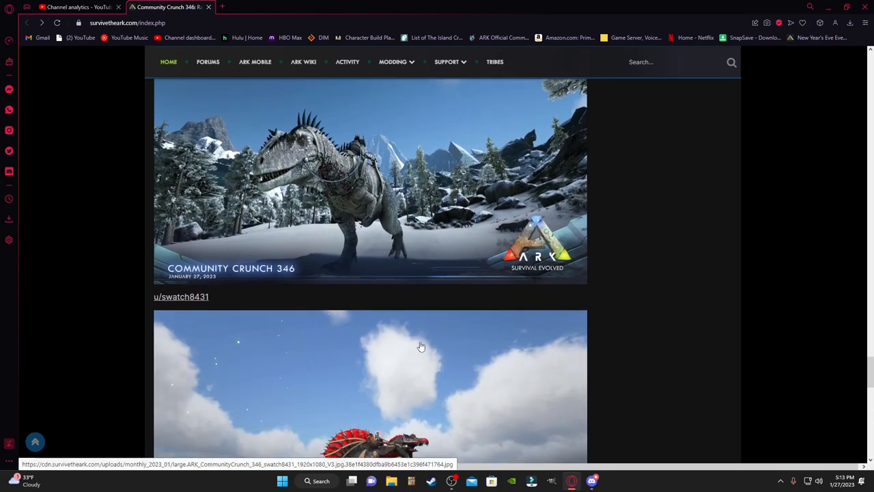
scroll("down", 3)
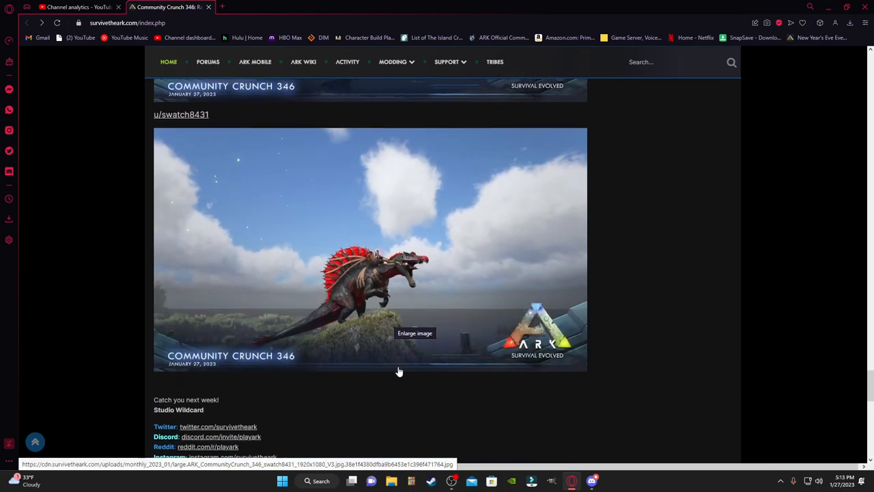
scroll("down", 3)
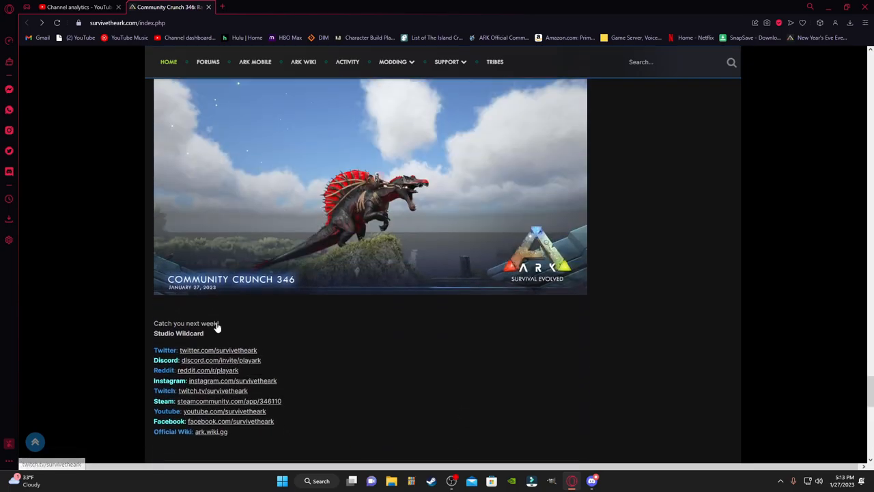
scroll("down", 3)
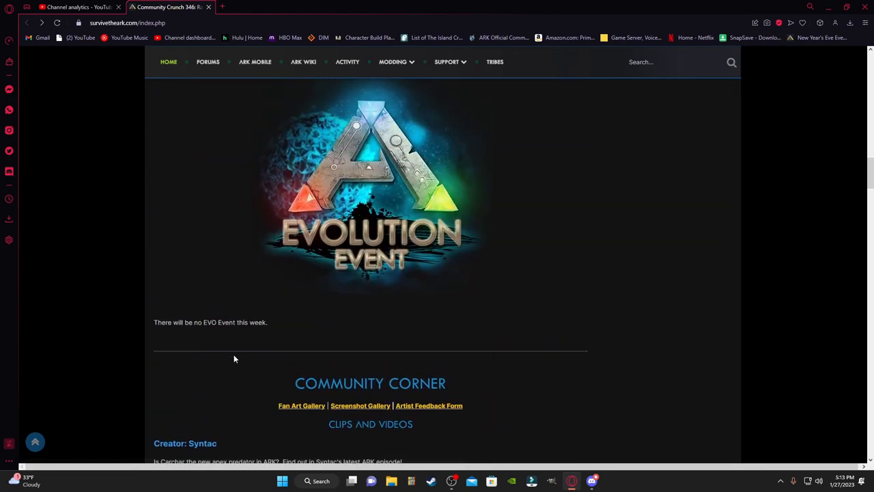
Step: Scroll back up past the Creature Submission Finalists list to the post title and opening artwork
scroll("up", 3)
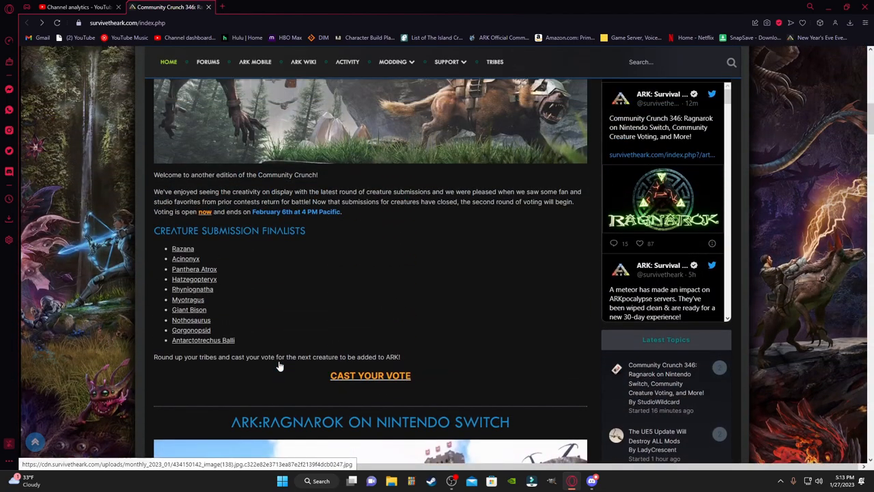
scroll("up", 3)
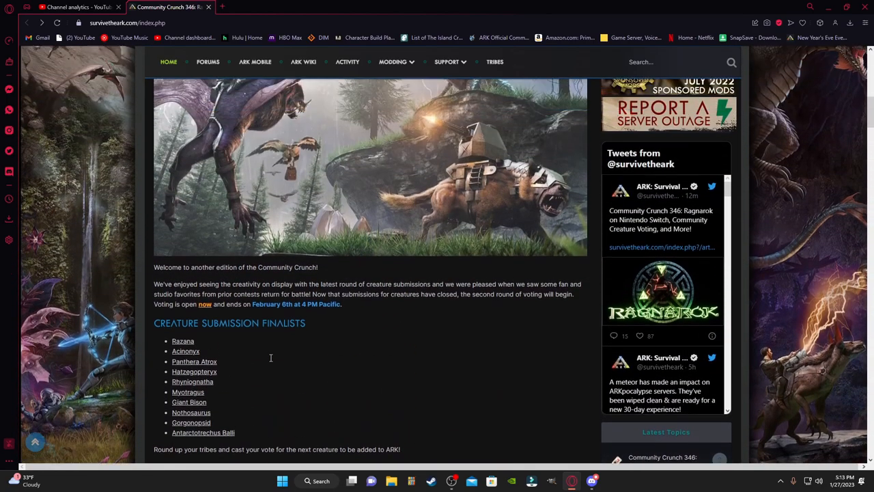
scroll("down", 3)
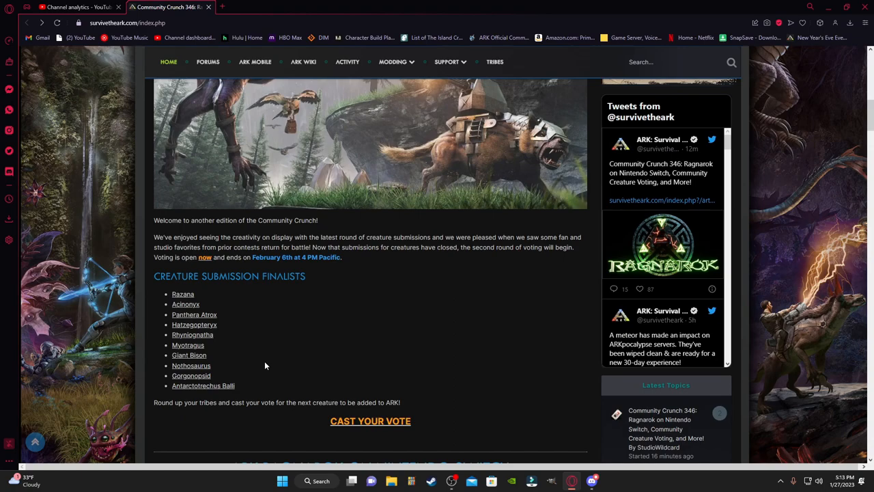
mouse_move(280, 401)
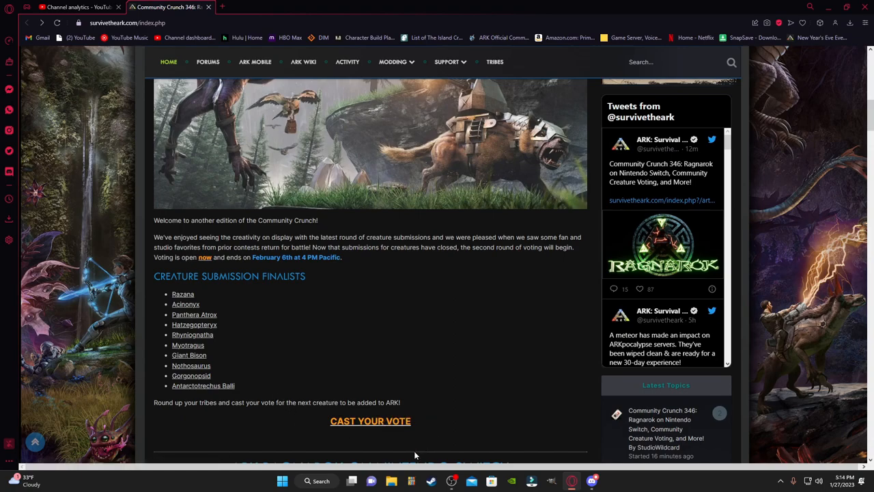
scroll("up", 3)
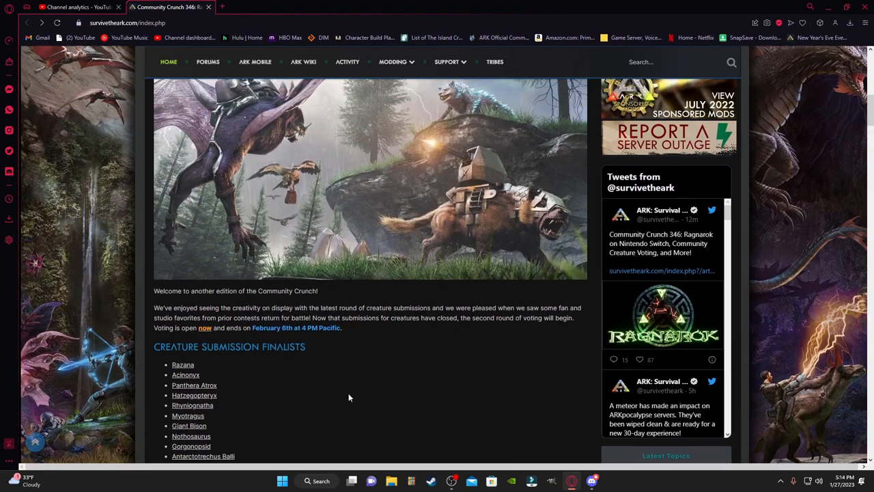
scroll("up", 3)
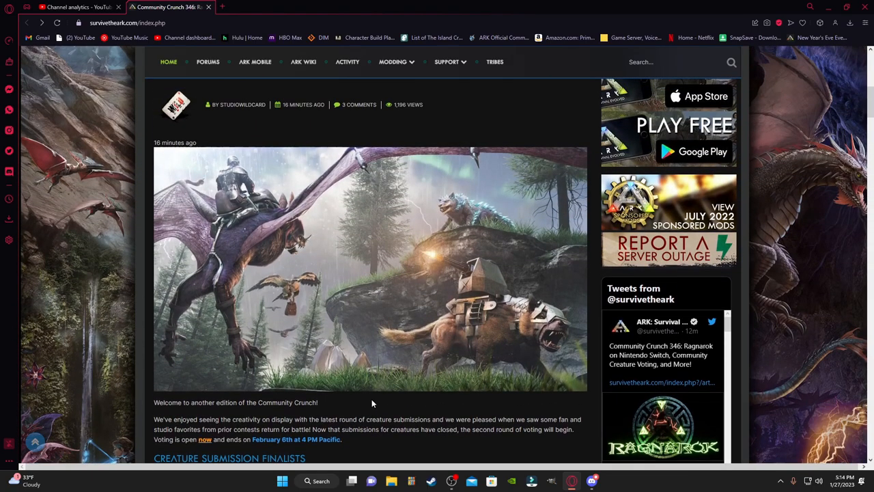
mouse_move(384, 407)
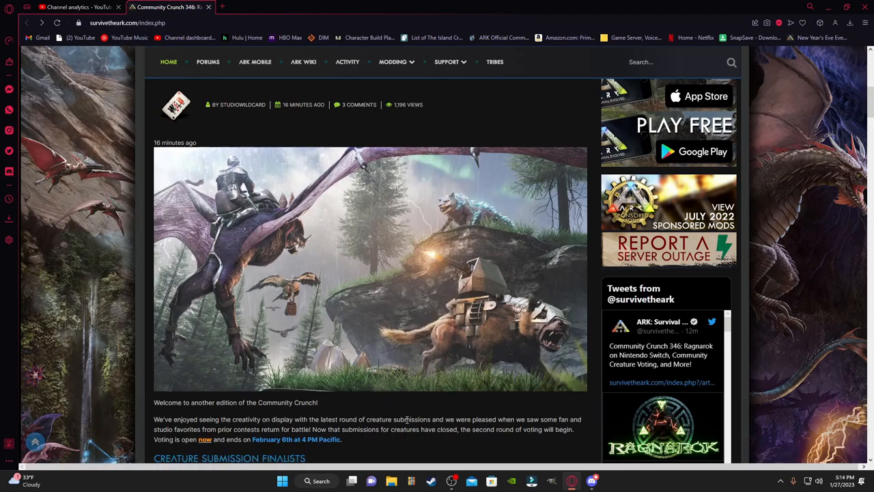
mouse_move(273, 395)
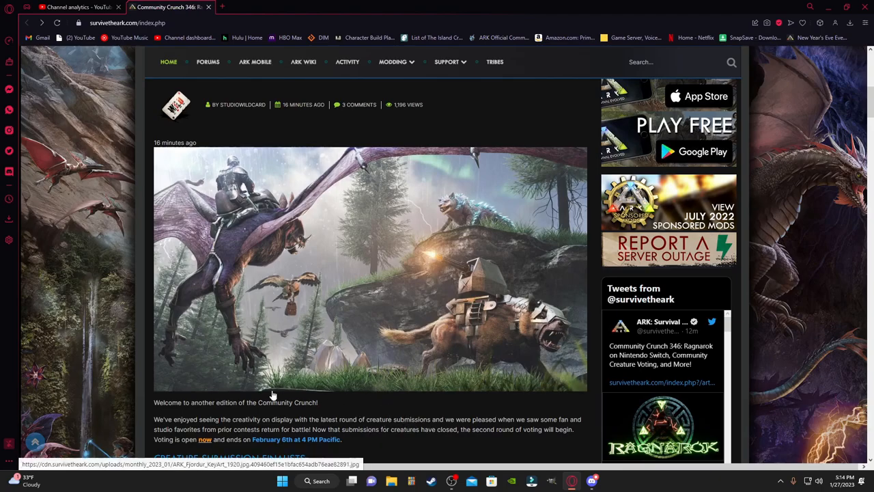
scroll("up", 3)
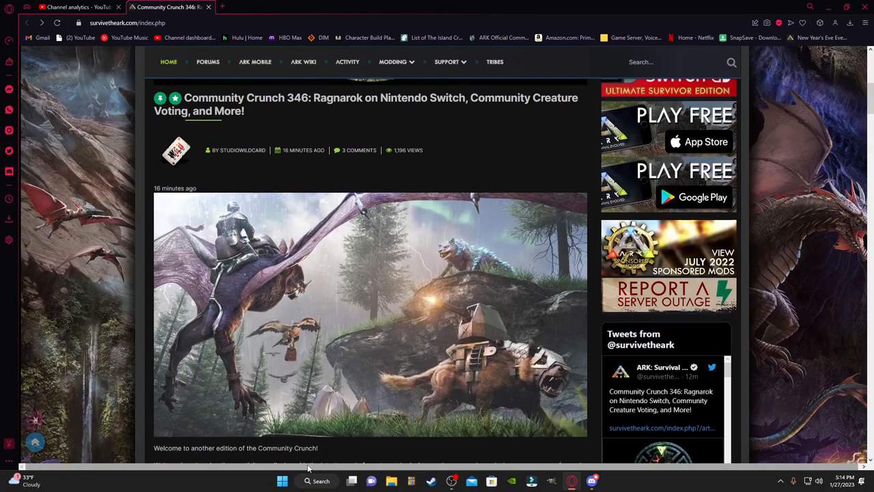